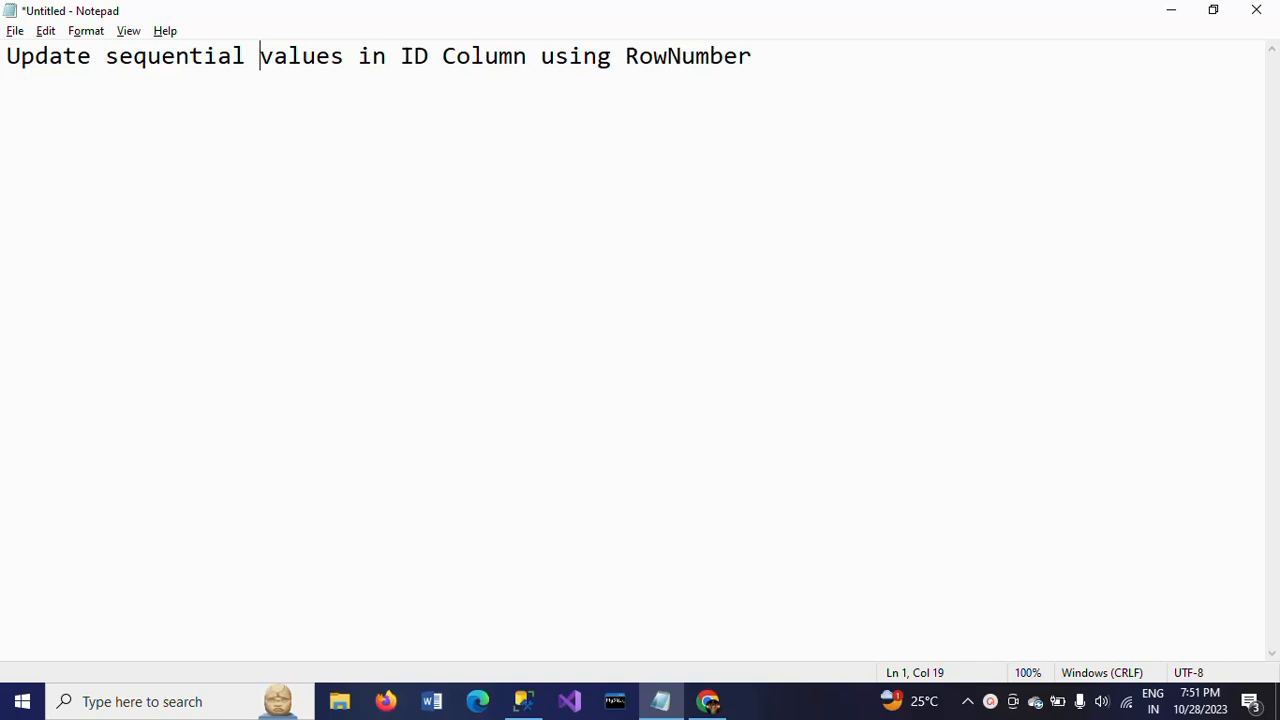
{"action": "mouse_move", "coordinate": [904, 498]}
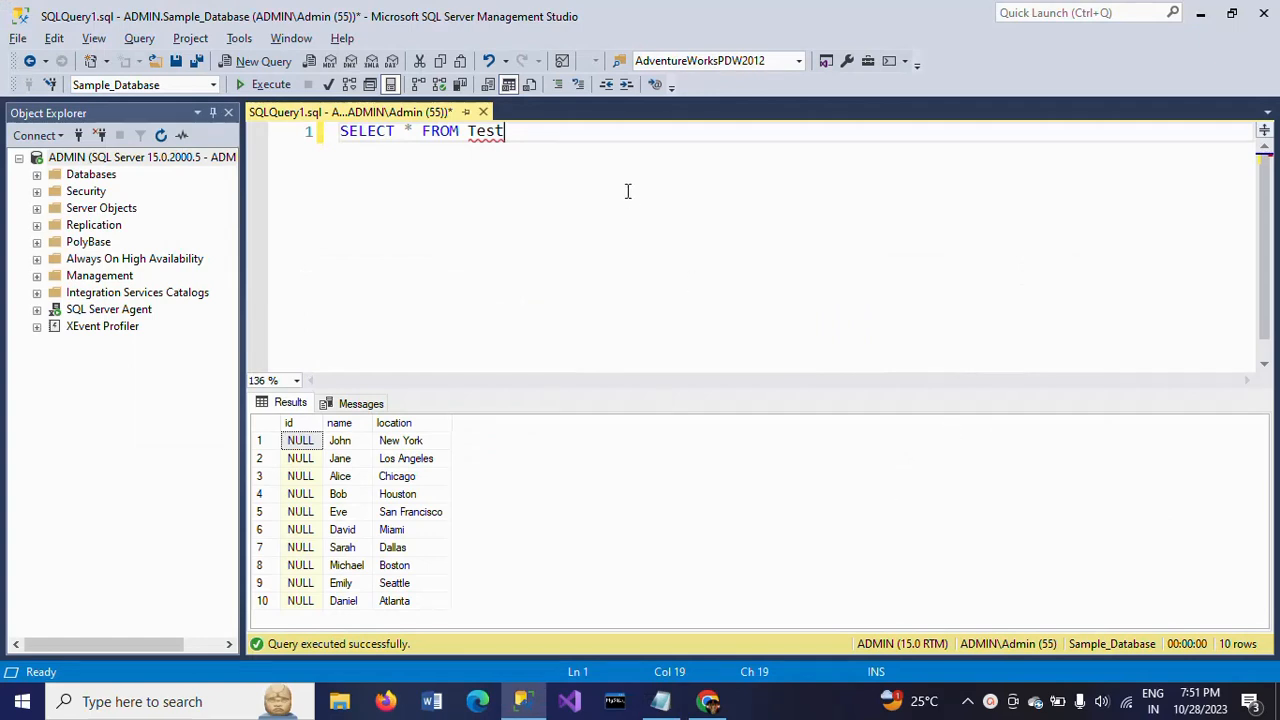
{"action": "mouse_move", "coordinate": [608, 204]}
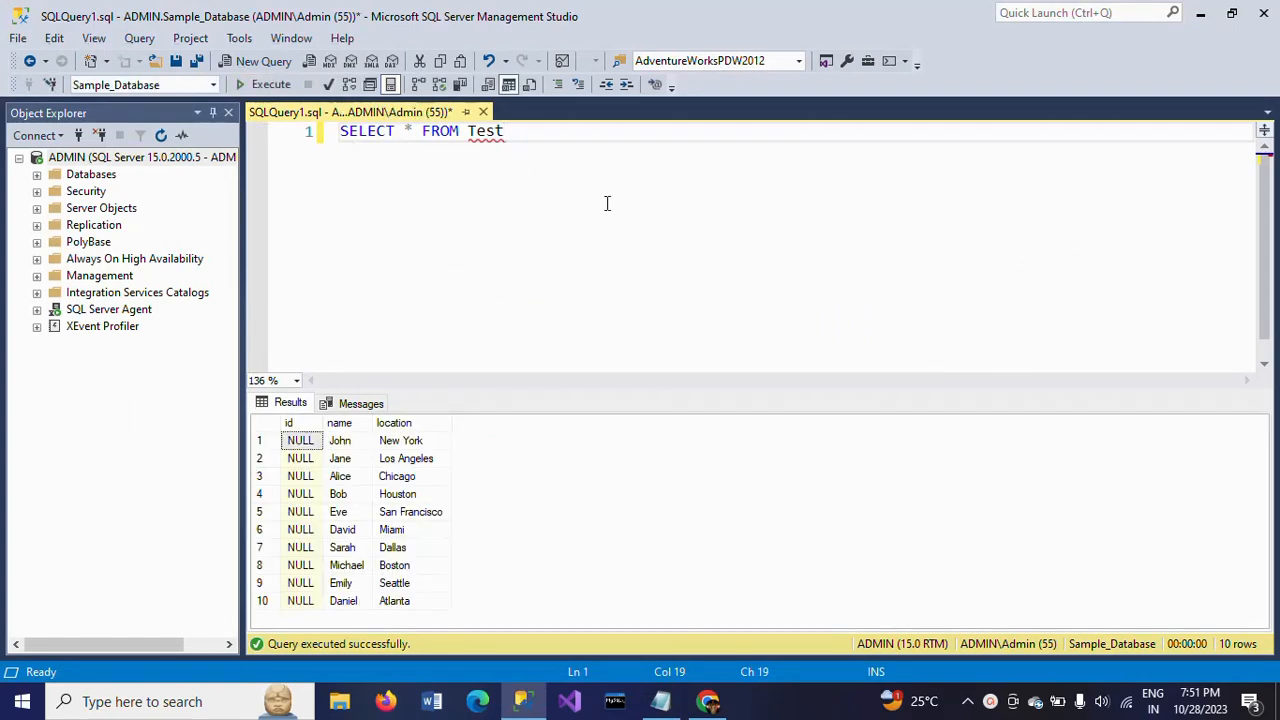
{"action": "mouse_move", "coordinate": [614, 172]}
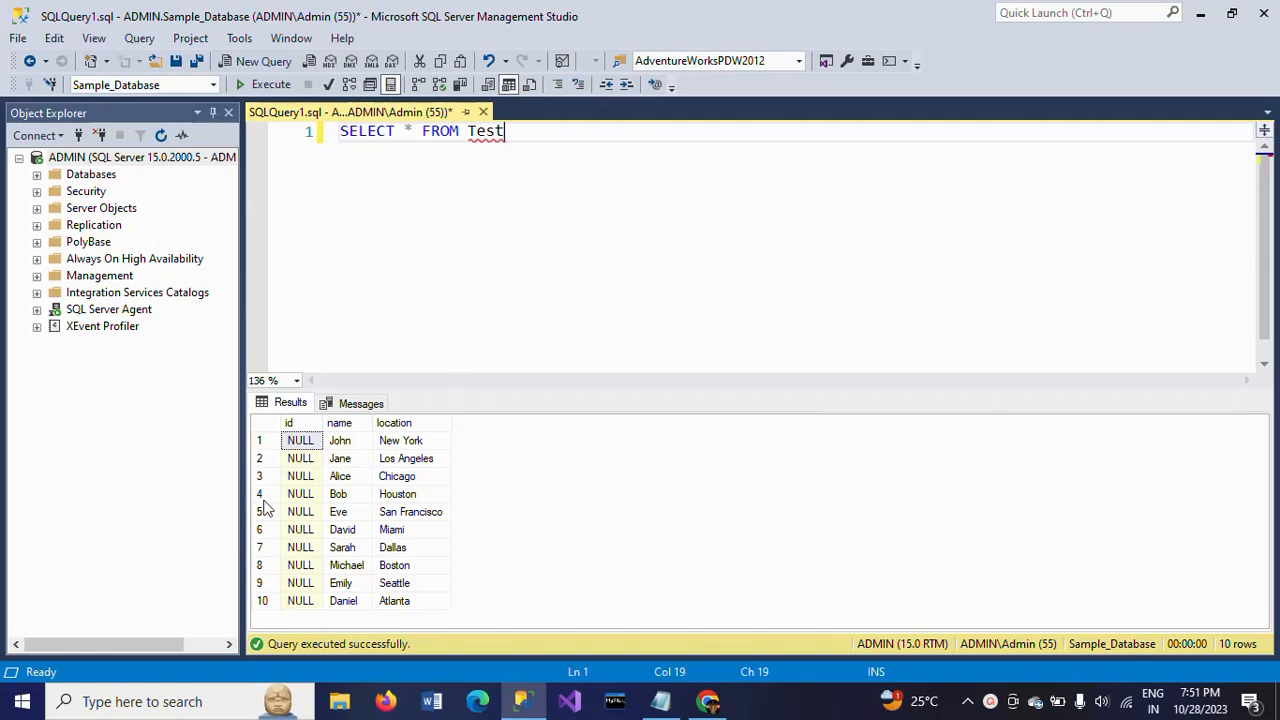
Review the Test results, noting every row's id is NULL (Bob, Sarah, John)
{"action": "left_click", "coordinate": [340, 440]}
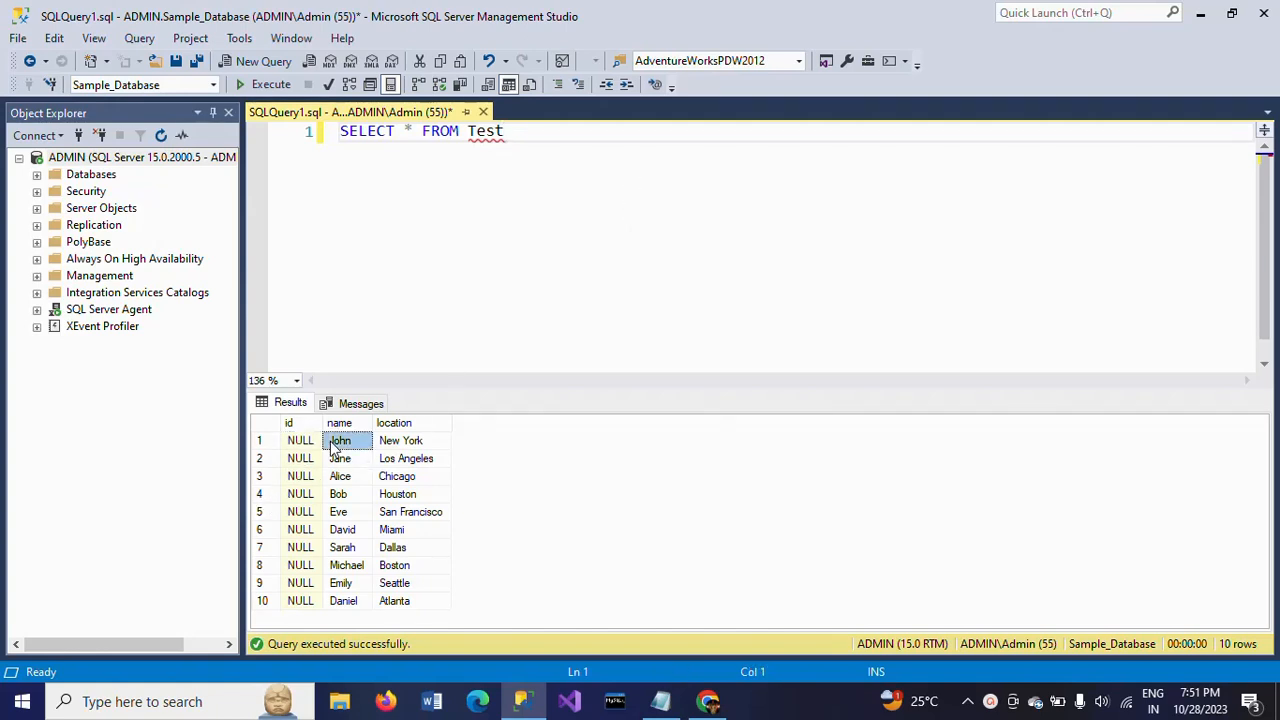
{"action": "left_click", "coordinate": [400, 440]}
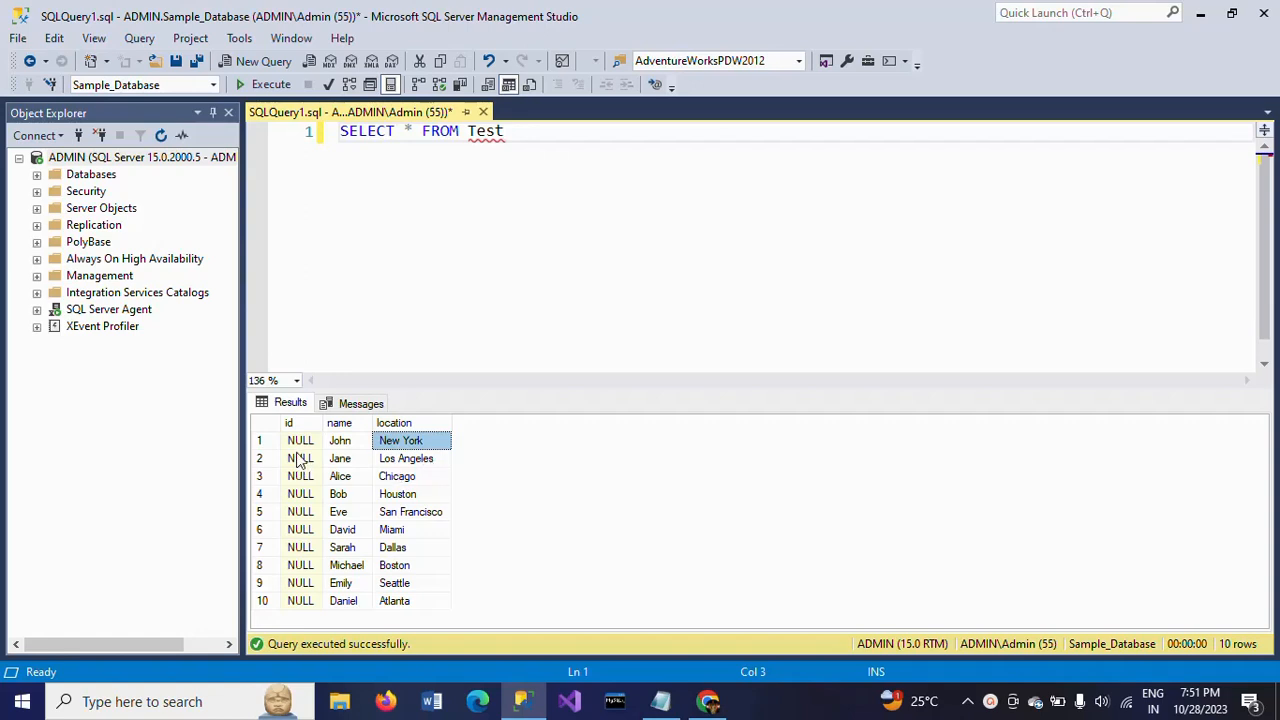
{"action": "left_click", "coordinate": [288, 422]}
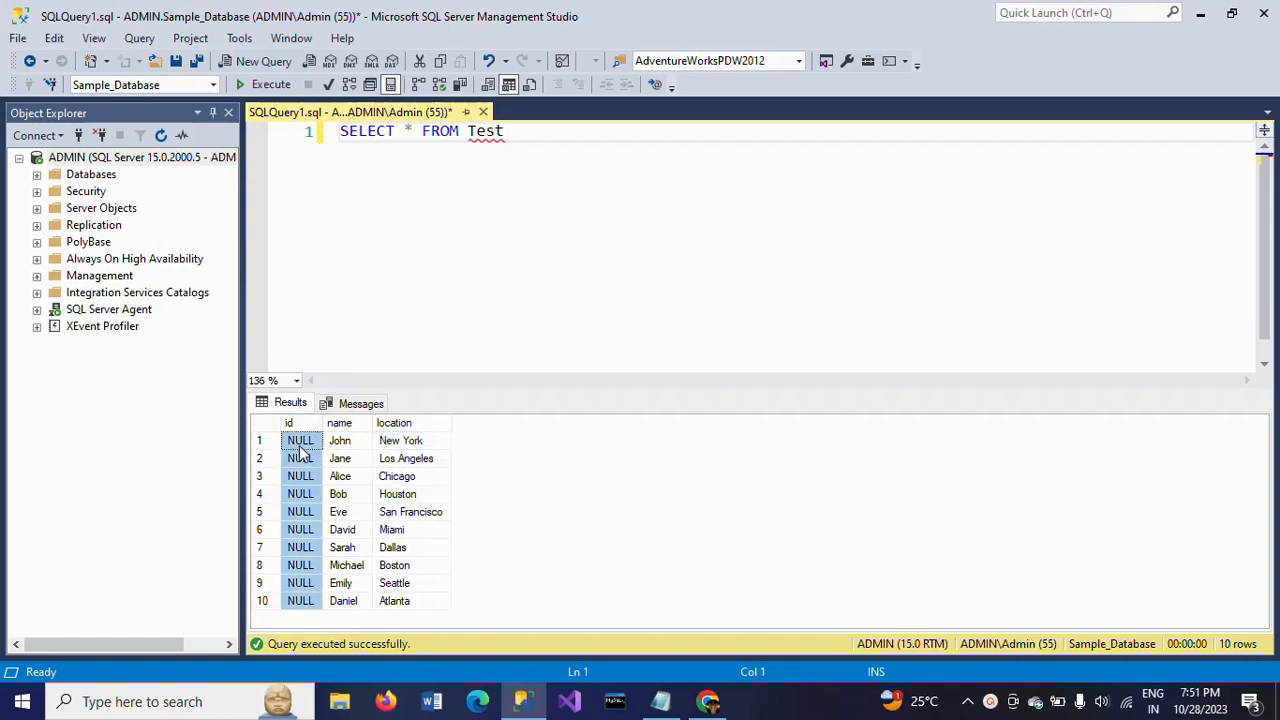
{"action": "left_click", "coordinate": [300, 492]}
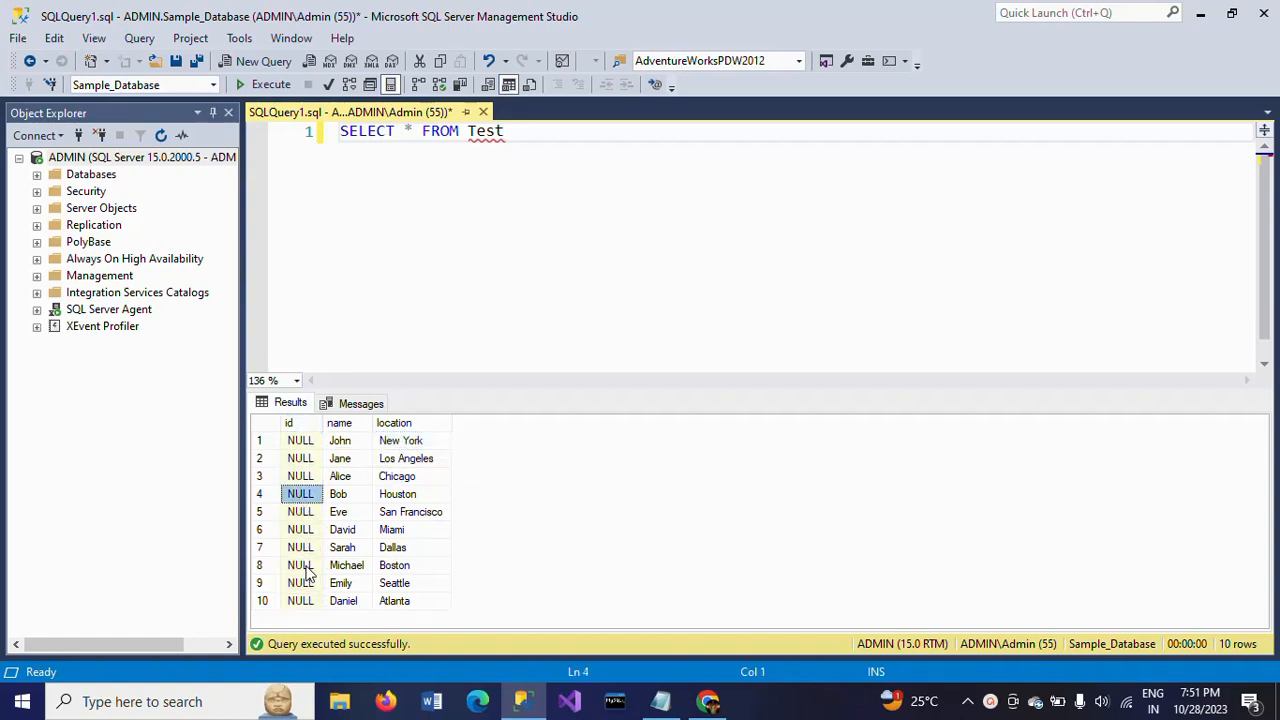
{"action": "left_click", "coordinate": [300, 548]}
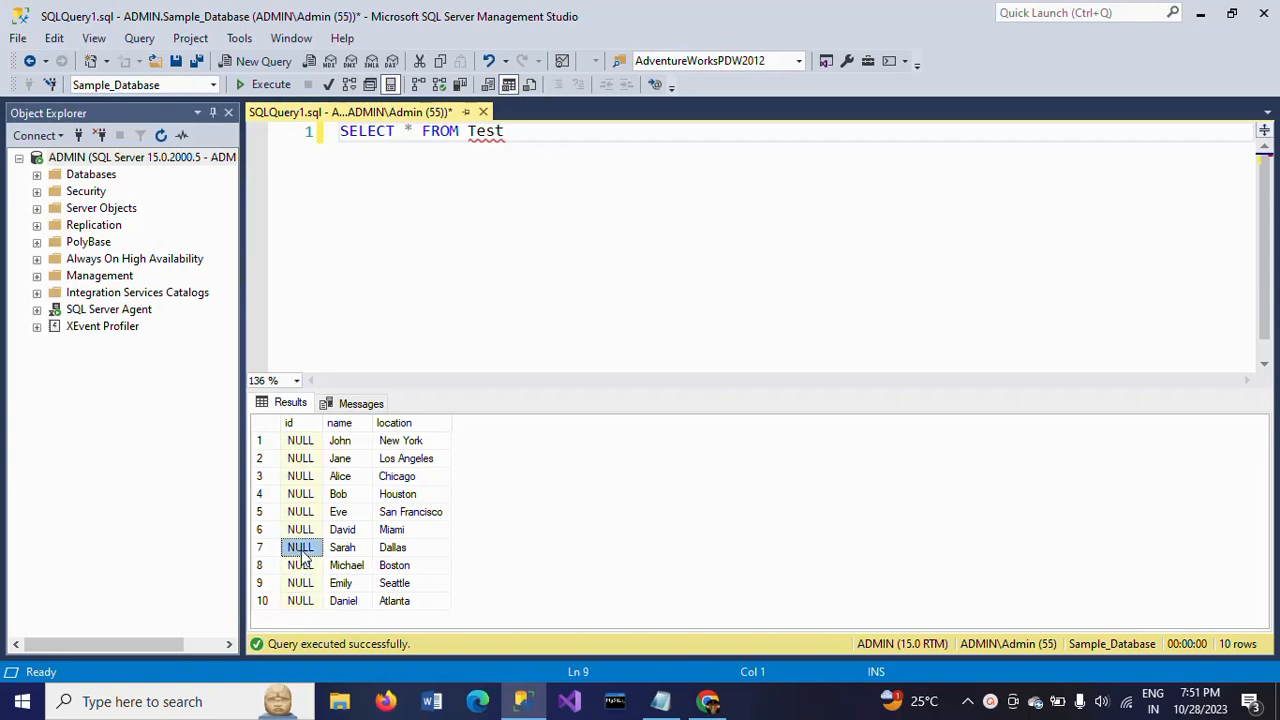
{"action": "left_click", "coordinate": [300, 440]}
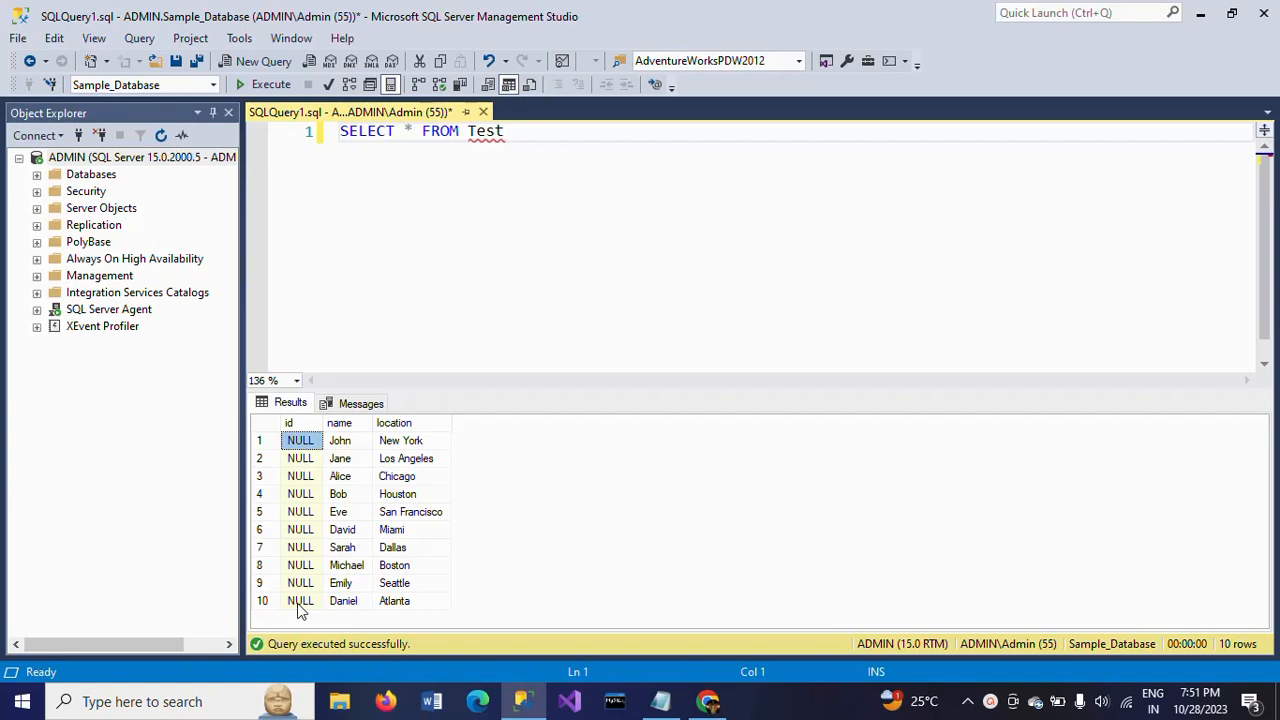
{"action": "mouse_move", "coordinate": [322, 608]}
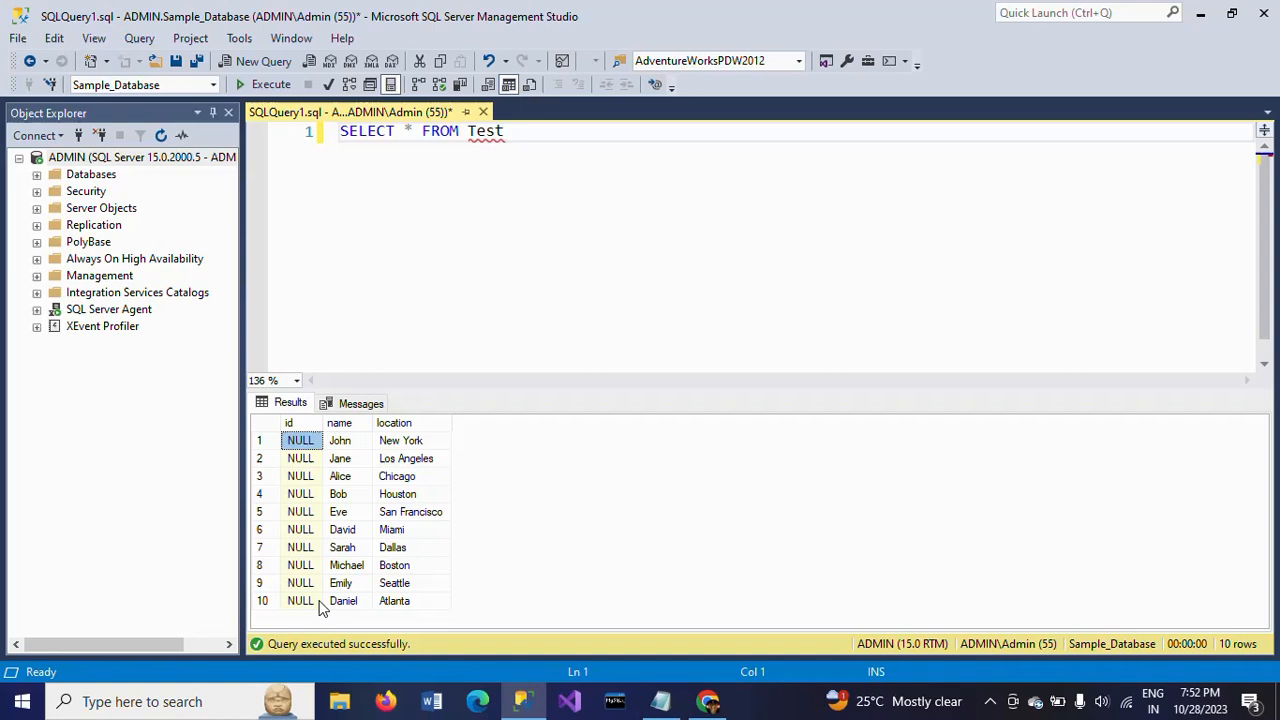
Start a new statement ';WITH CTE AS(' two lines below the SELECT query
{"action": "key", "text": "Return"}
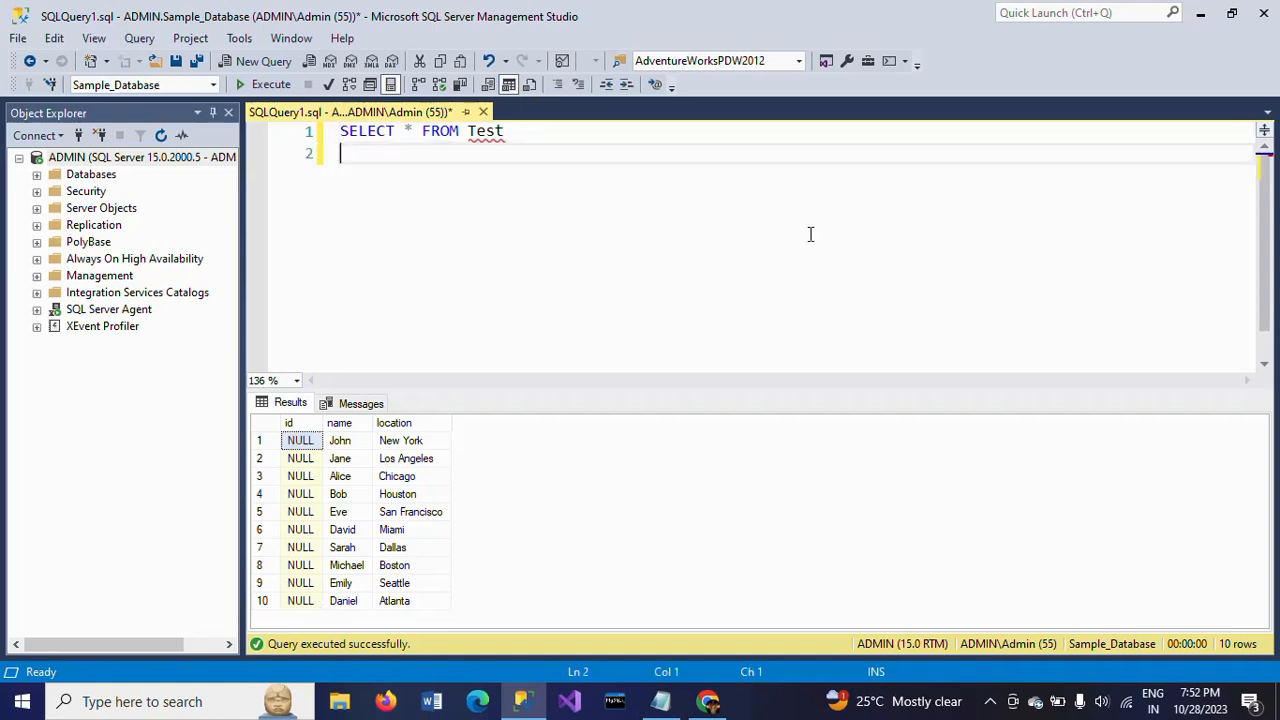
{"action": "key", "text": "Return"}
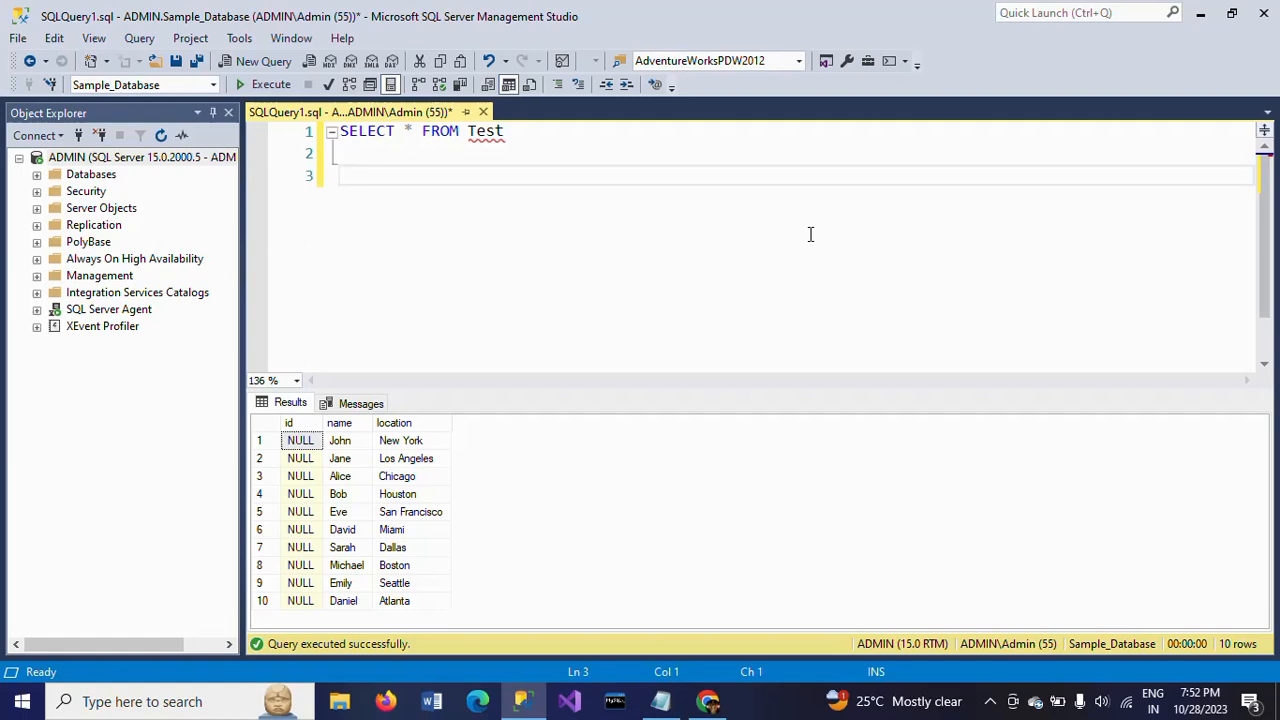
{"action": "type", "text": ";"}
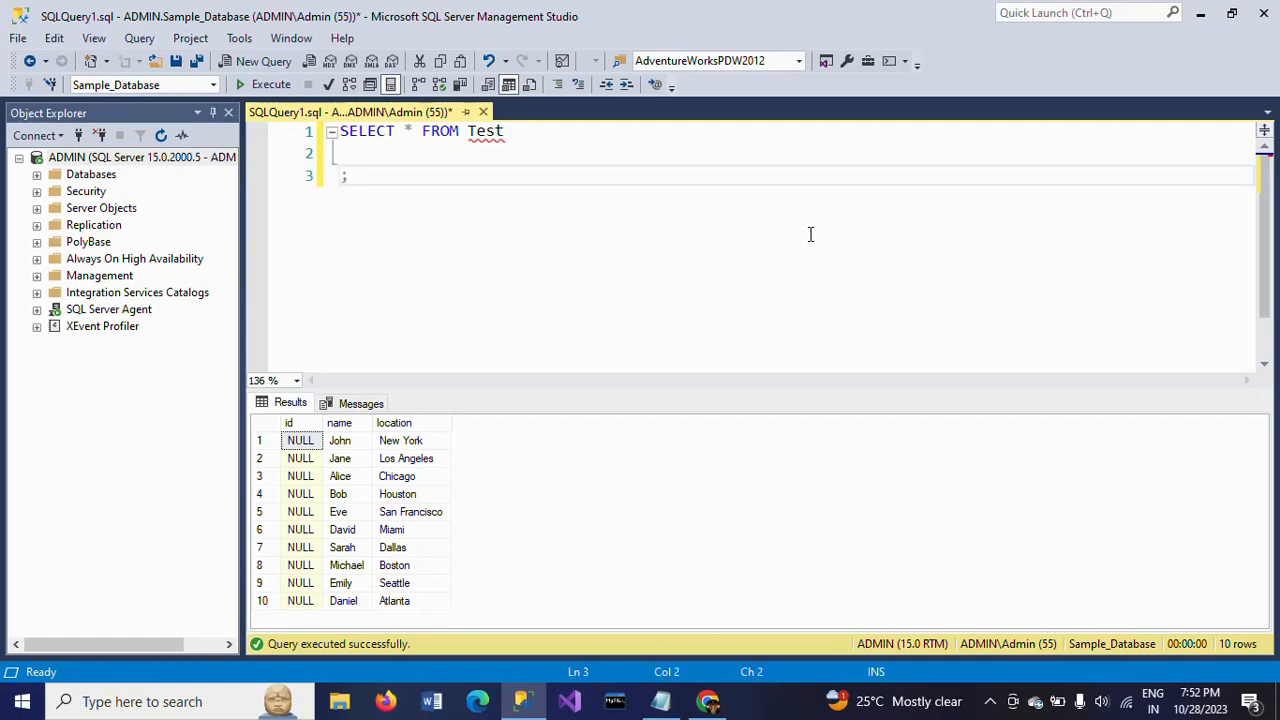
{"action": "type", "text": "WITH CTE"}
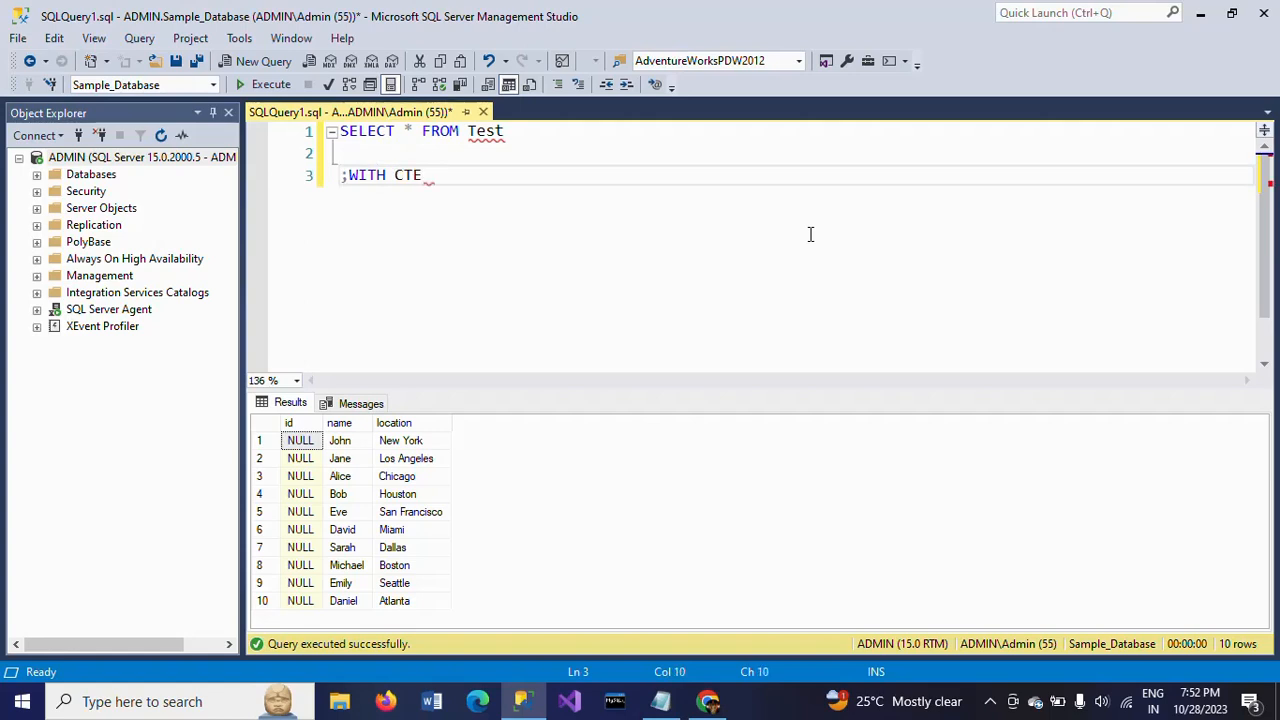
{"action": "type", "text": "AS"}
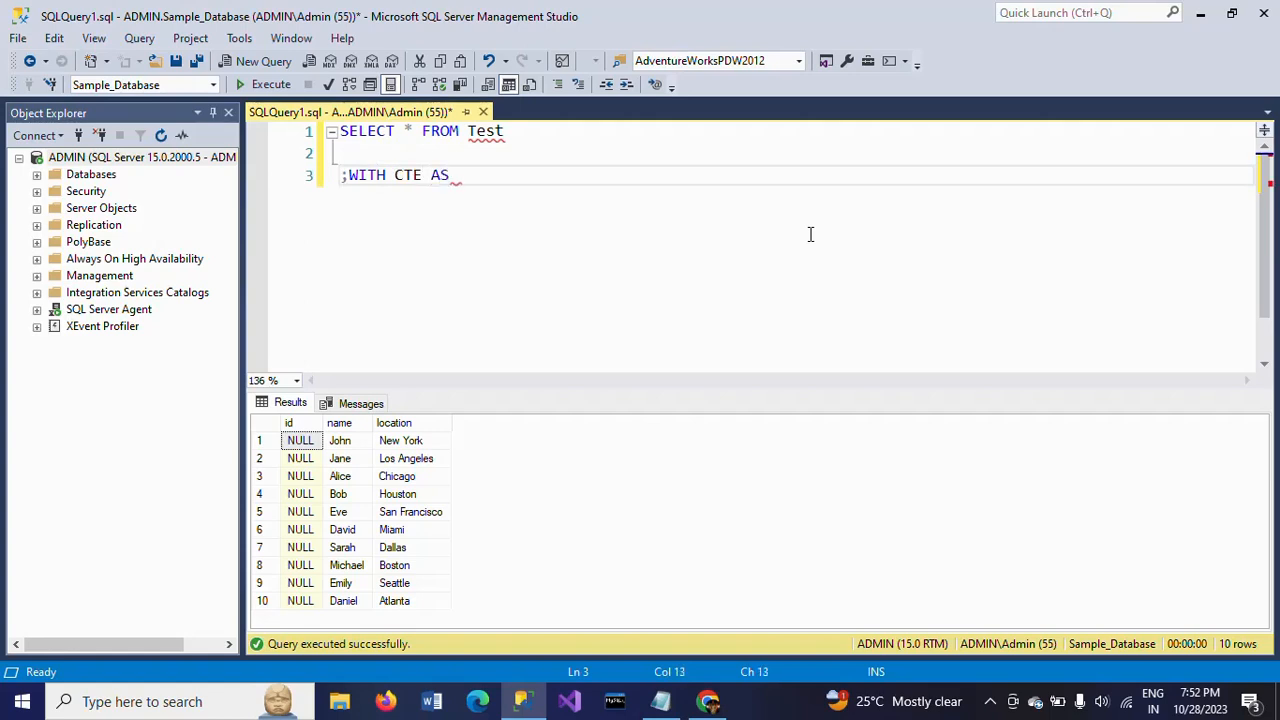
{"action": "type", "text": "("}
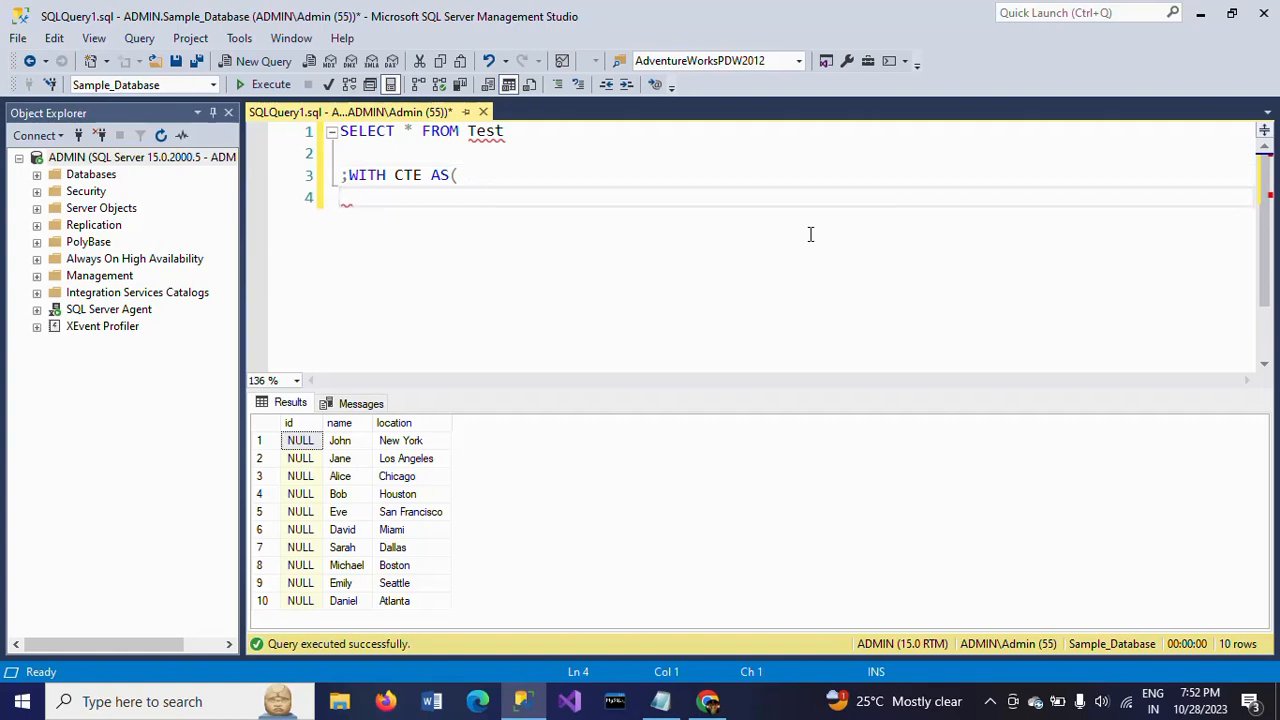
Write the CTE's SELECT listing name, location and a ROW_NUMBER column
{"action": "type", "text": "SELECT"}
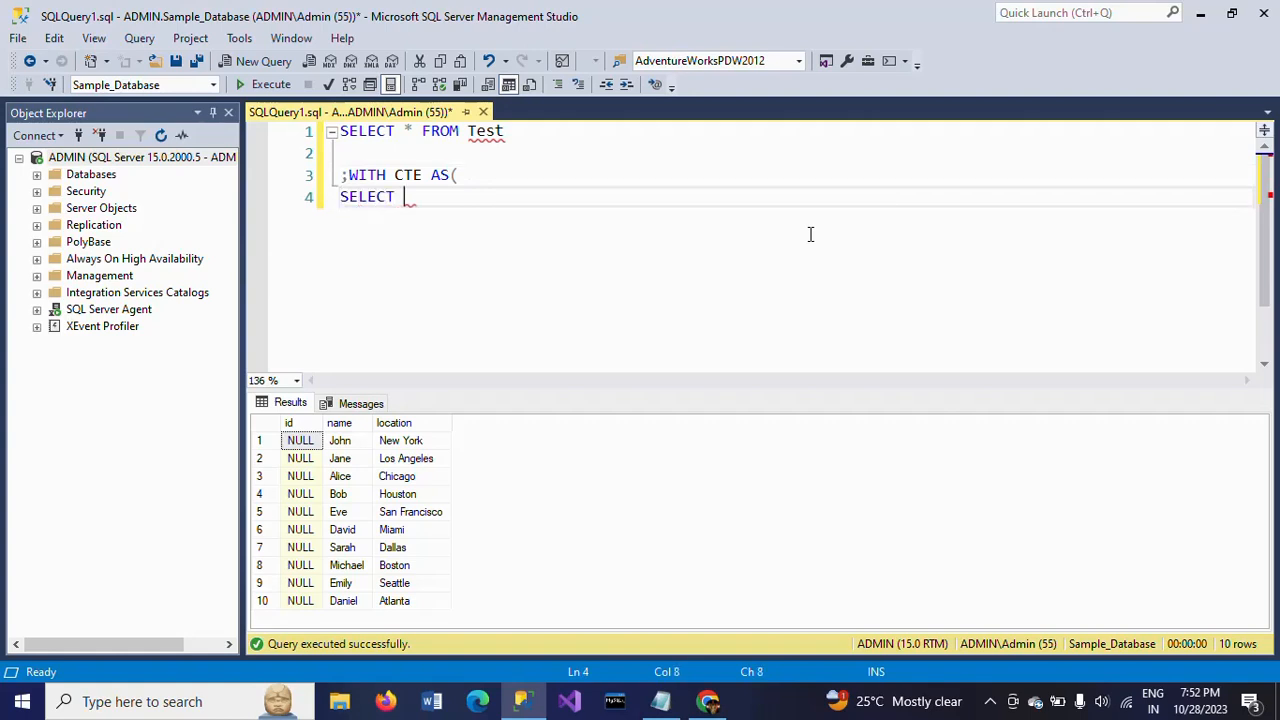
{"action": "type", "text": "name"}
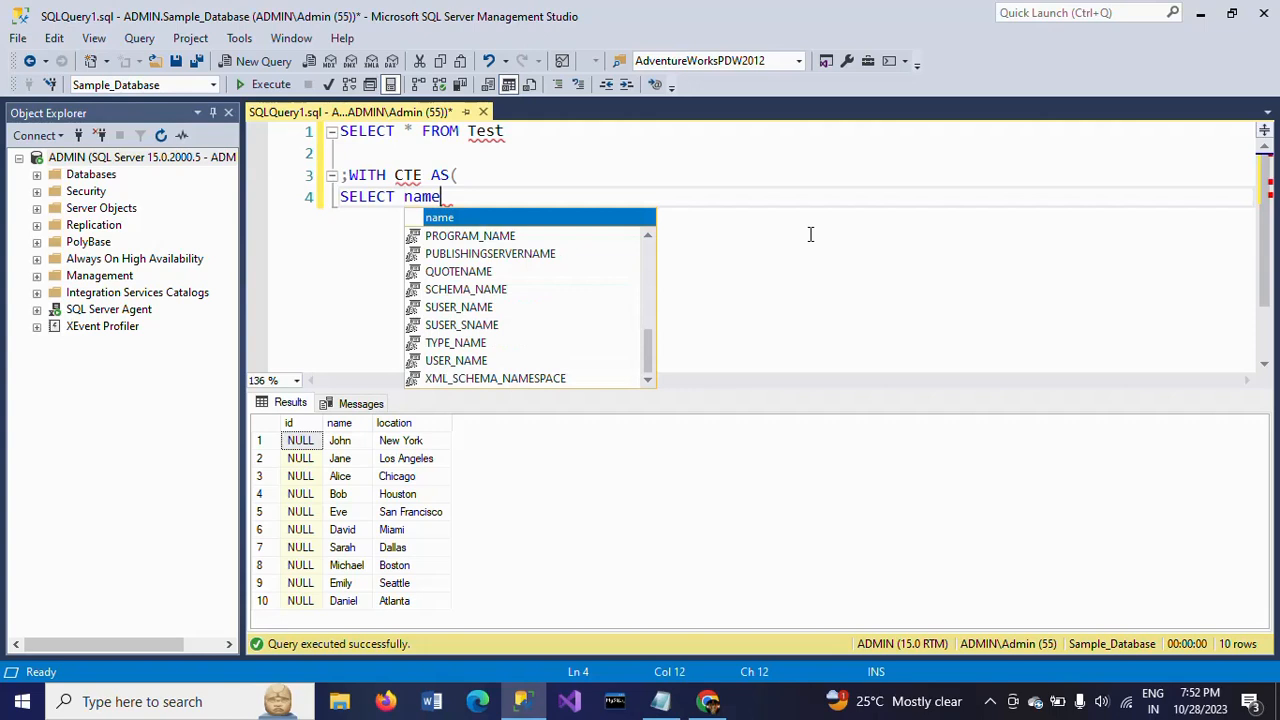
{"action": "type", "text": ", location"}
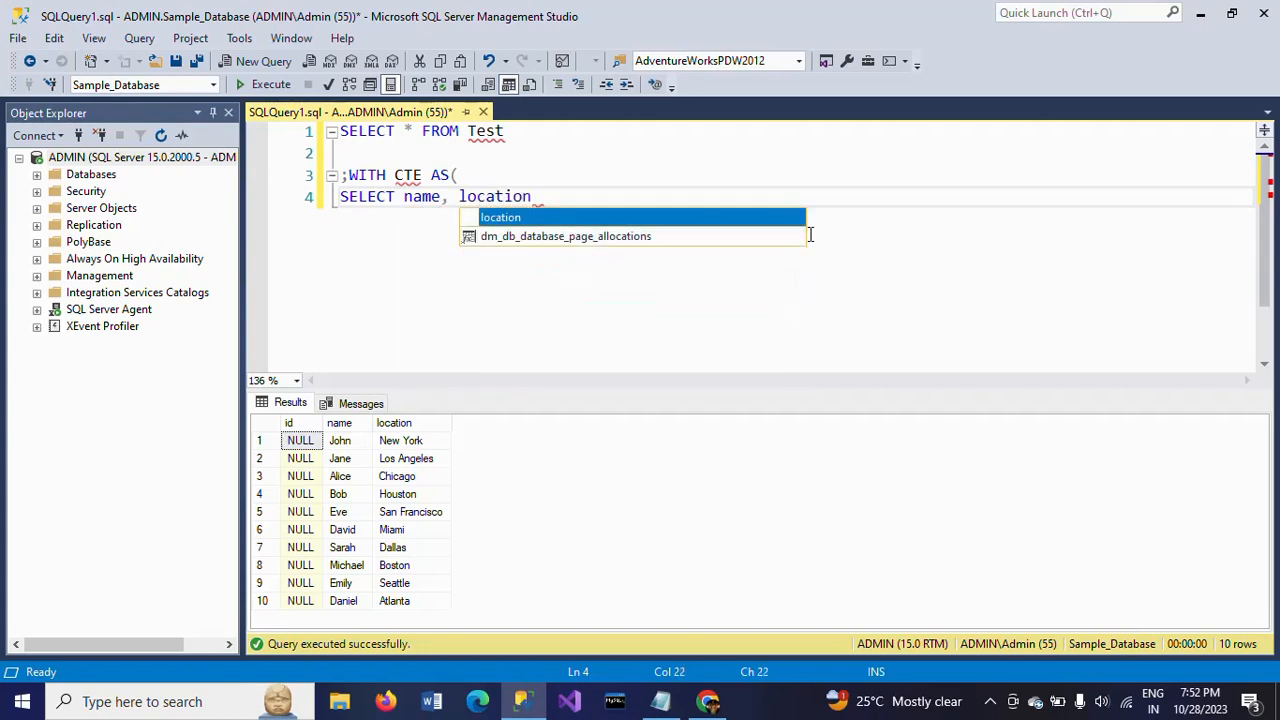
{"action": "type", "text": ","}
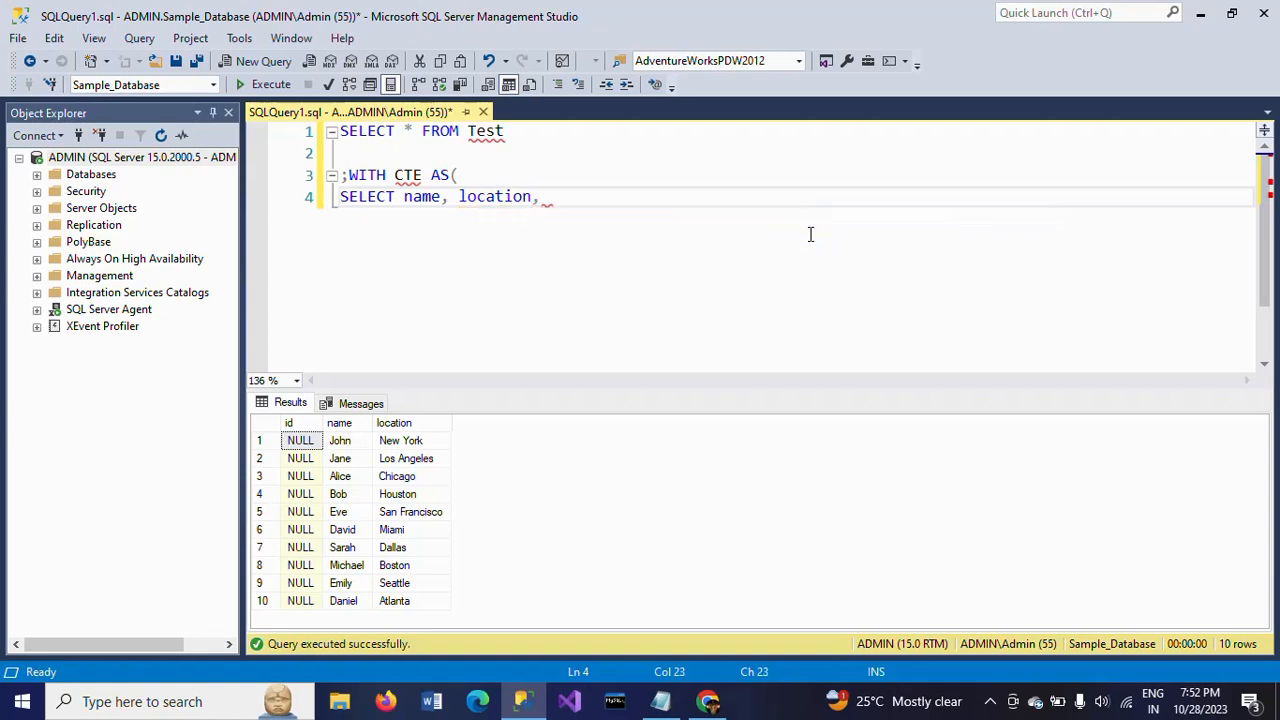
{"action": "type", "text": "R"}
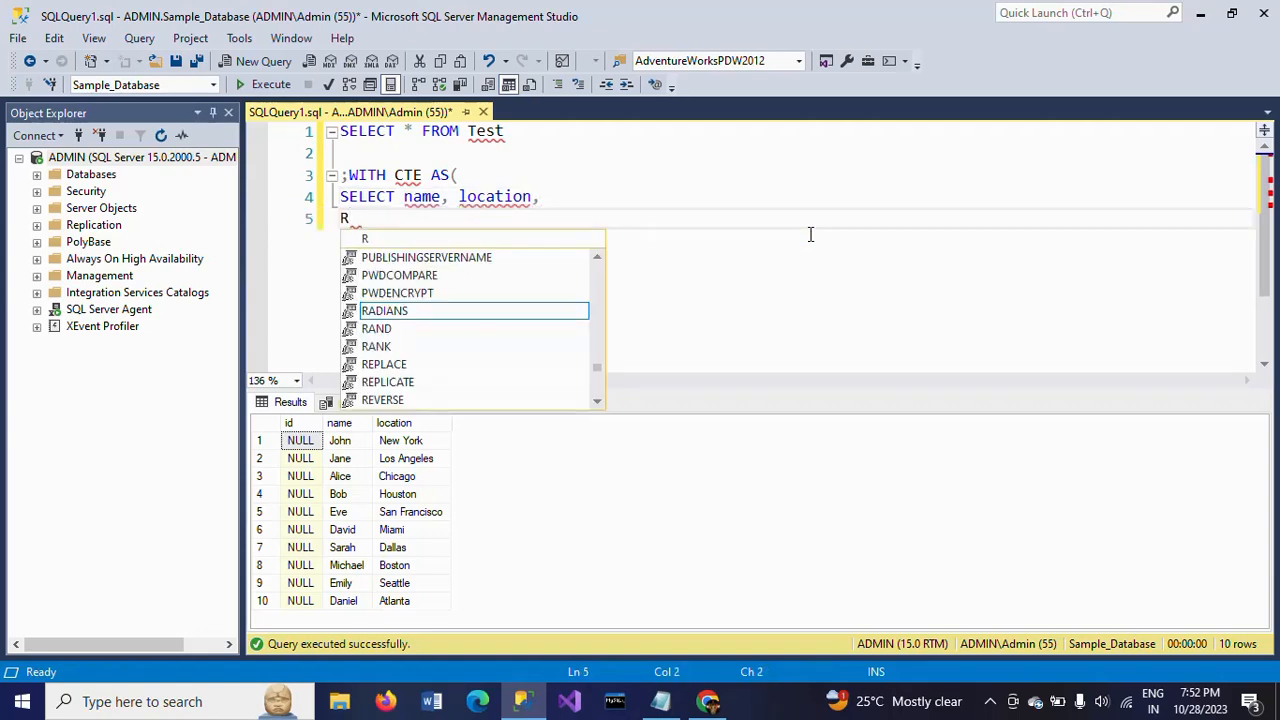
{"action": "type", "text": "owNum"}
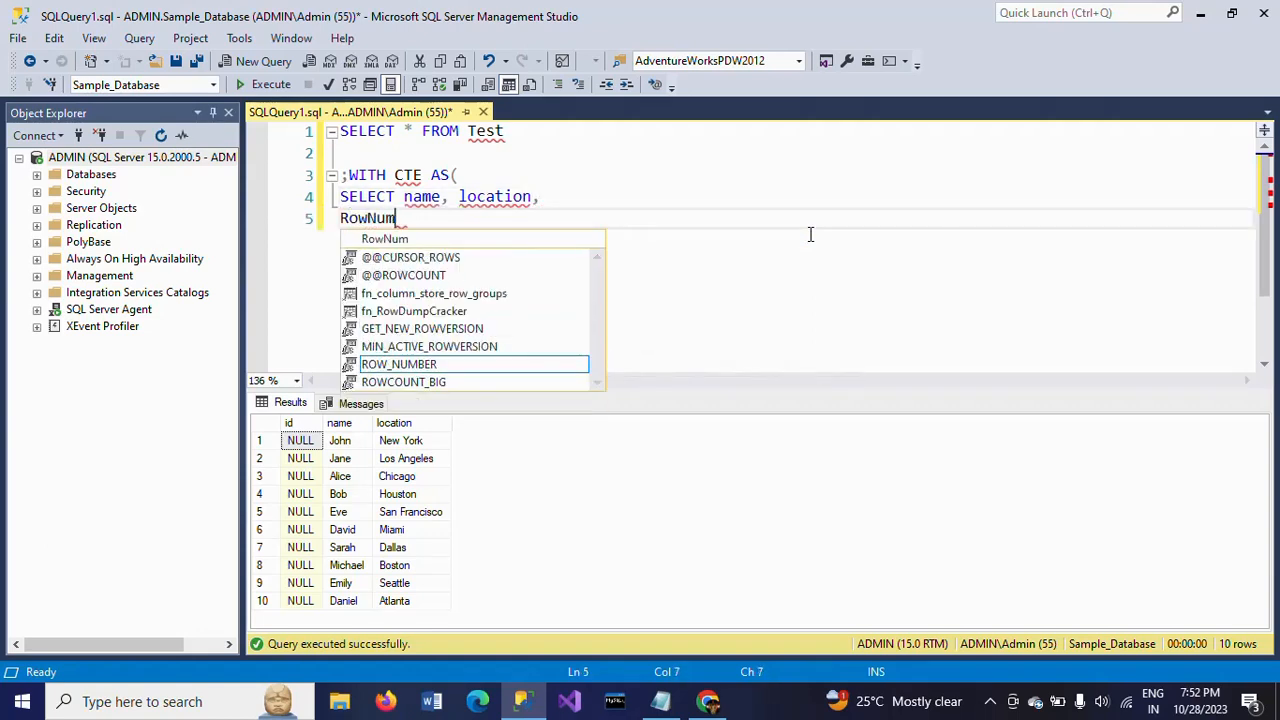
{"action": "type", "text": "ber"}
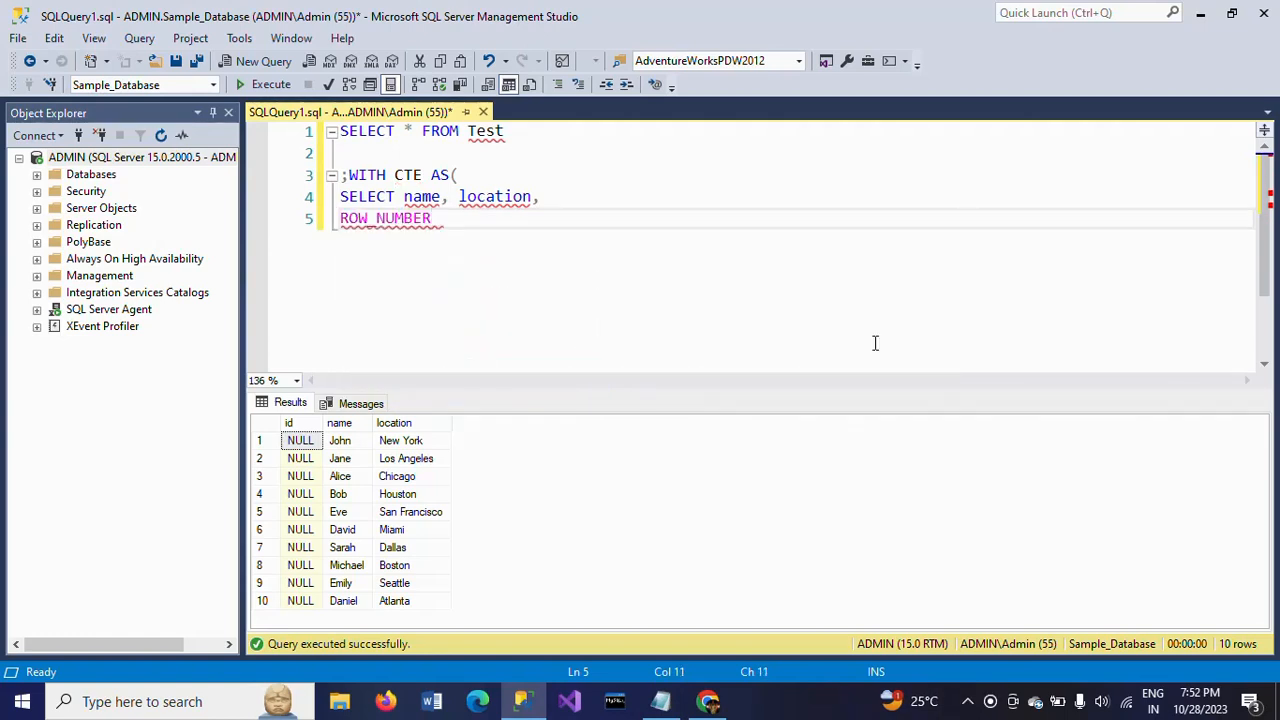
Complete it as ROW_NUMBER() OVER (ORDER BY (SELECT NULL)) AS rn
{"action": "type", "text": "() O"}
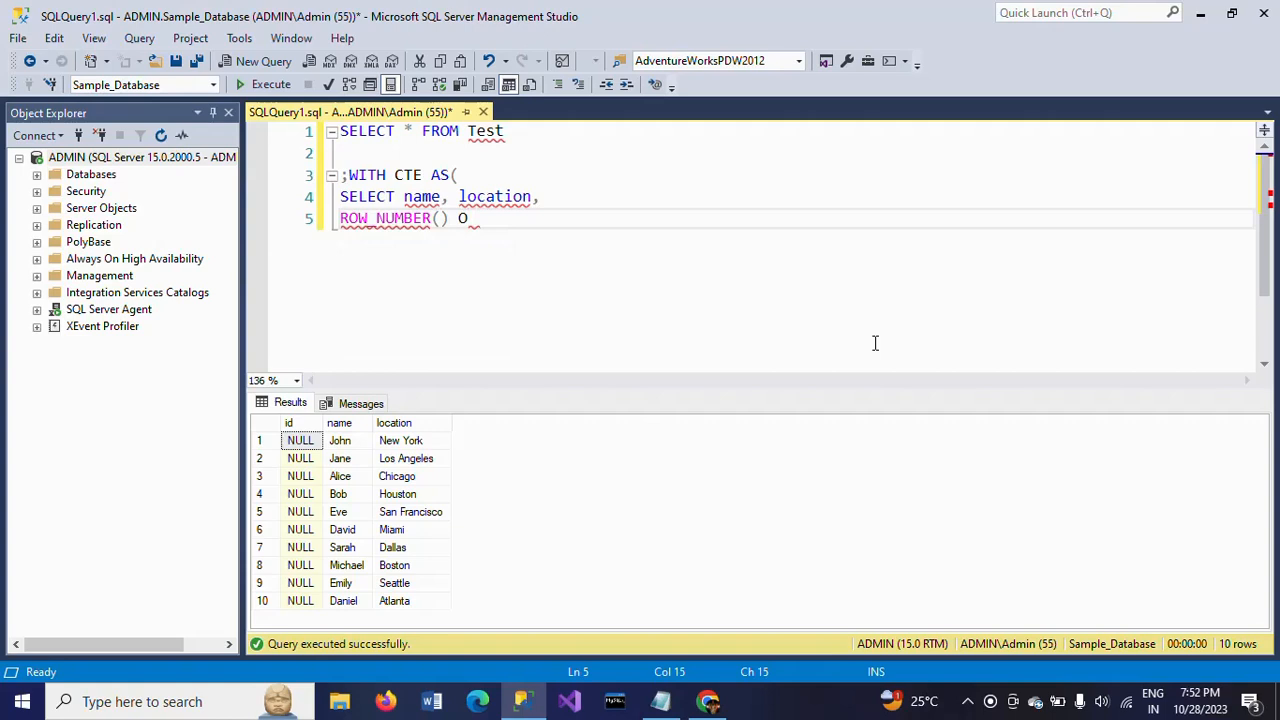
{"action": "type", "text": "OVER"}
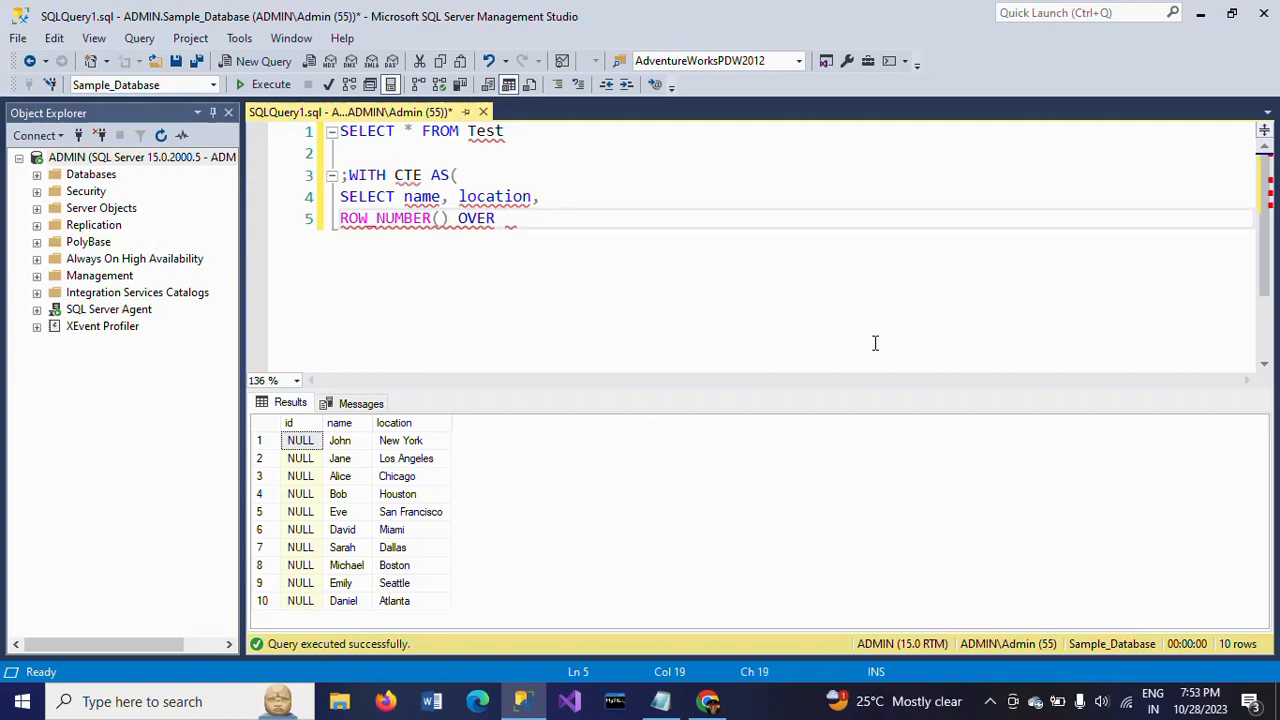
{"action": "type", "text": "(ORDER BY"}
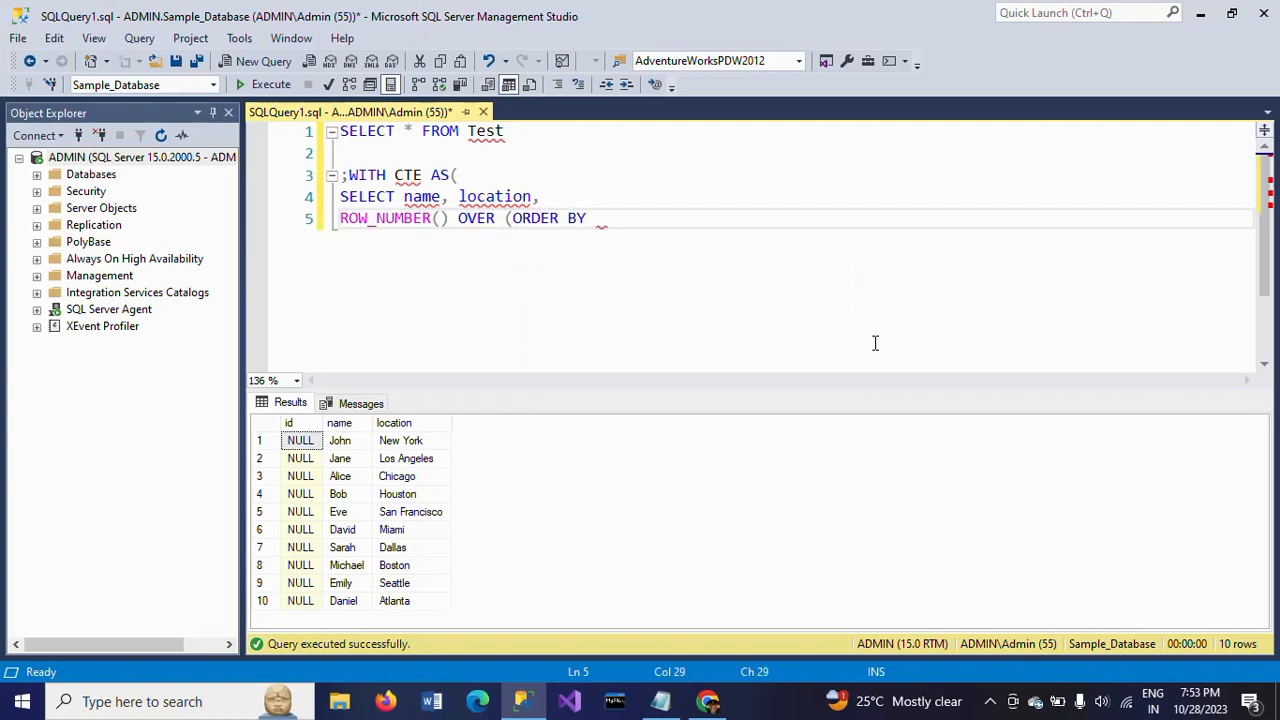
{"action": "type", "text": "(SE"}
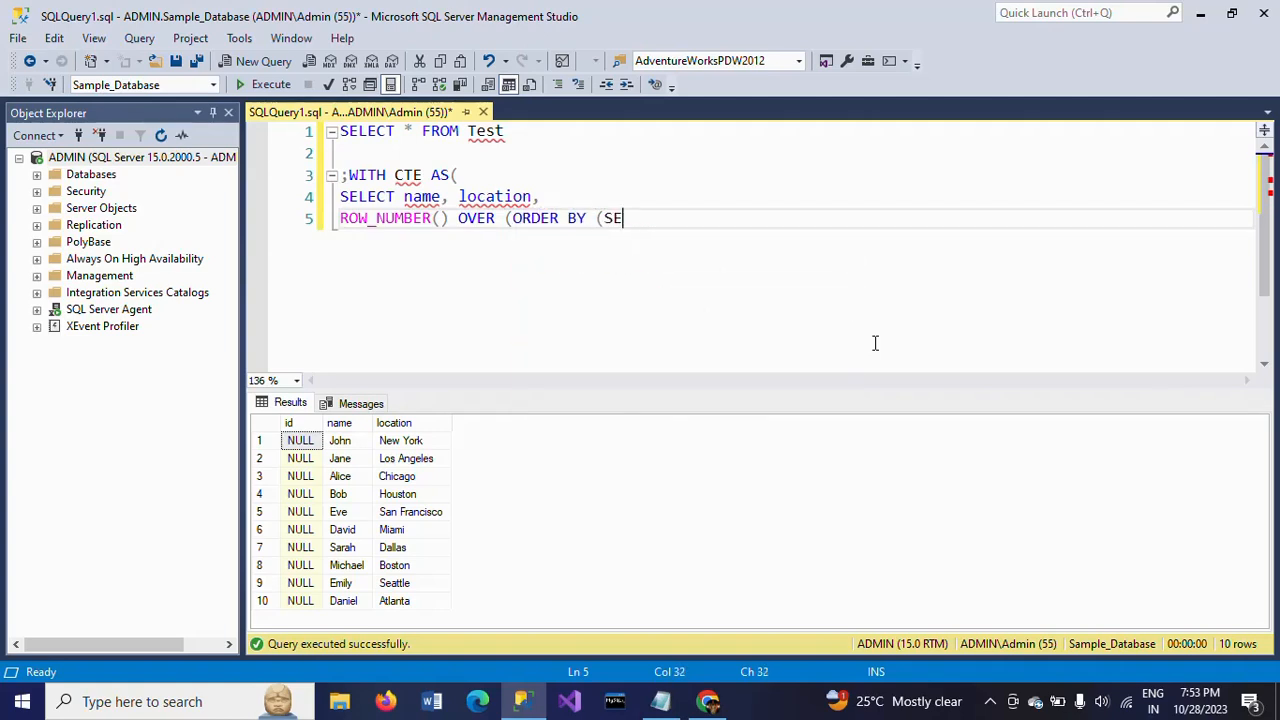
{"action": "type", "text": "LECT"}
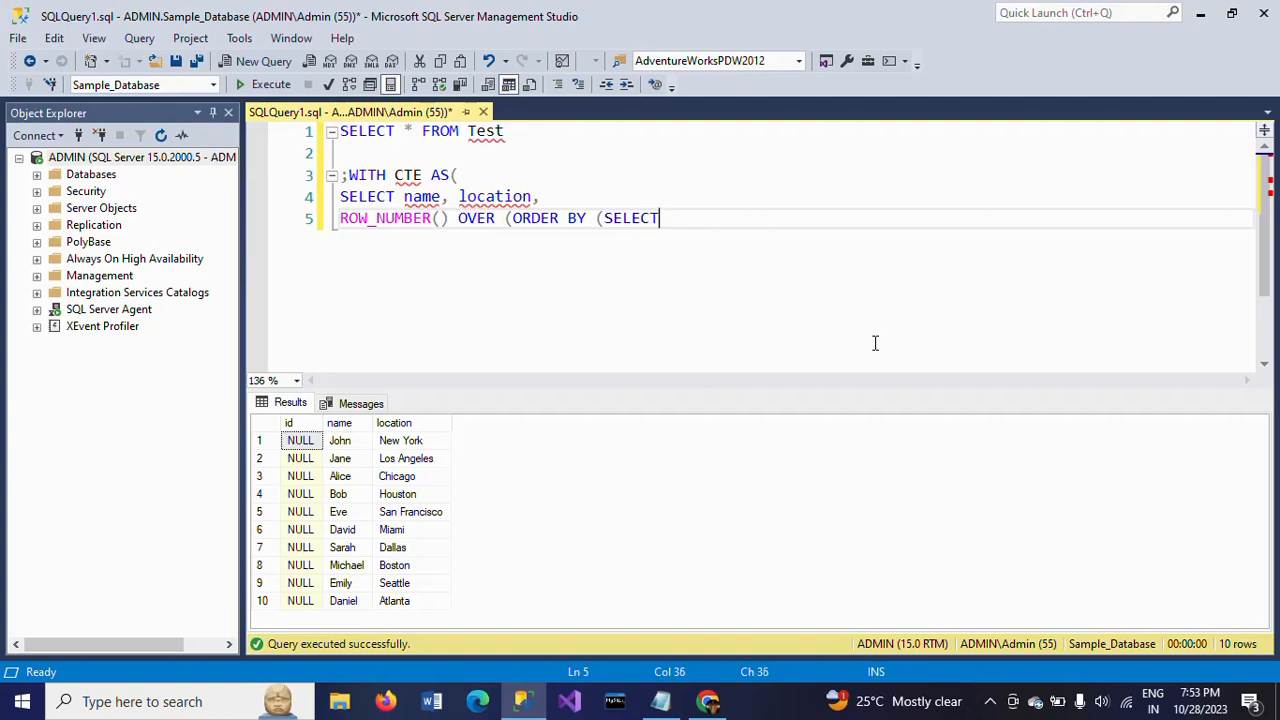
{"action": "type", "text": "NLL"}
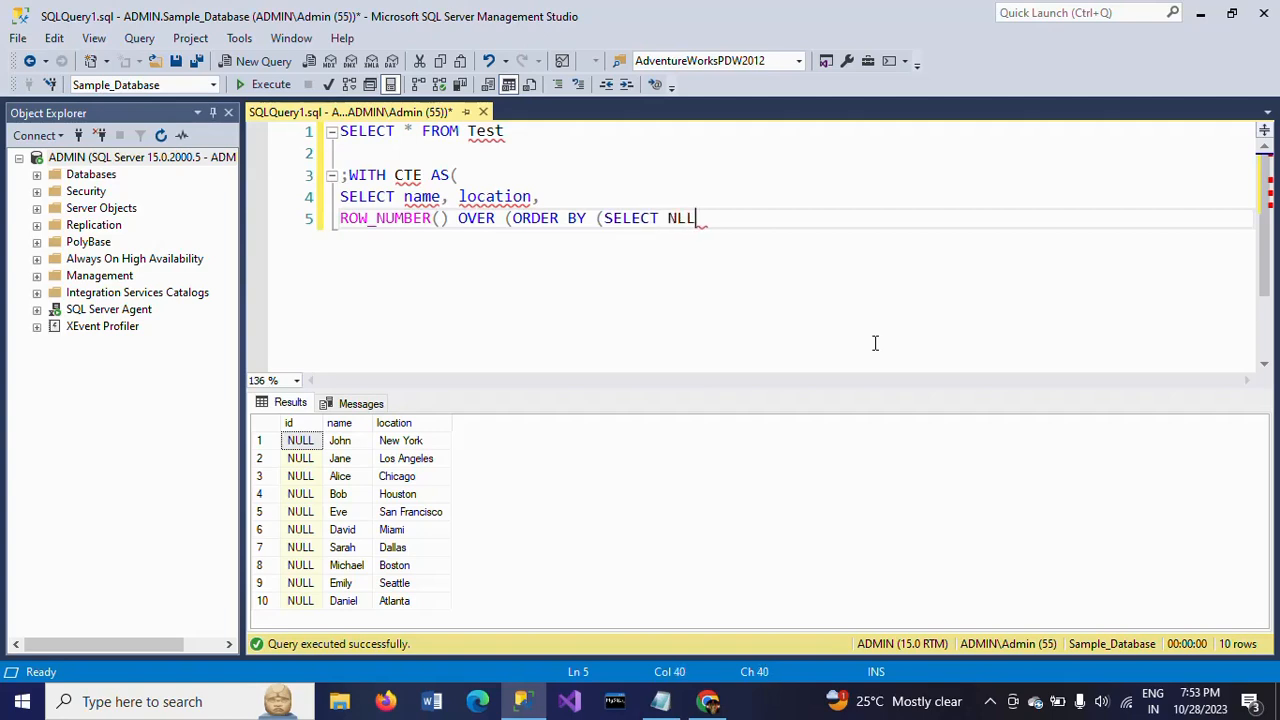
{"action": "key", "text": "Backspace"}
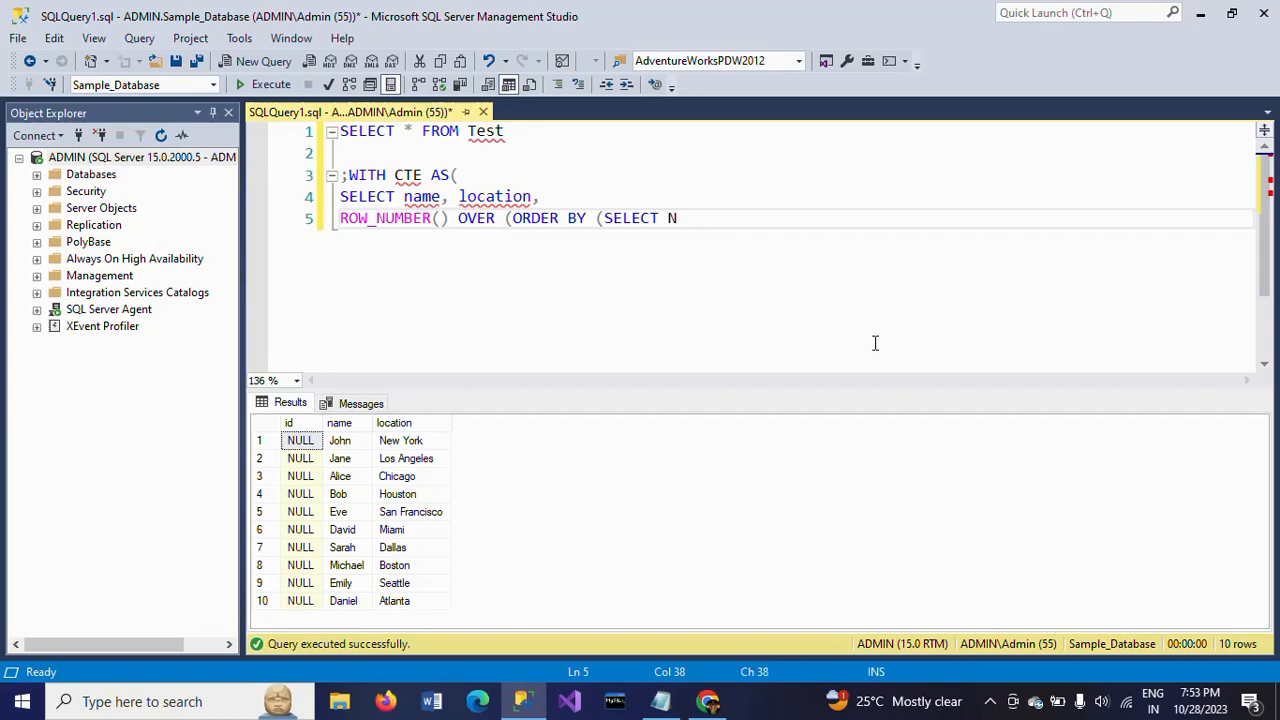
{"action": "type", "text": "ULL"}
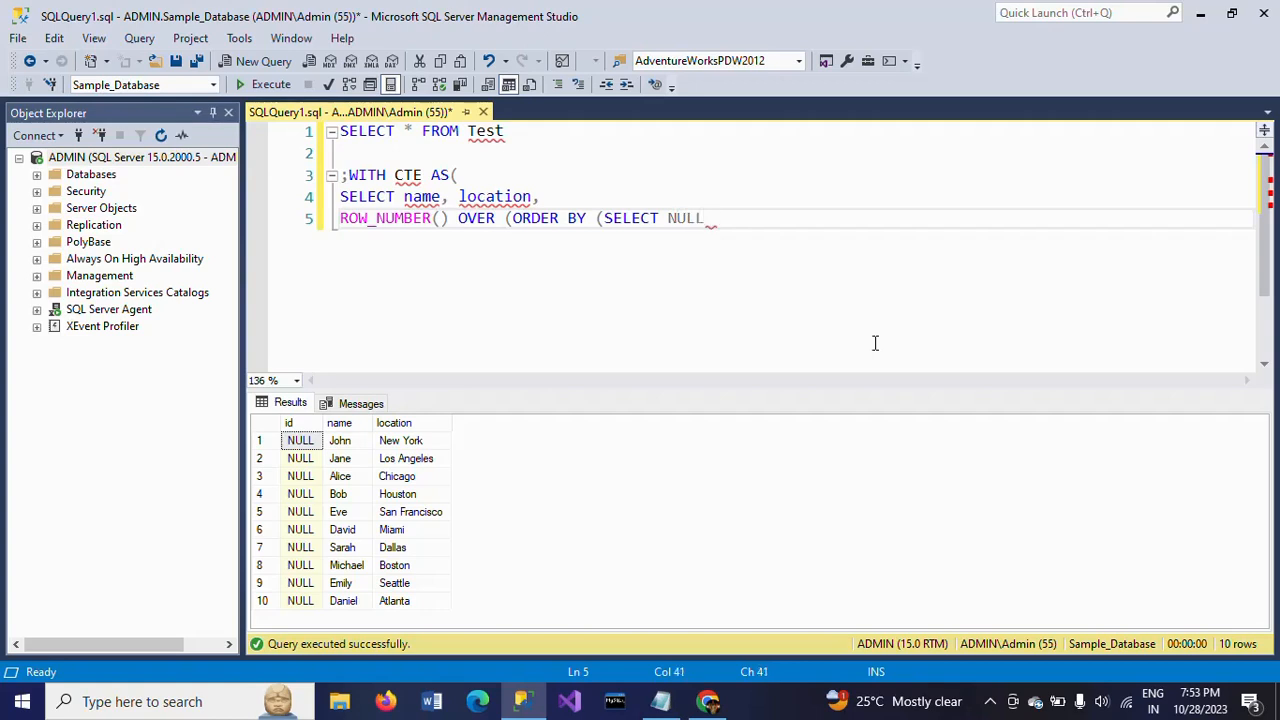
{"action": "type", "text": ") AS"}
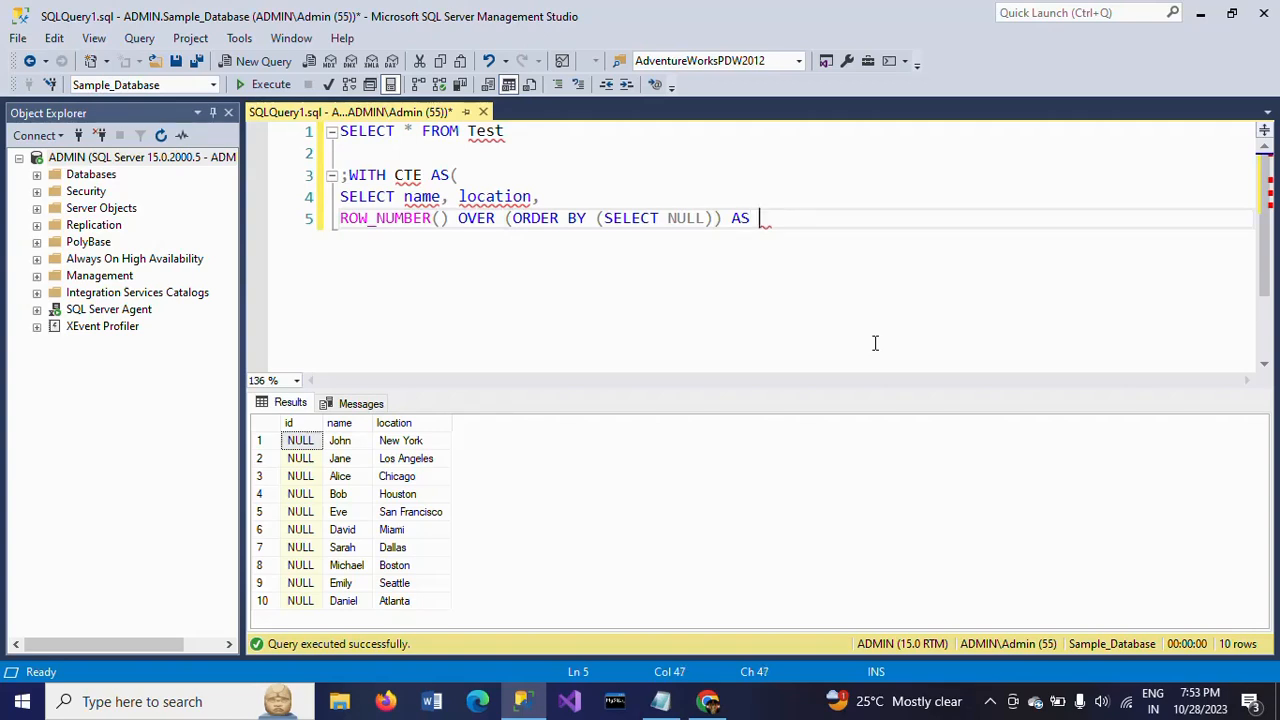
{"action": "type", "text": "rn"}
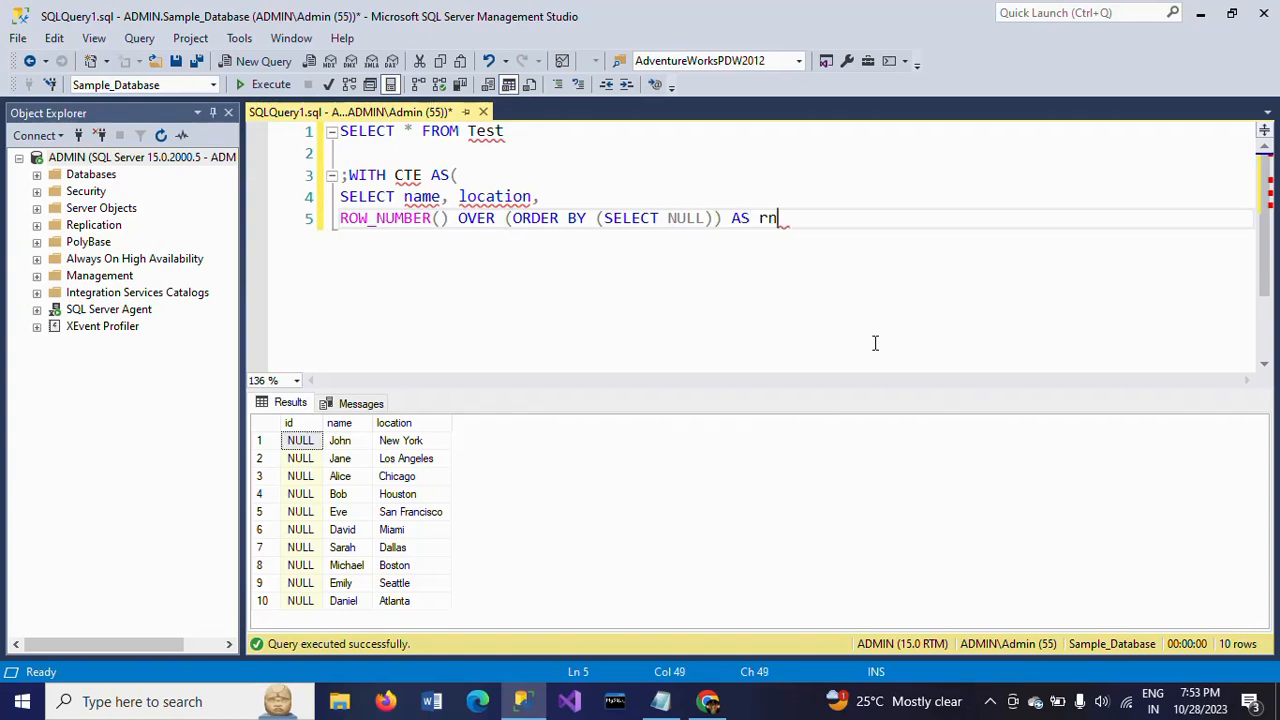
{"action": "key", "text": "Return"}
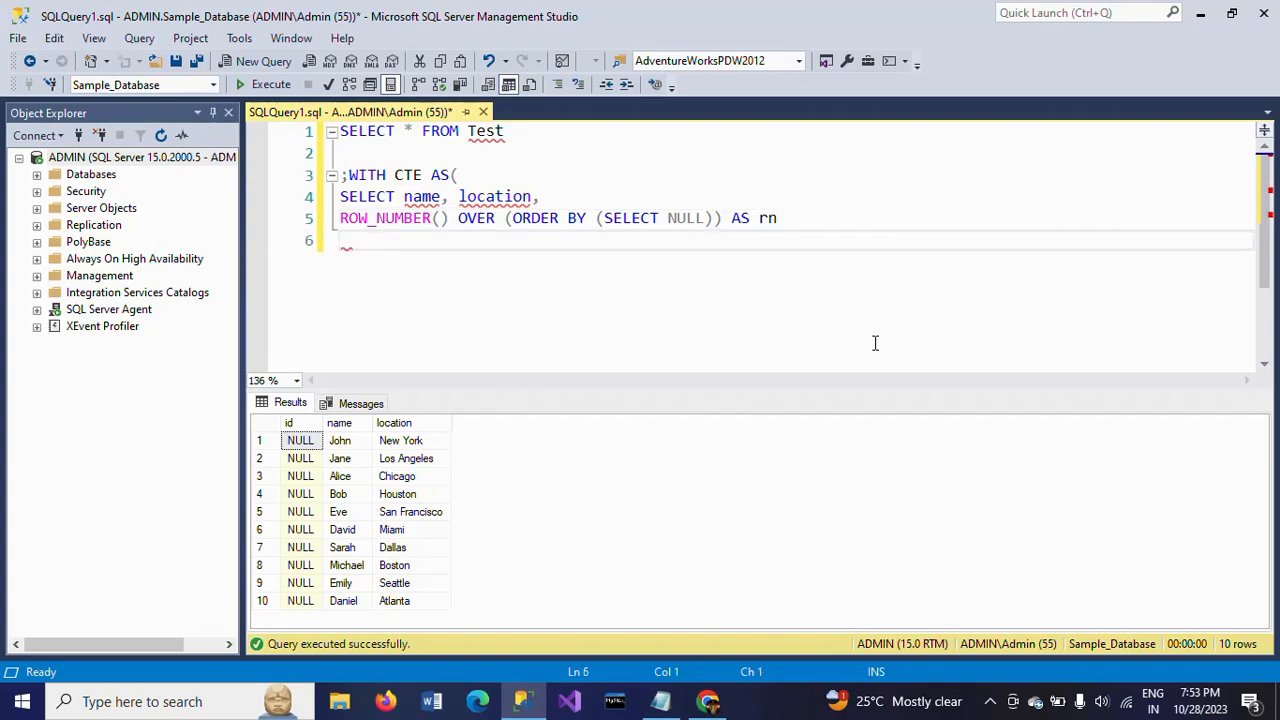
Add 'From Test' as the CTE's source table and start a new line
{"action": "type", "text": "From"}
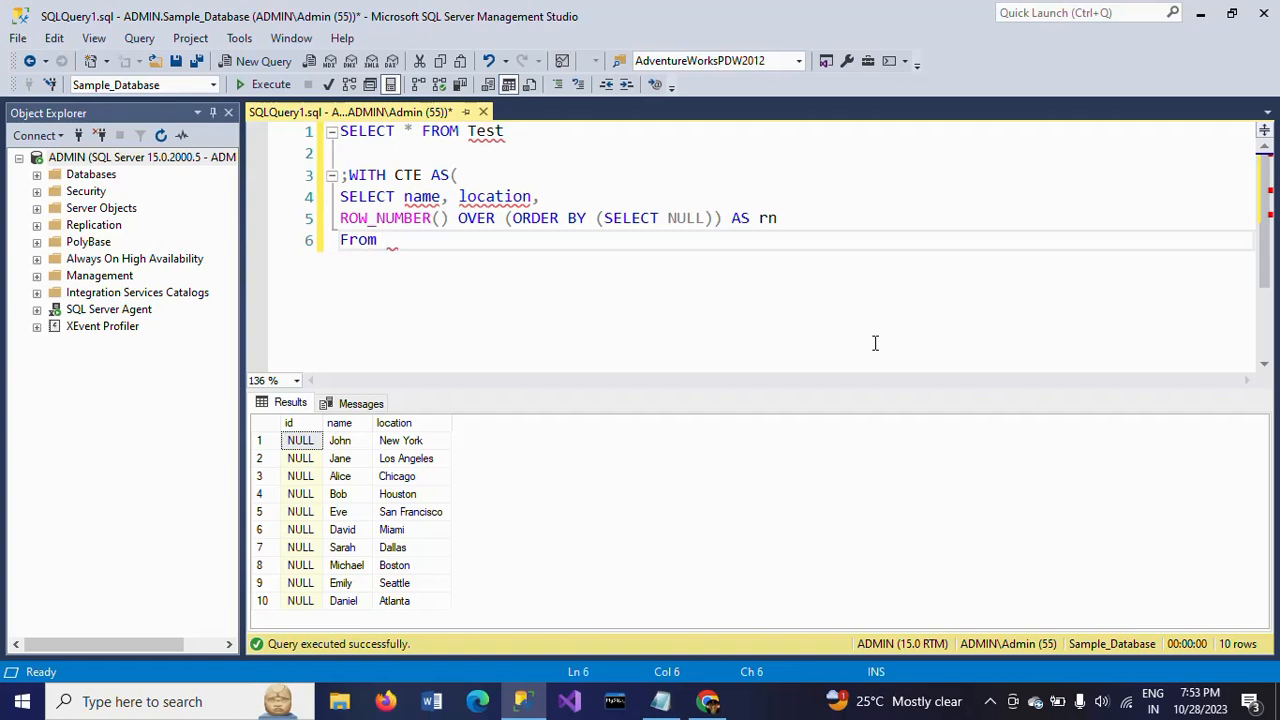
{"action": "type", "text": "Test"}
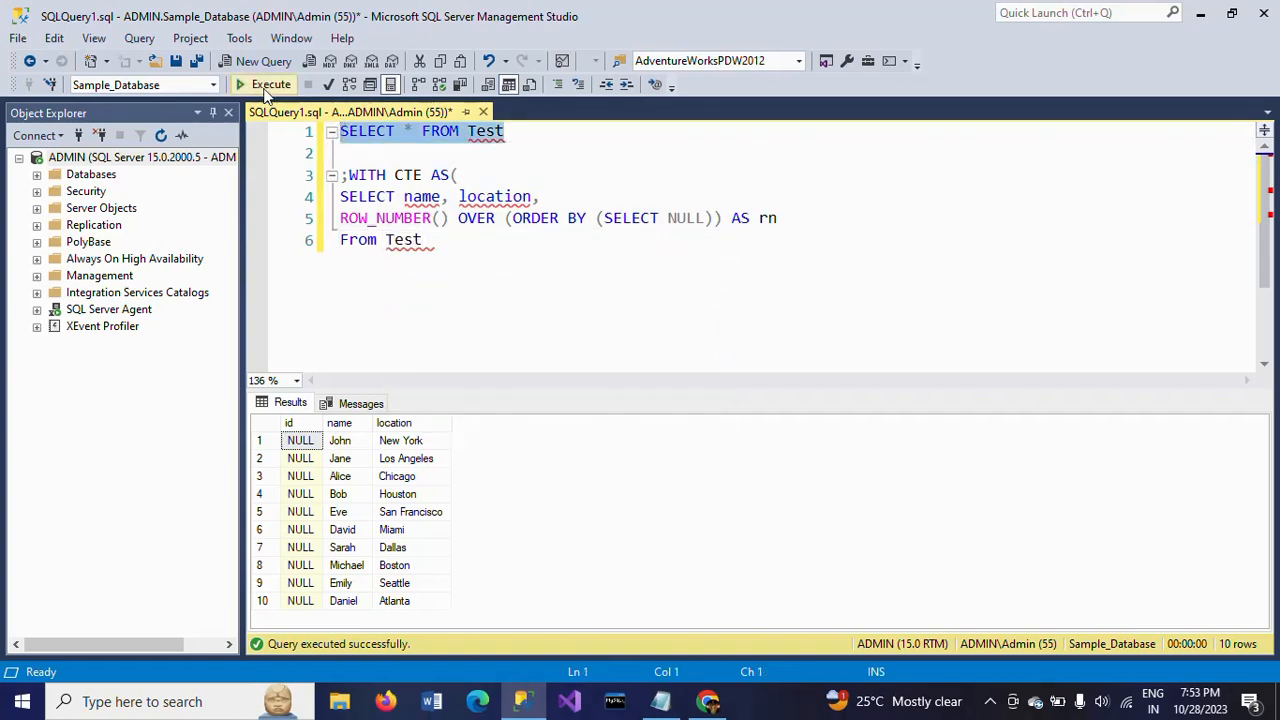
{"action": "mouse_move", "coordinate": [628, 288]}
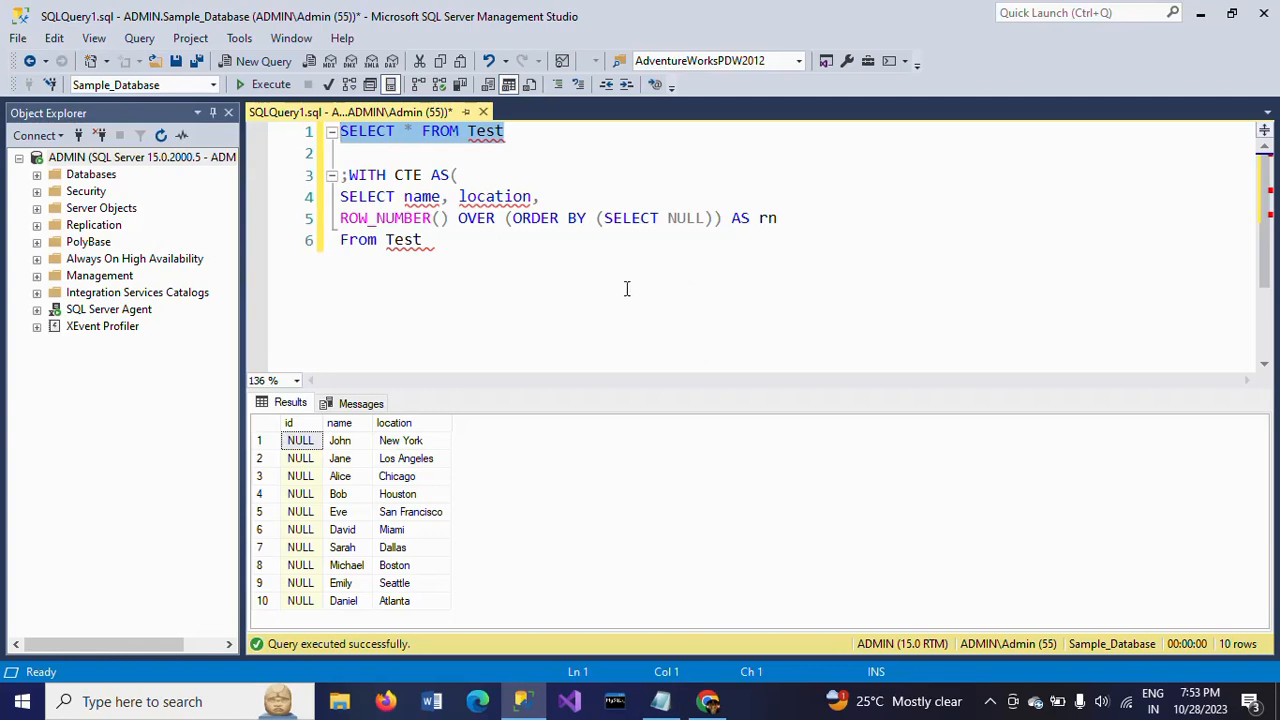
{"action": "mouse_move", "coordinate": [516, 262]}
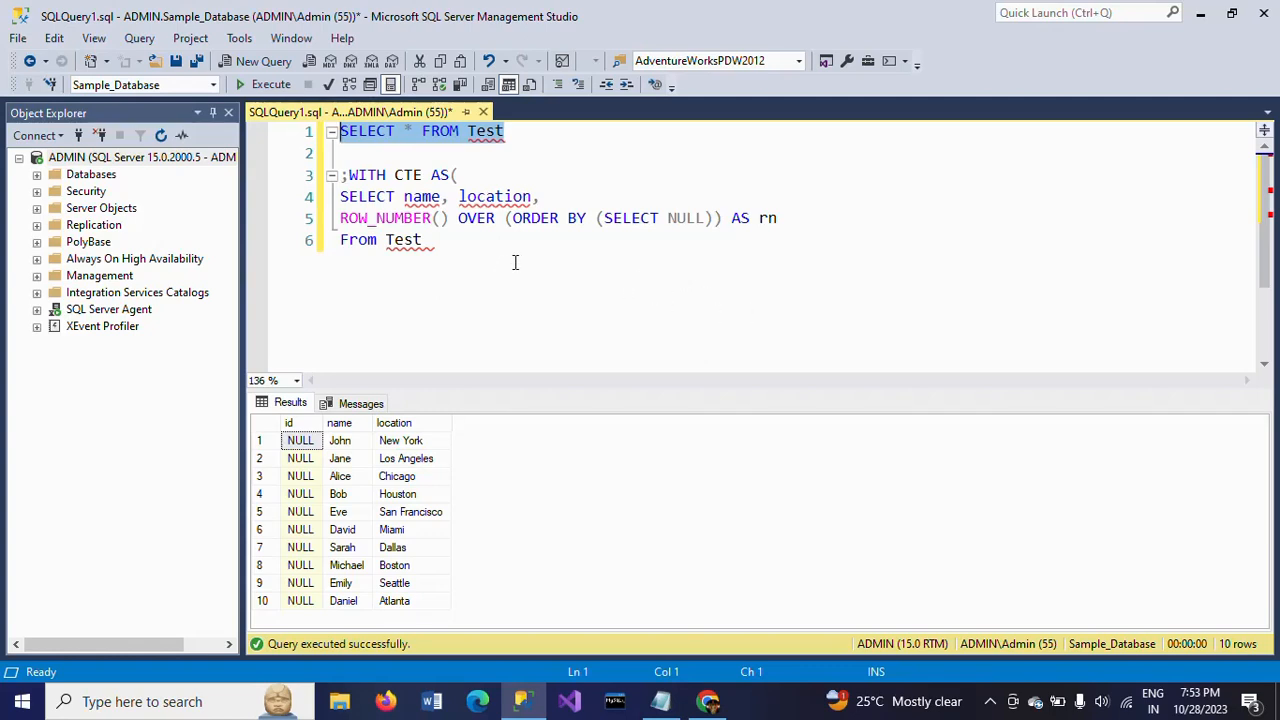
{"action": "left_click", "coordinate": [422, 240]}
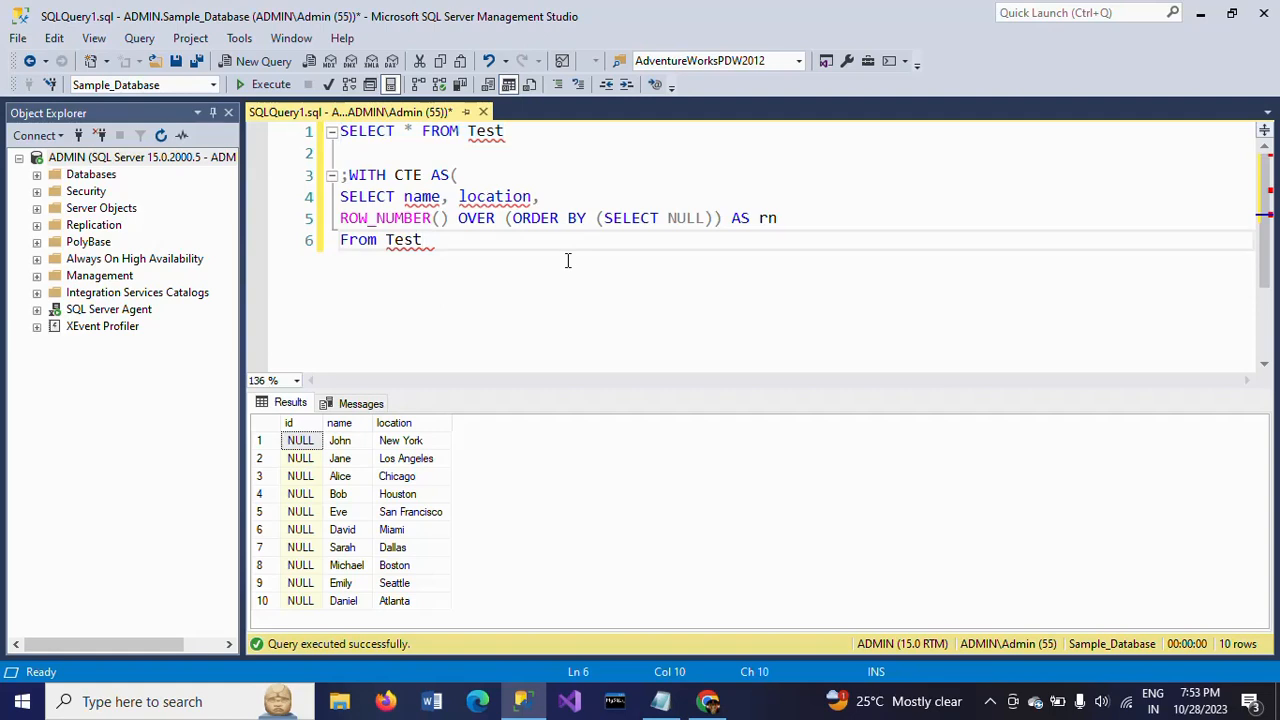
{"action": "mouse_move", "coordinate": [516, 238]}
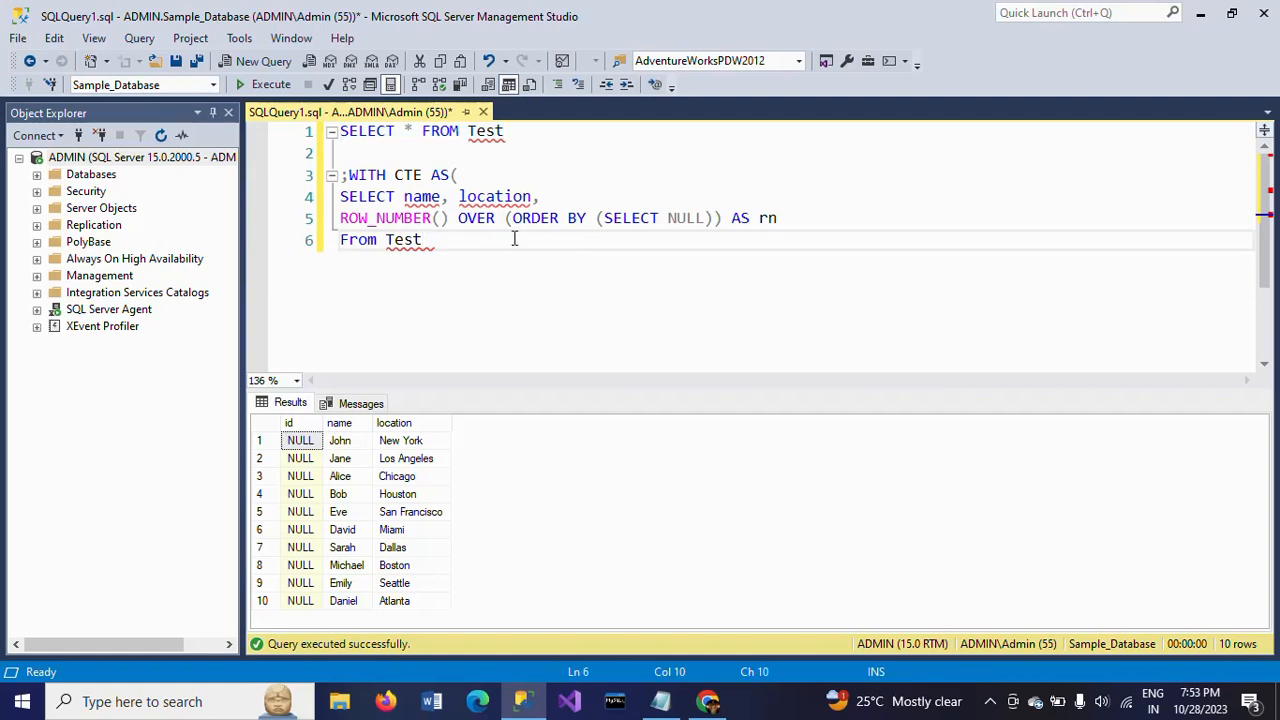
{"action": "mouse_move", "coordinate": [612, 218]}
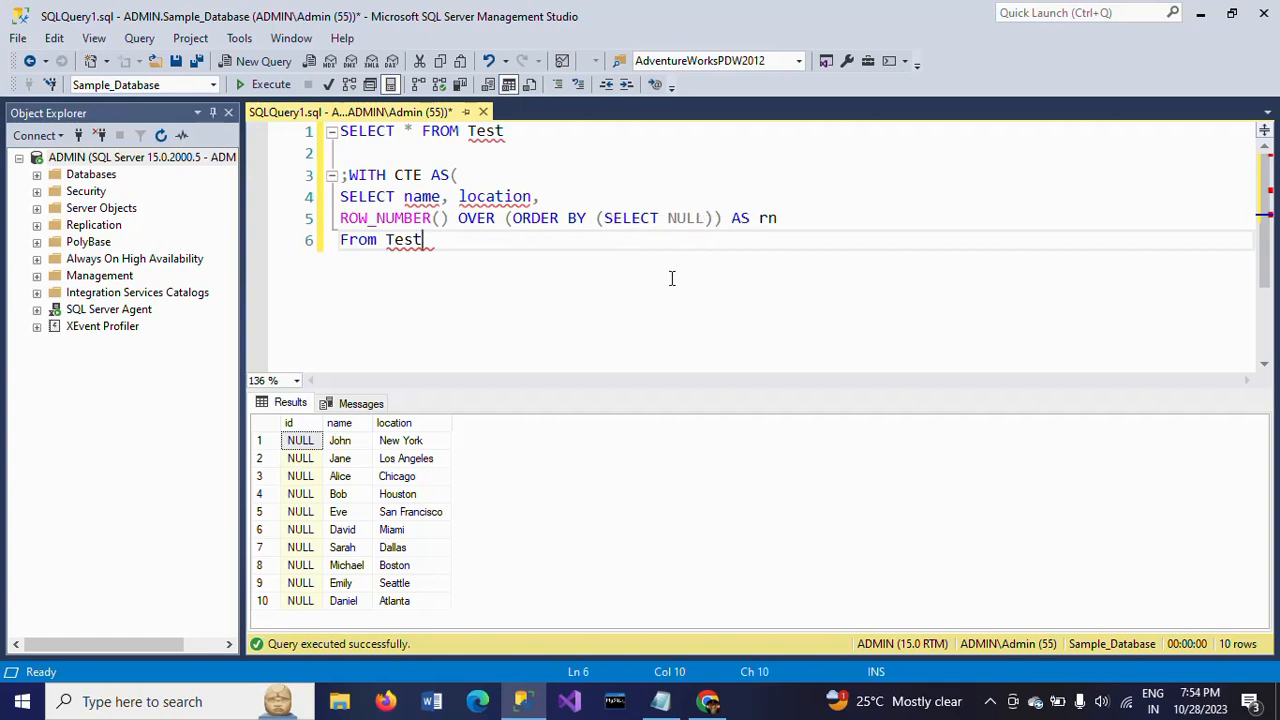
{"action": "key", "text": "Return"}
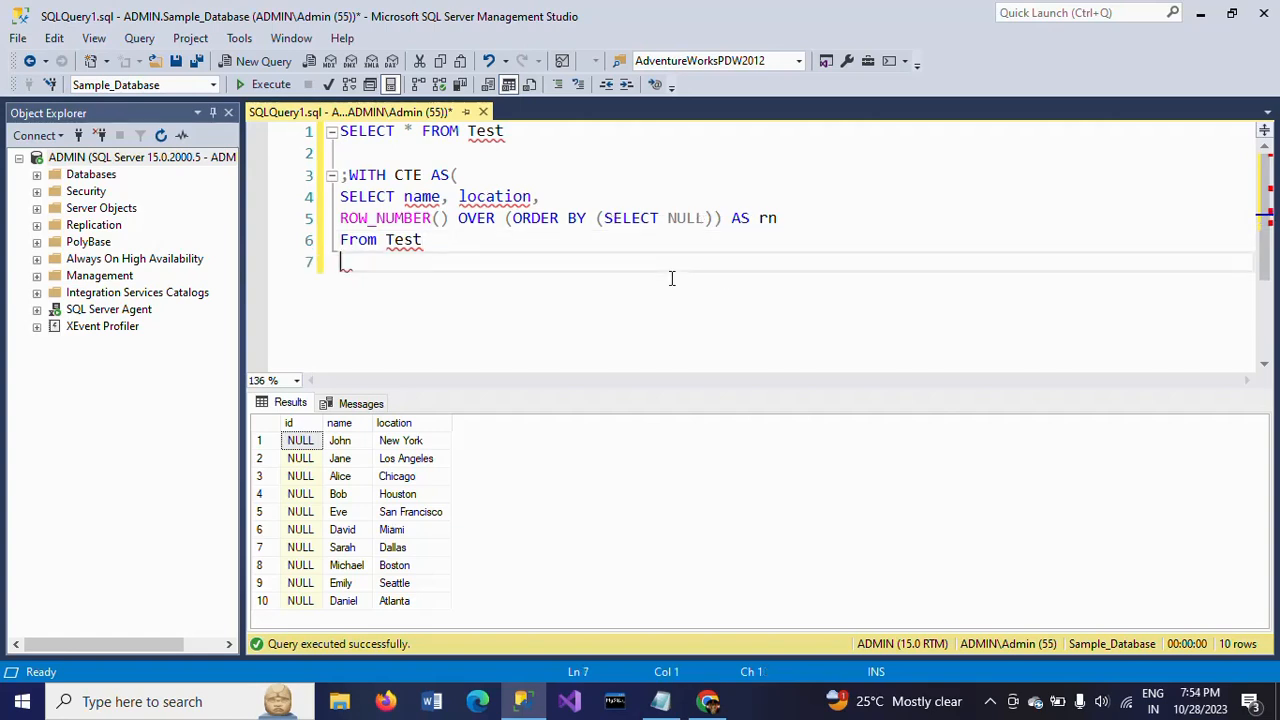
Write 'UPDATE Test SET id = rn FROM cte' after a blank line
{"action": "key", "text": "Return"}
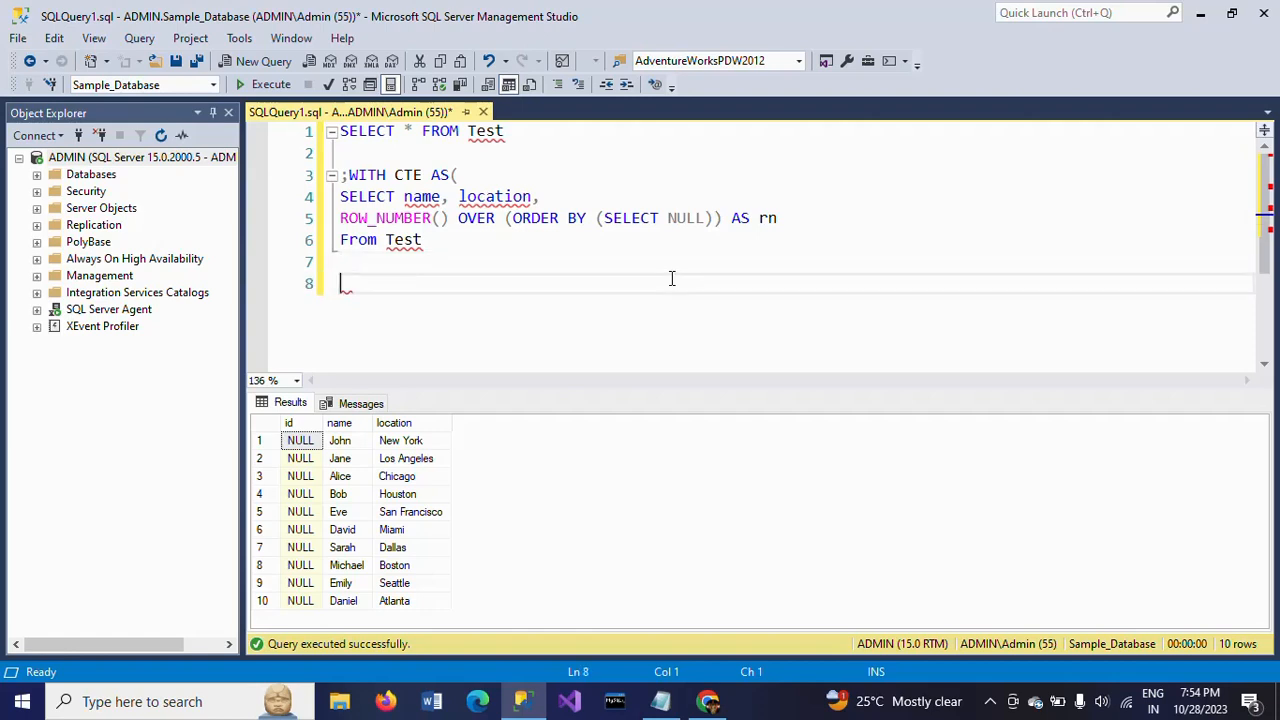
{"action": "type", "text": "UPDATE"}
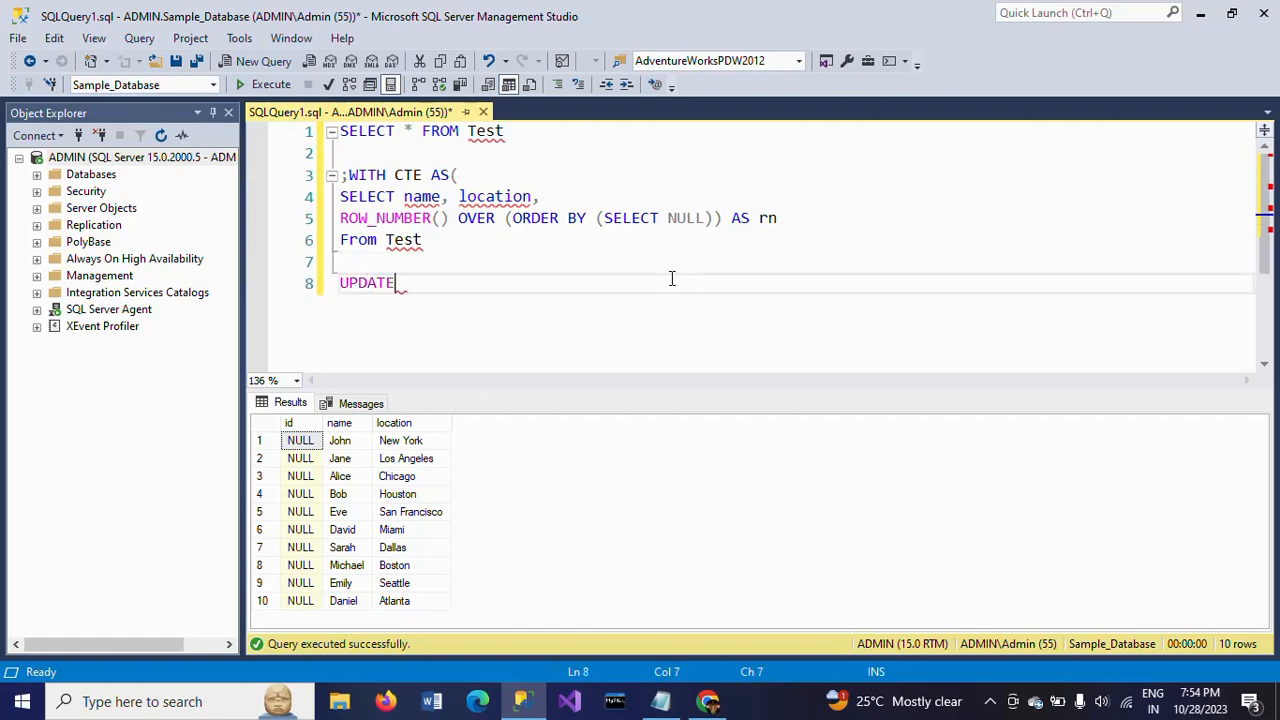
{"action": "type", "text": "Test"}
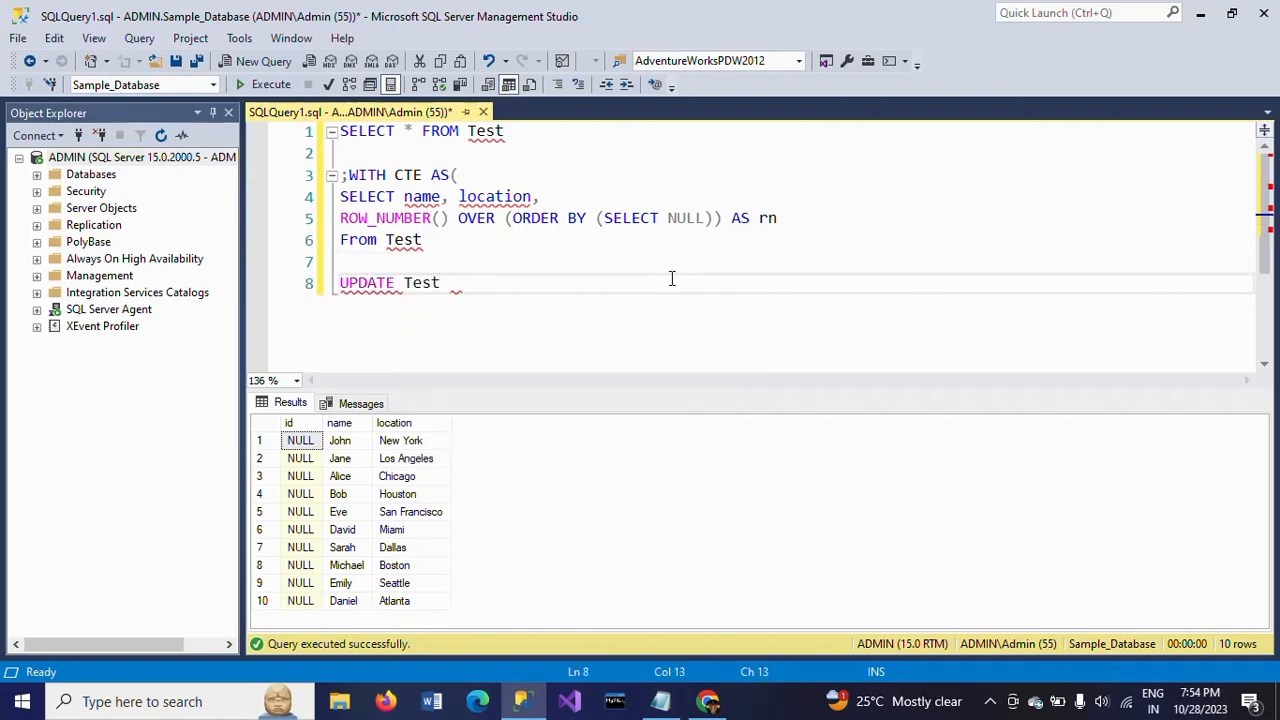
{"action": "type", "text": "SE"}
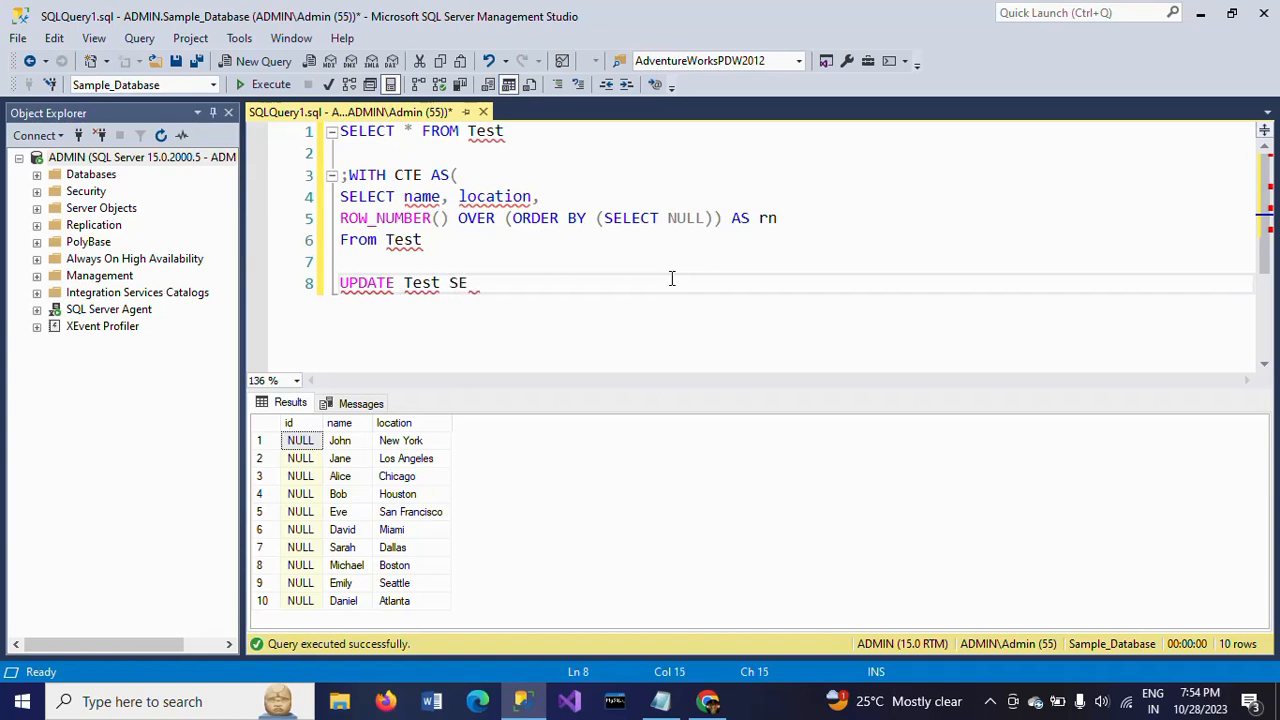
{"action": "type", "text": "T id"}
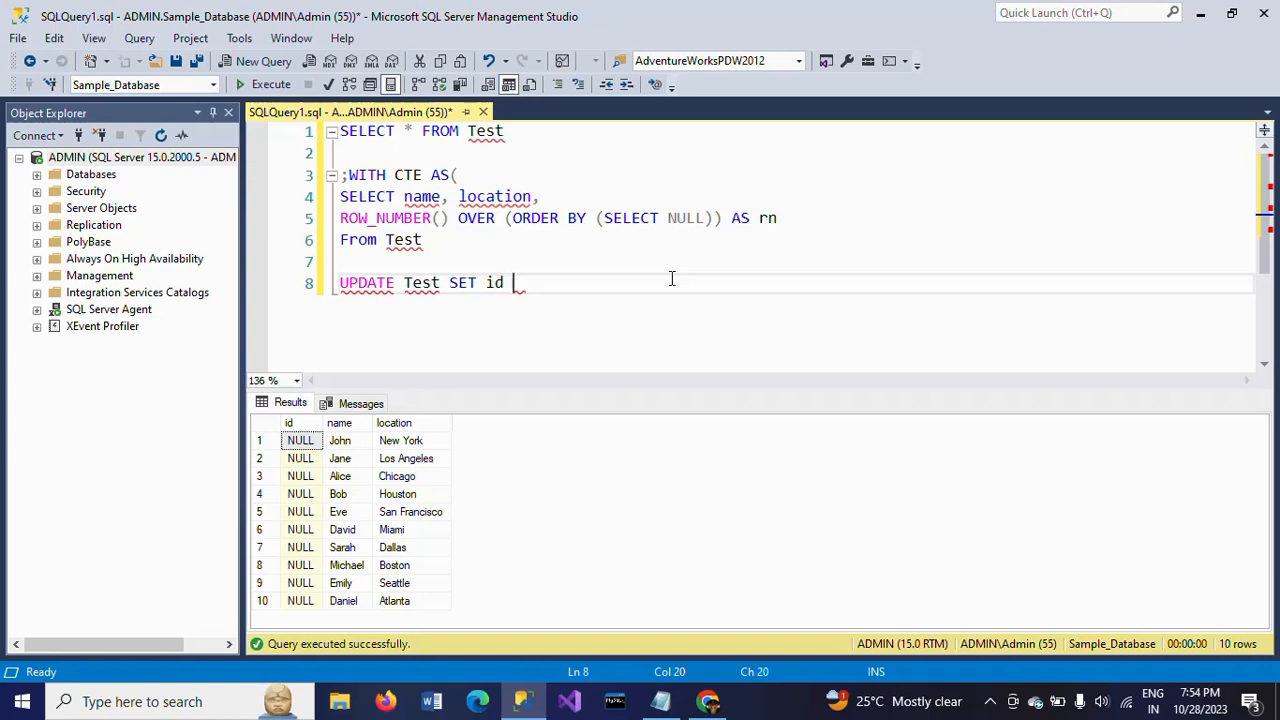
{"action": "type", "text": "="}
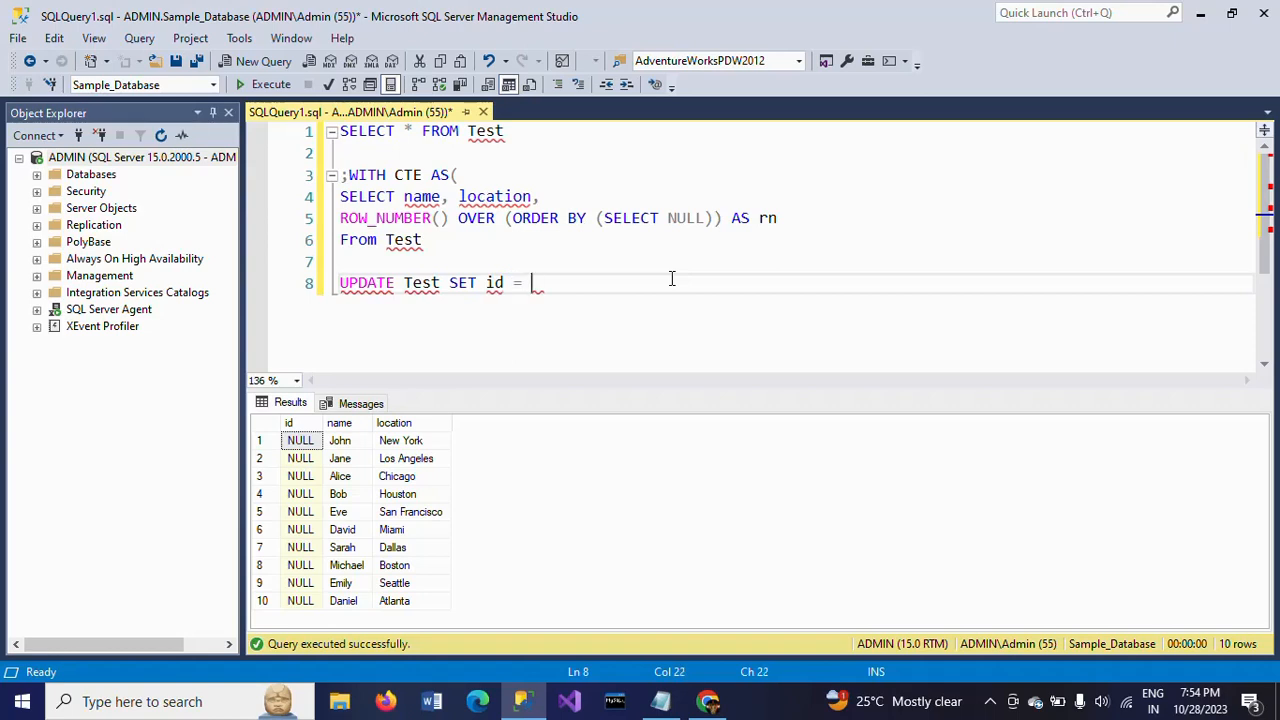
{"action": "type", "text": "rn"}
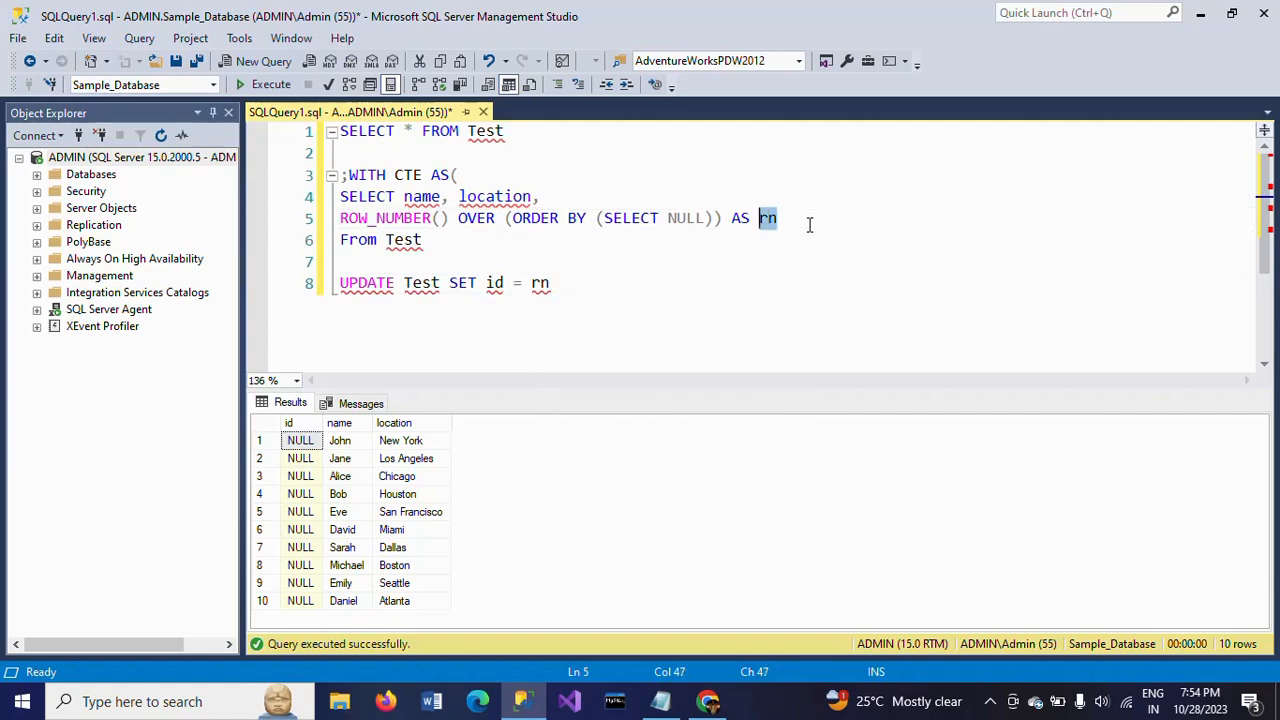
{"action": "left_click", "coordinate": [700, 284]}
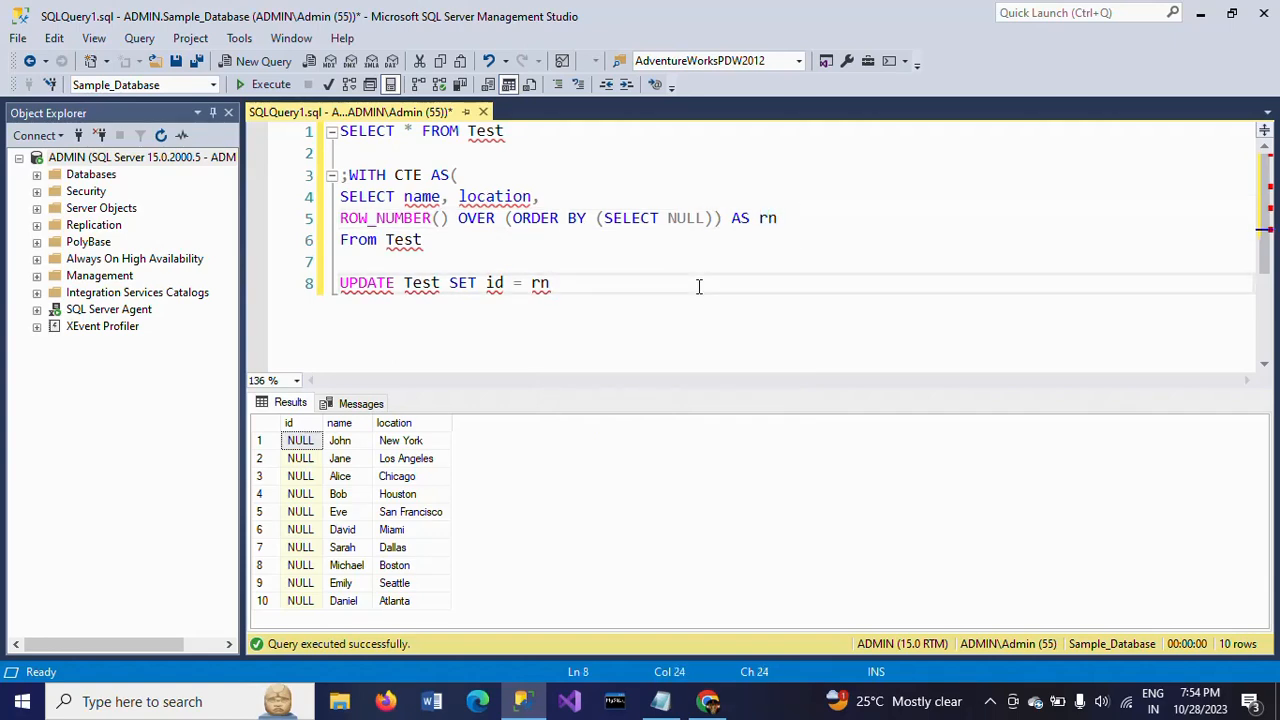
{"action": "type", "text": "FROM cte"}
{"action": "type", "text": "WHERE cte."}
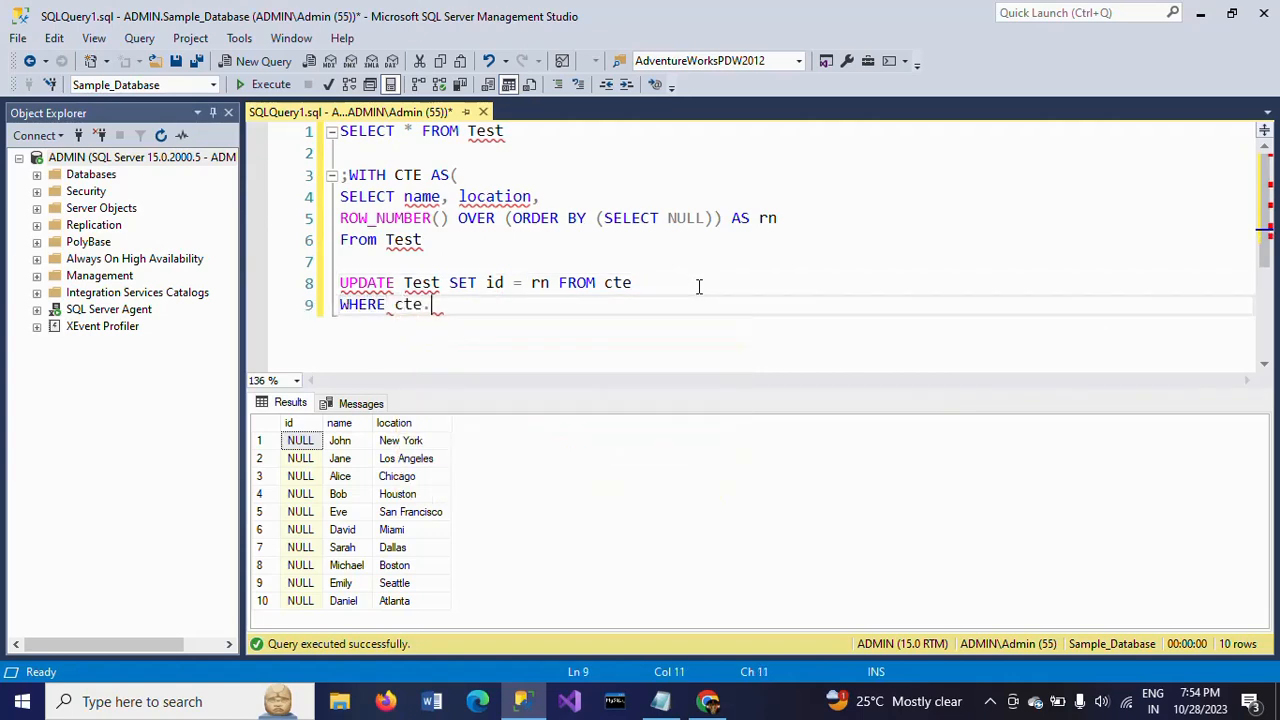
Write the first WHERE condition Name=Cte.Name
{"action": "key", "text": "Backspace"}
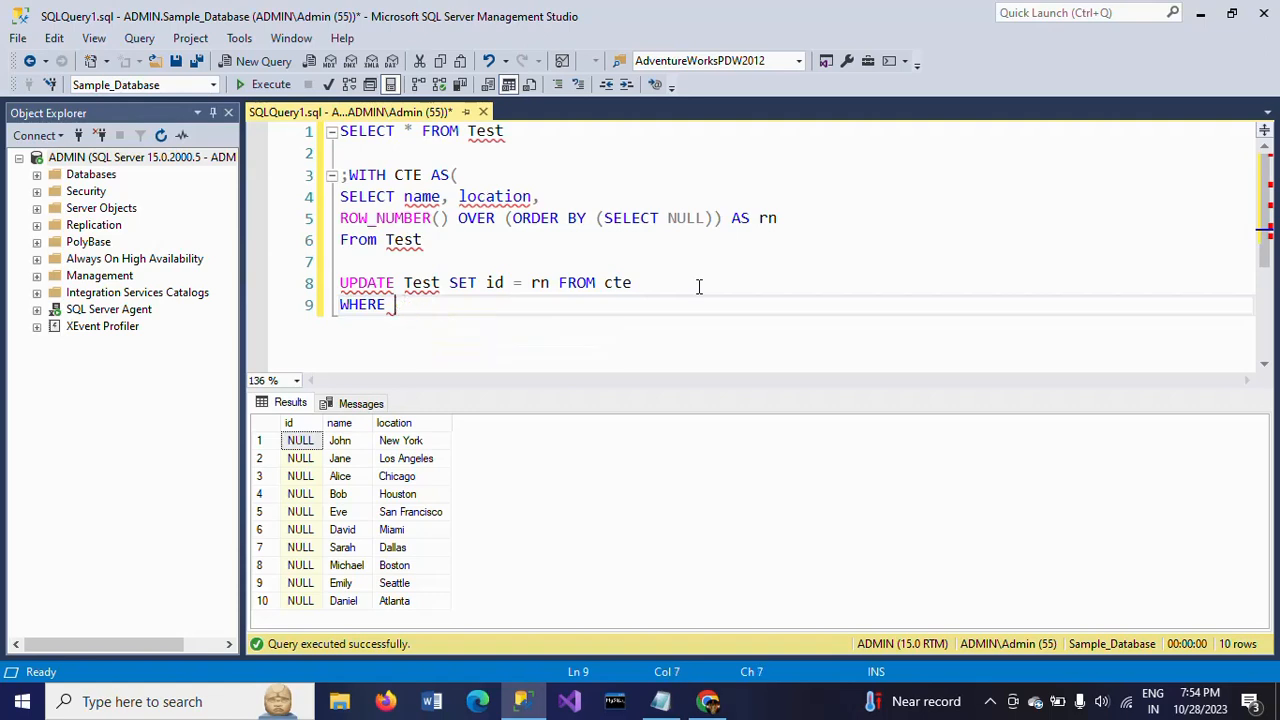
{"action": "type", "text": "Name"}
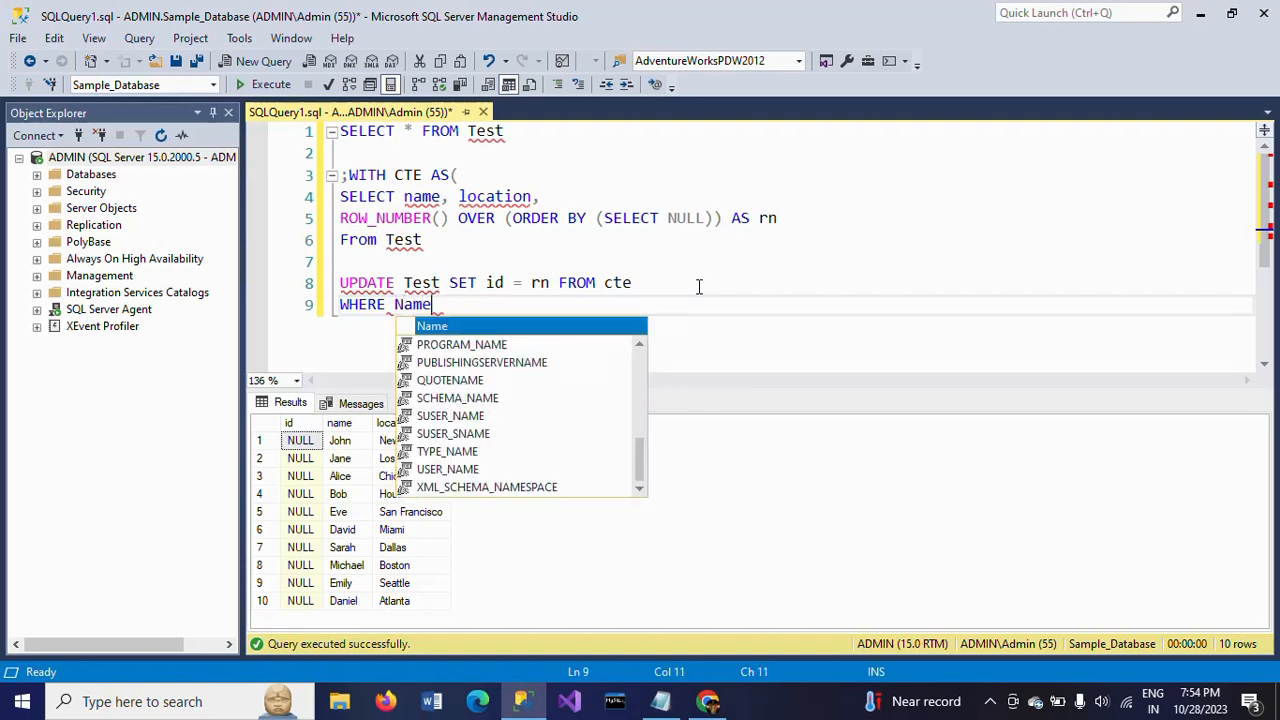
{"action": "type", "text": "="}
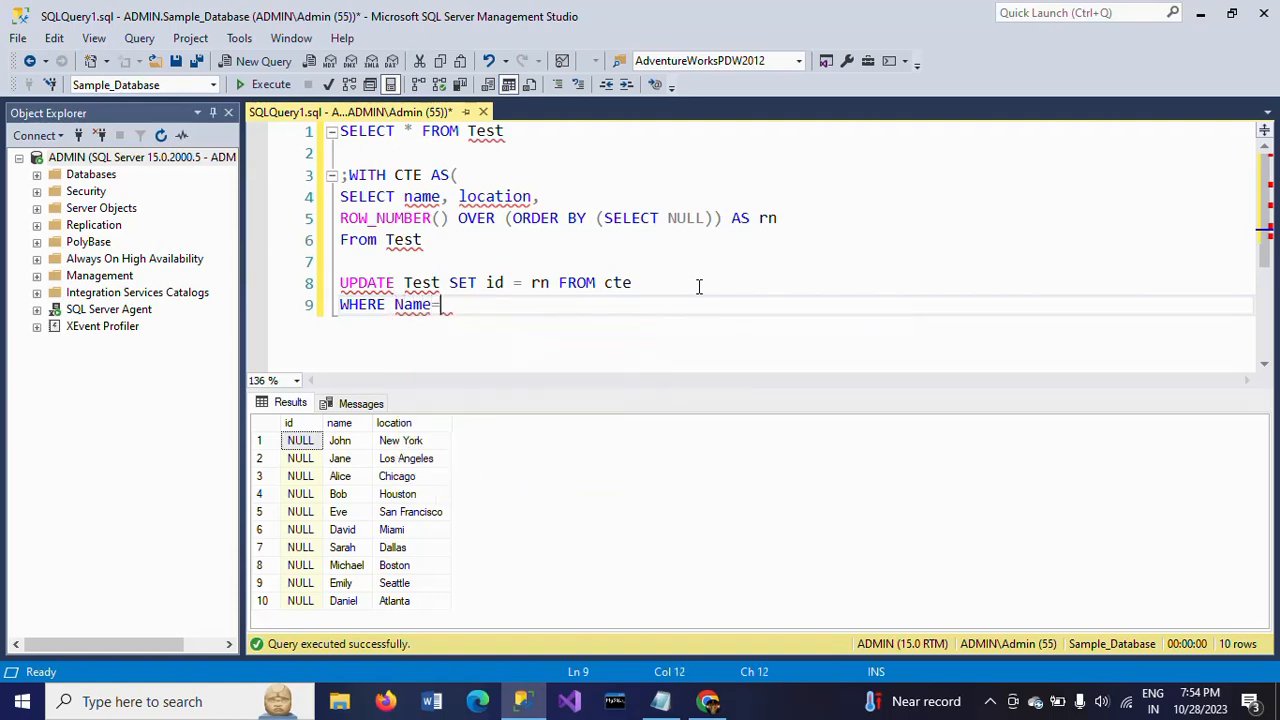
{"action": "type", "text": "=Cte"}
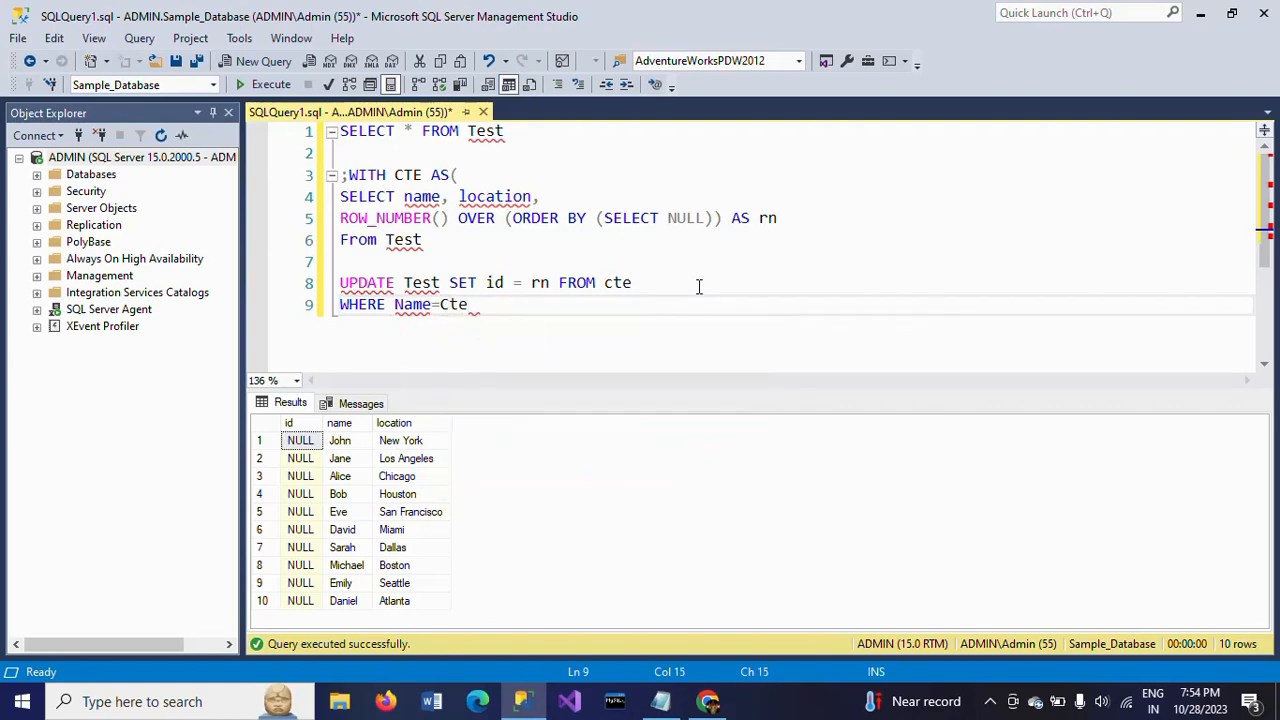
{"action": "type", "text": ".Name"}
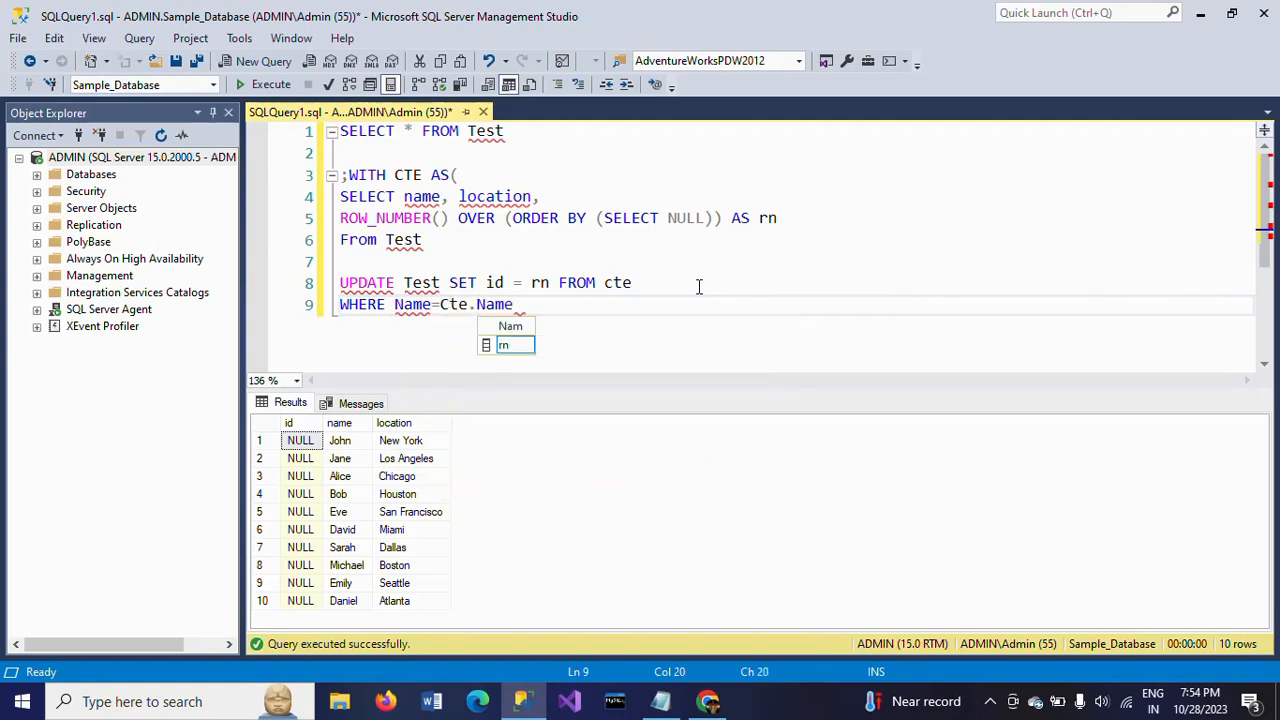
Add the second condition AND location=cte.location
{"action": "type", "text": ","}
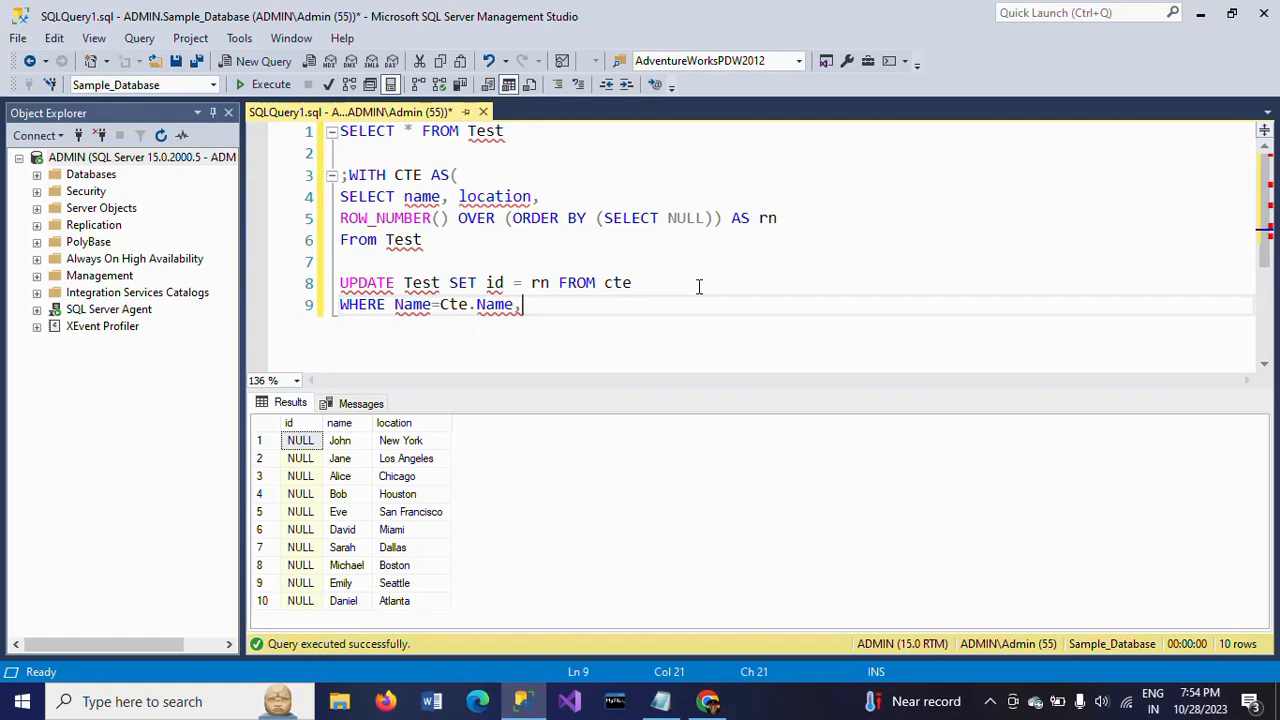
{"action": "type", "text": "AND"}
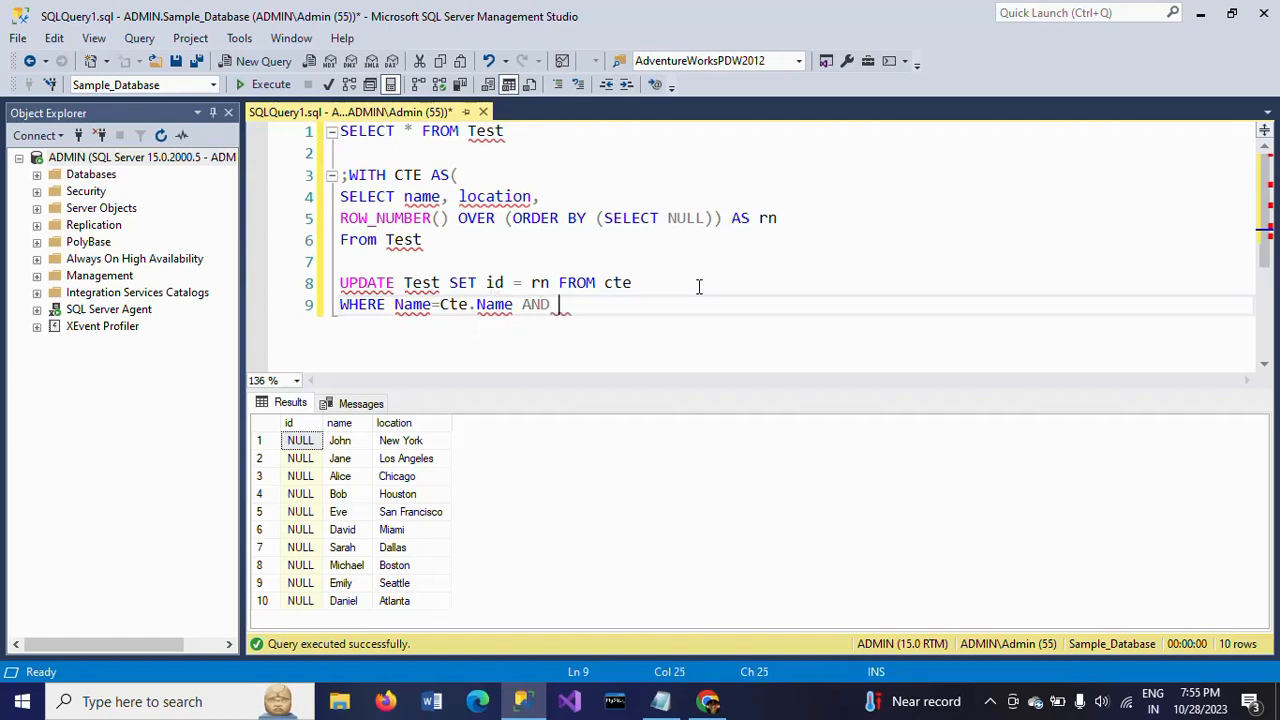
{"action": "type", "text": "loca"}
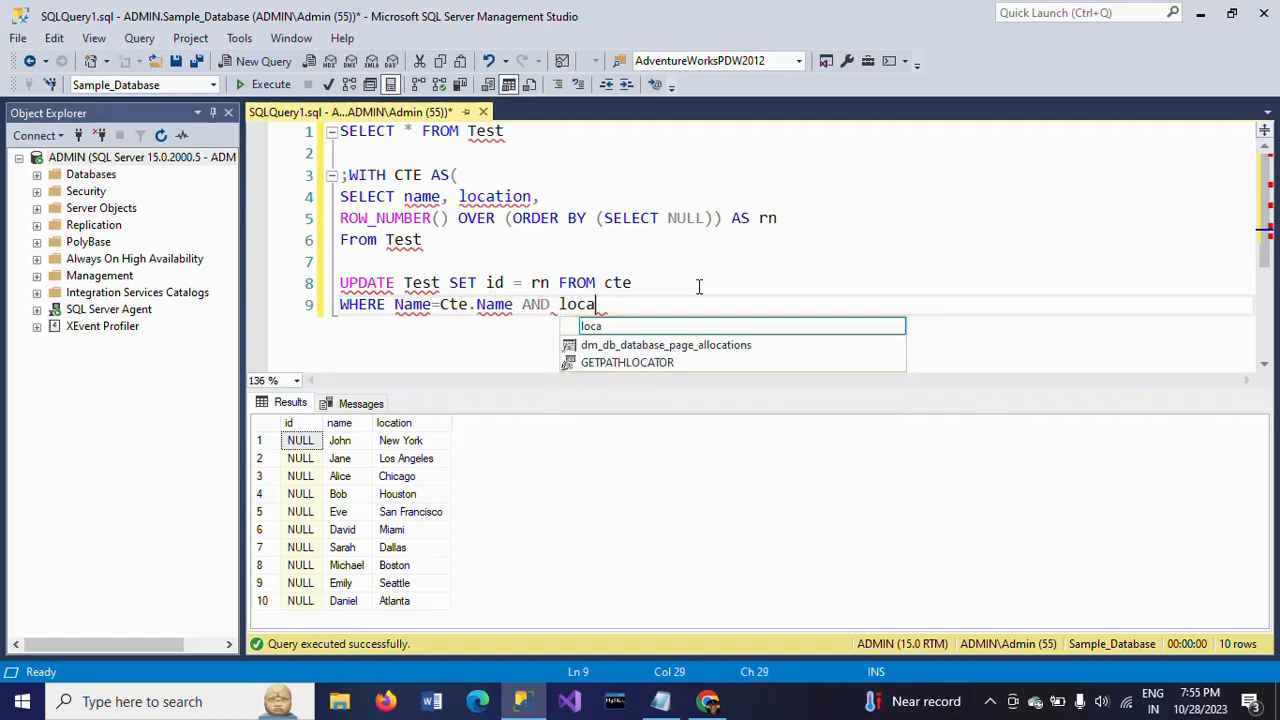
{"action": "type", "text": "tion"}
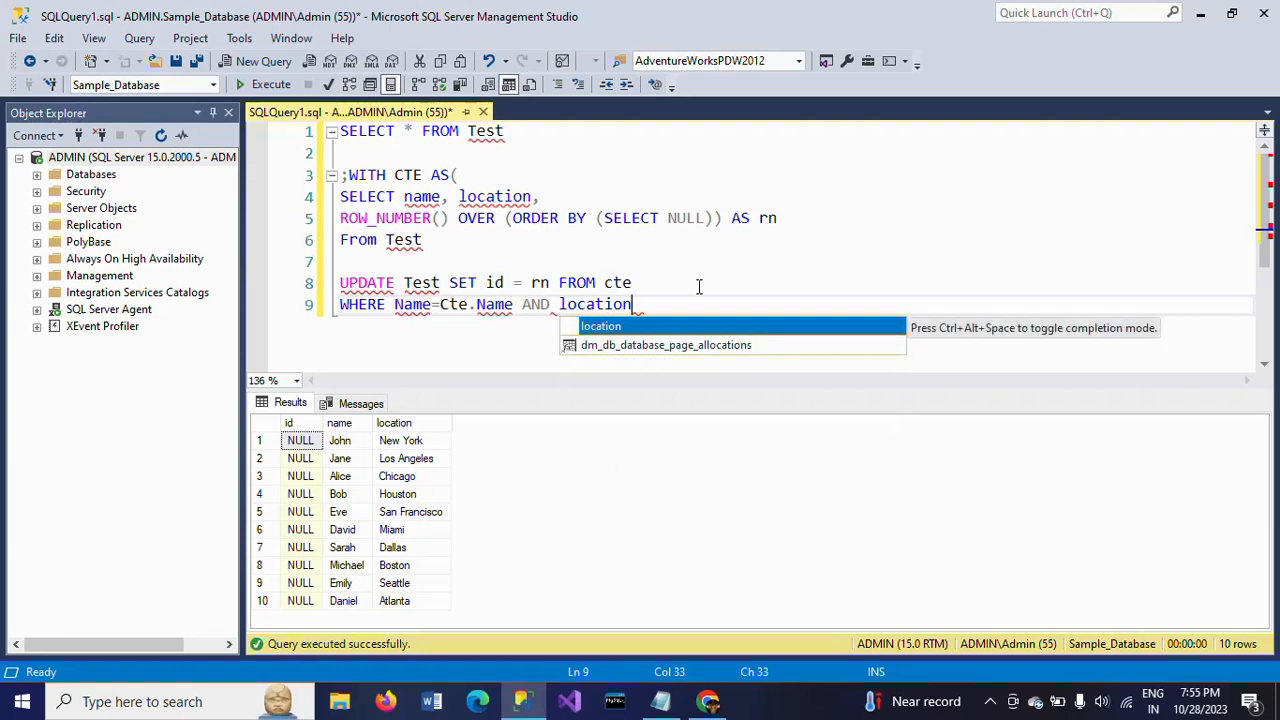
{"action": "type", "text": "="}
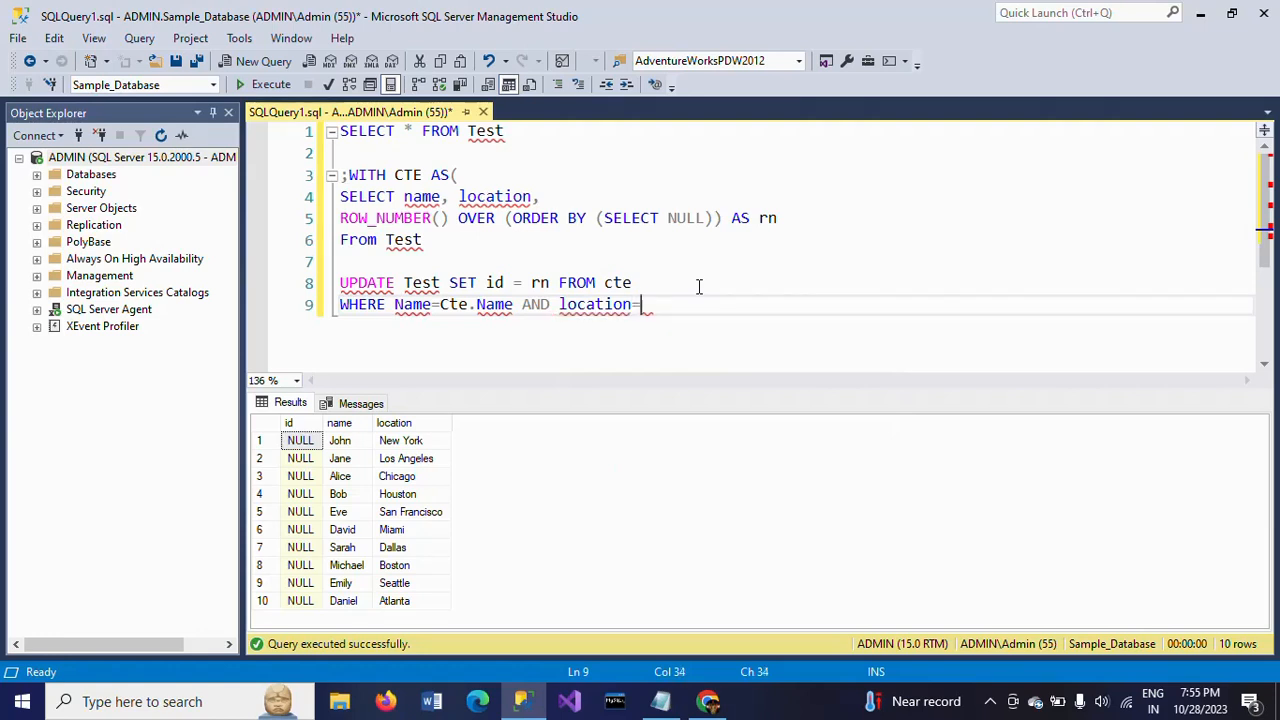
{"action": "type", "text": "cte"}
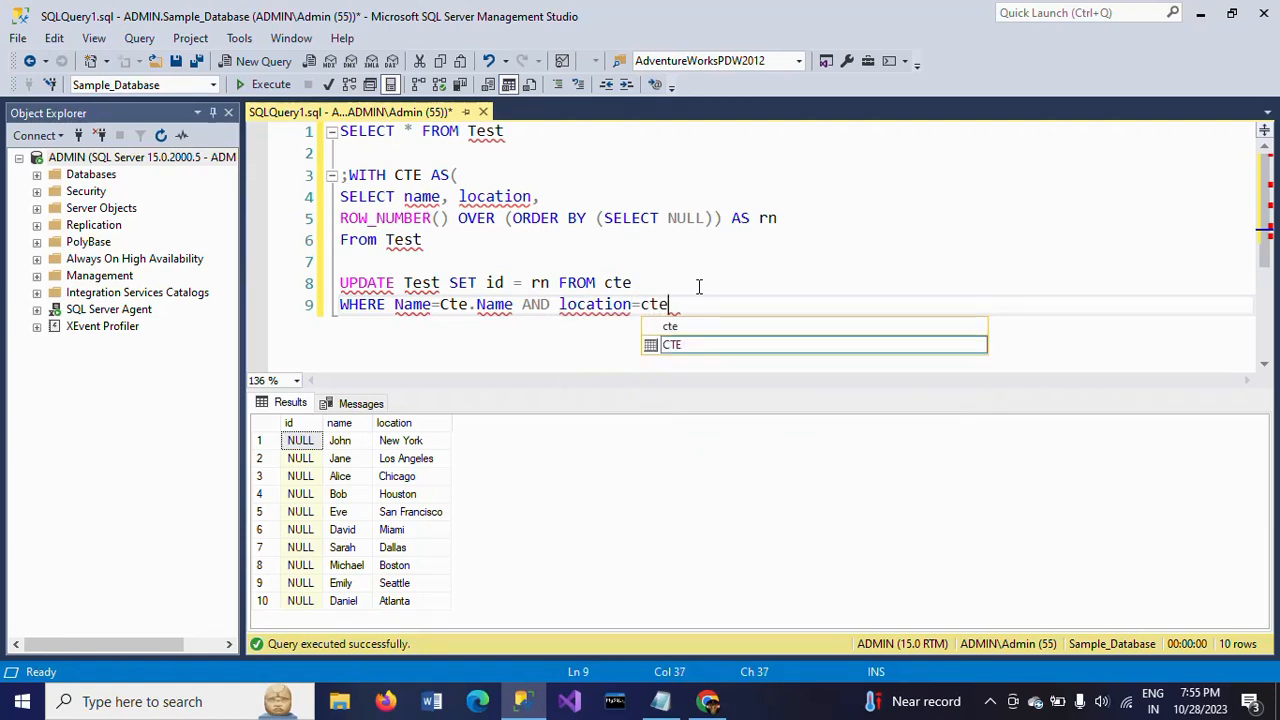
{"action": "type", "text": ".loc"}
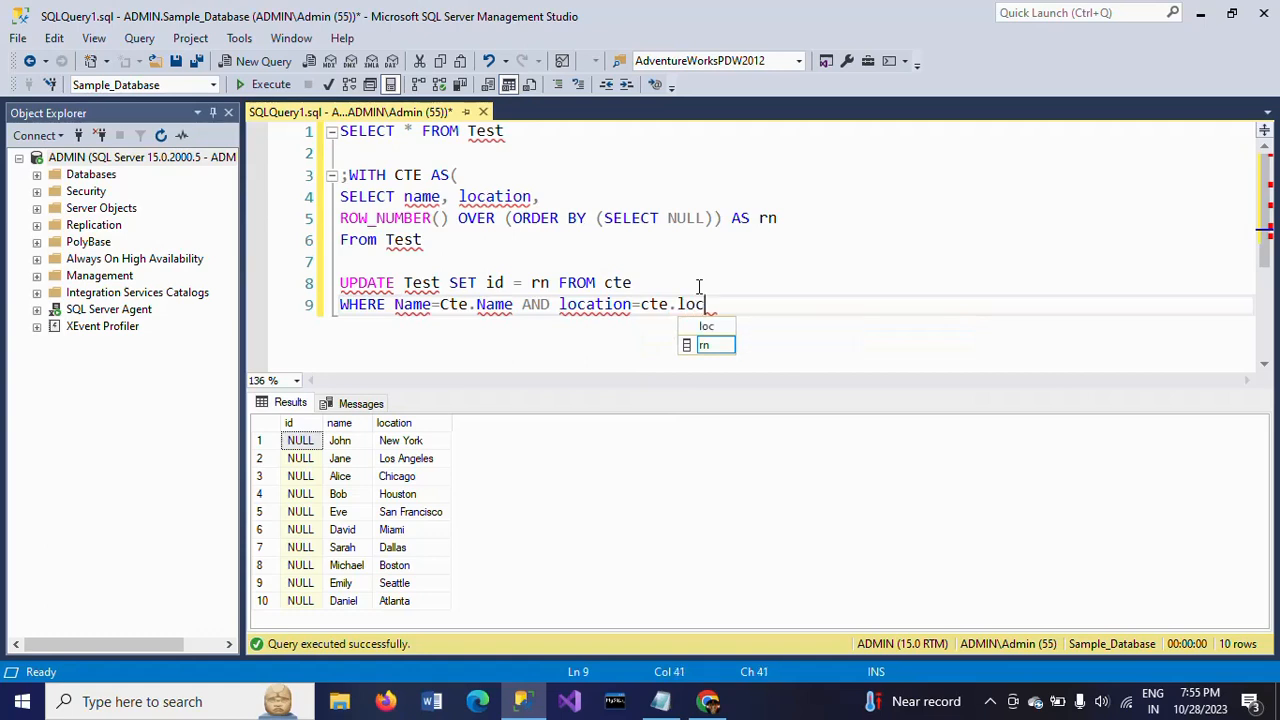
{"action": "type", "text": "ation"}
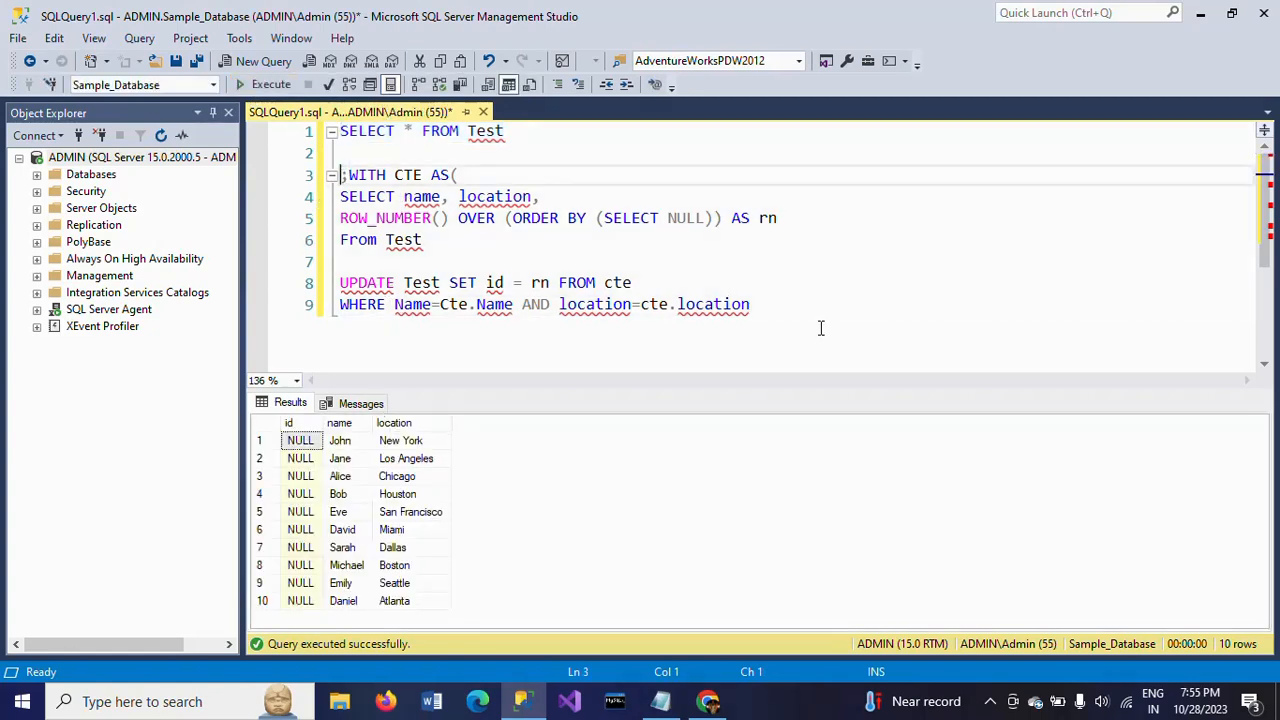
Run the query, add the CTE's closing ')' and prefix the WHERE columns with Test
{"action": "left_click", "coordinate": [270, 84]}
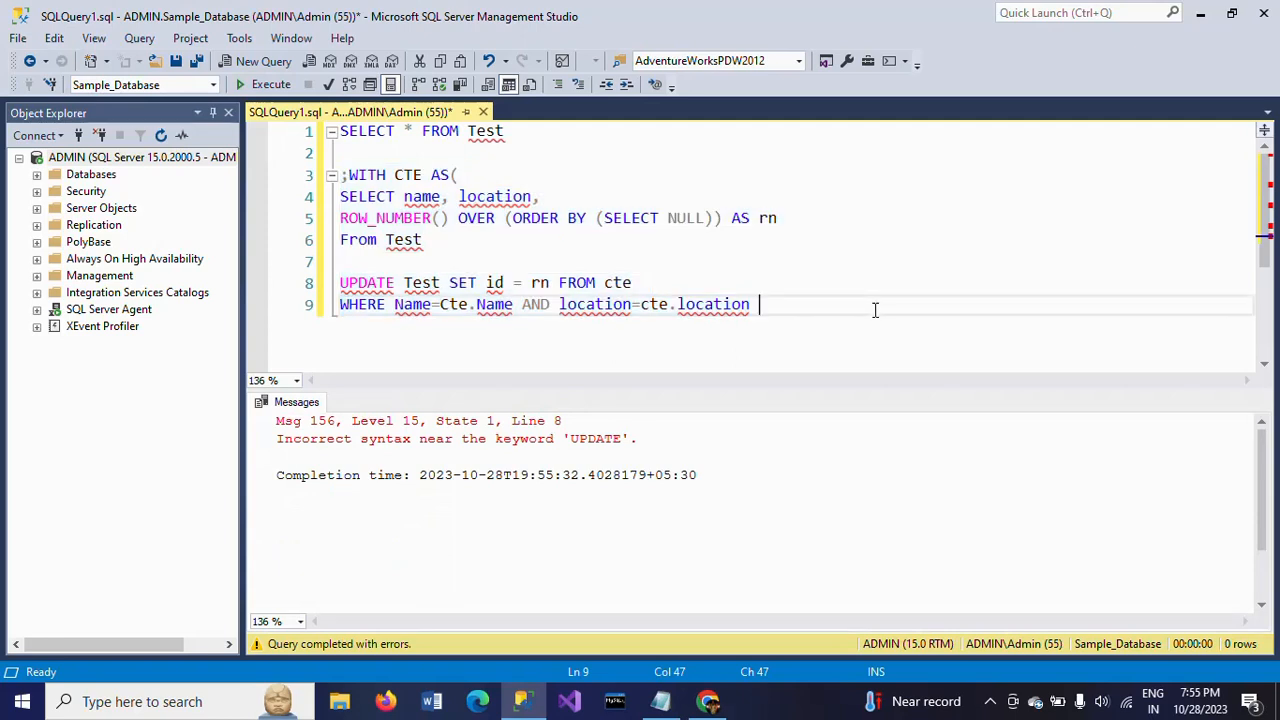
{"action": "mouse_move", "coordinate": [536, 264]}
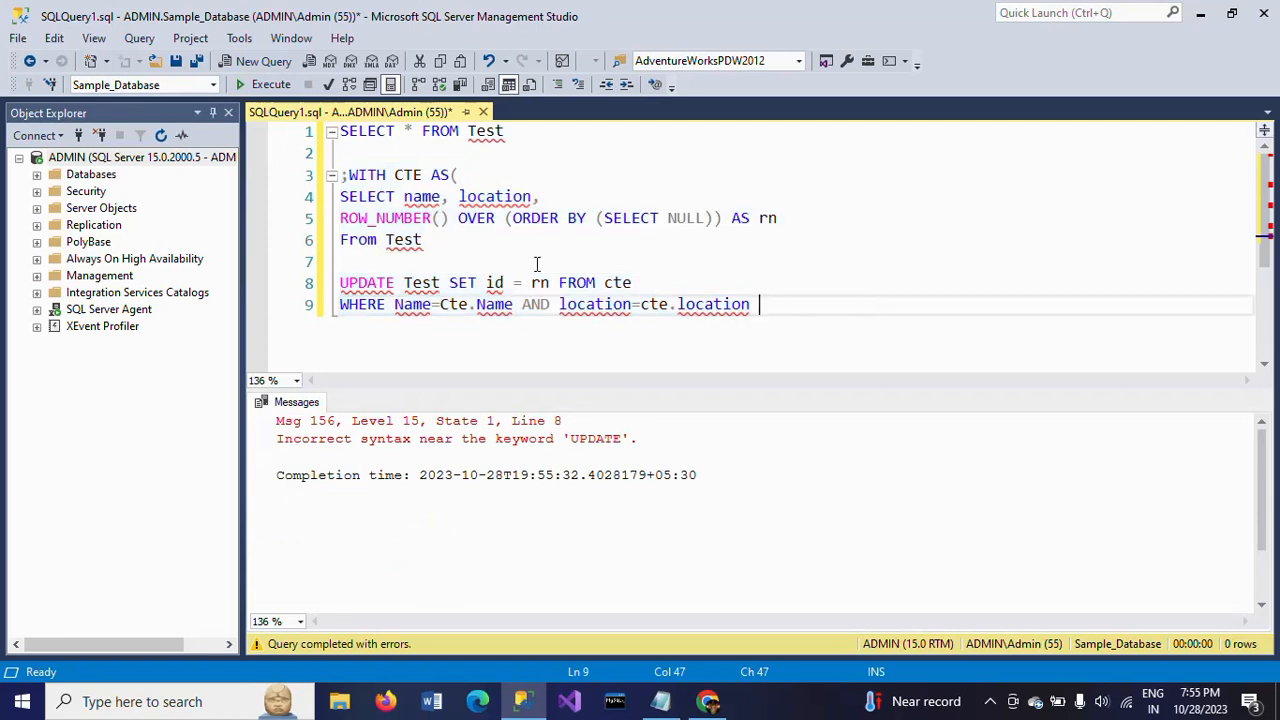
{"action": "type", "text": ")"}
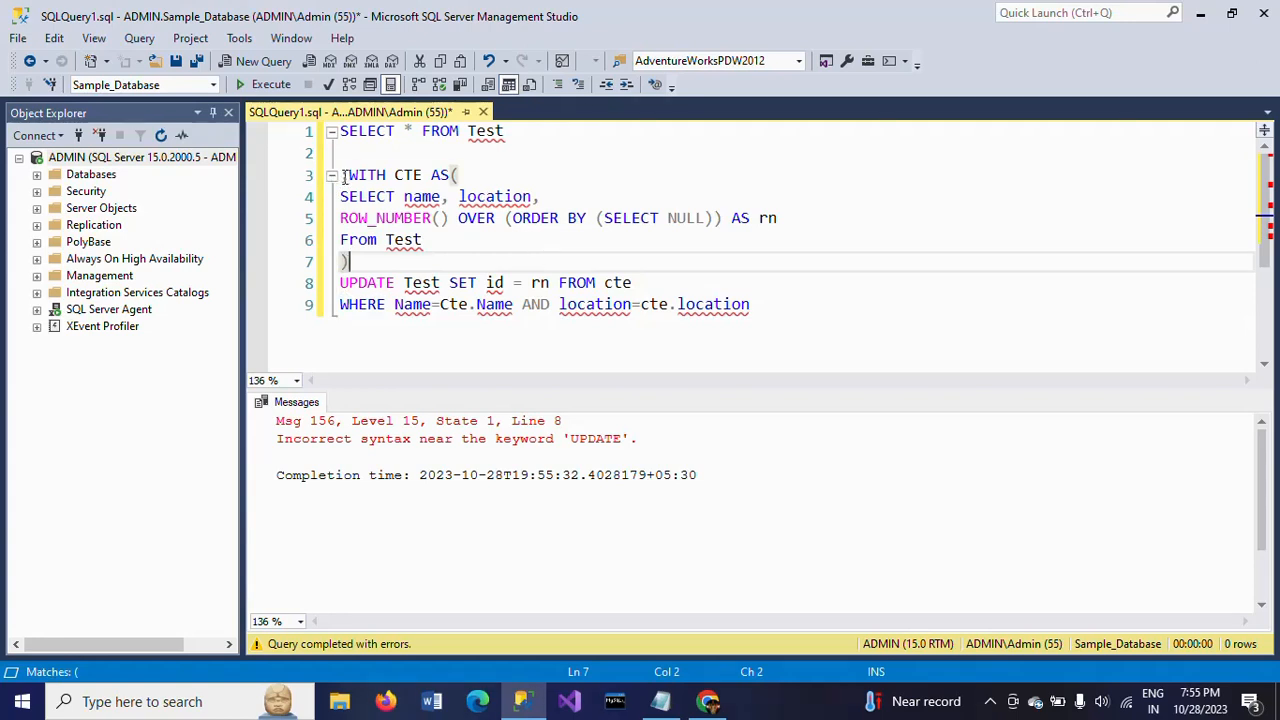
{"action": "left_click_drag", "start_coordinate": [342, 174], "coordinate": [758, 304]}
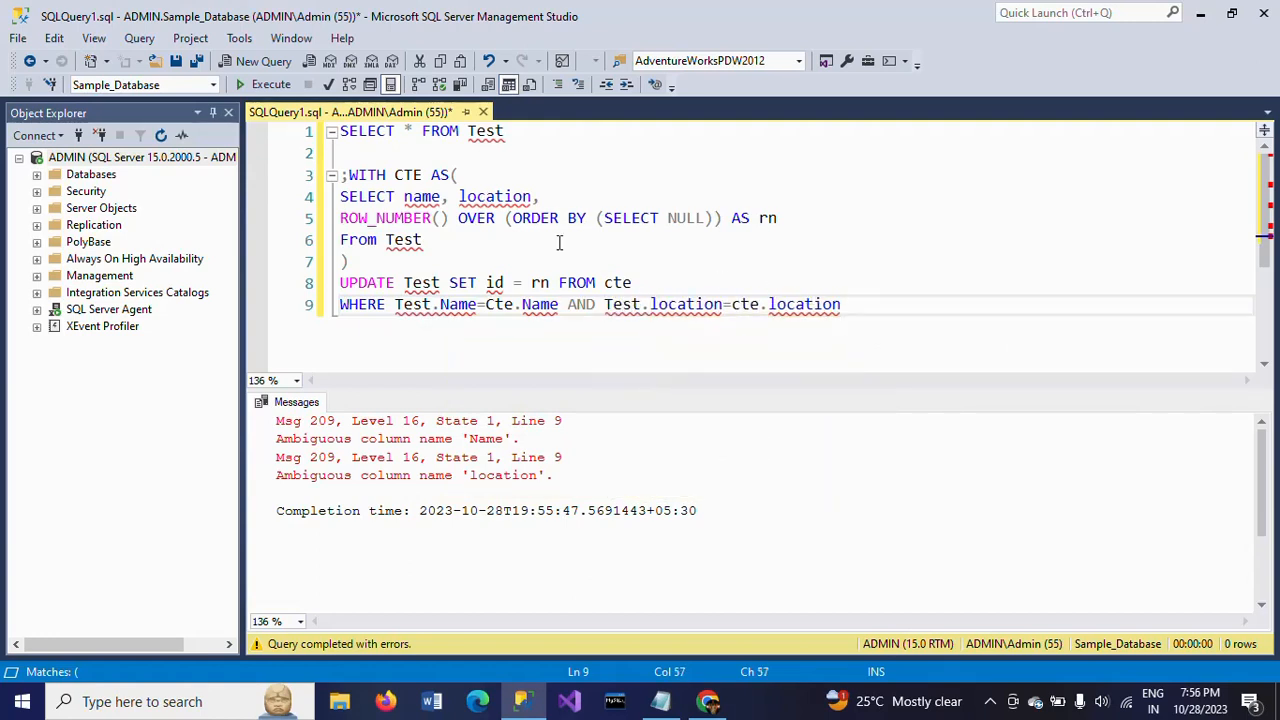
Execute the CTE and UPDATE, getting 10 rows affected
{"action": "left_click", "coordinate": [270, 84]}
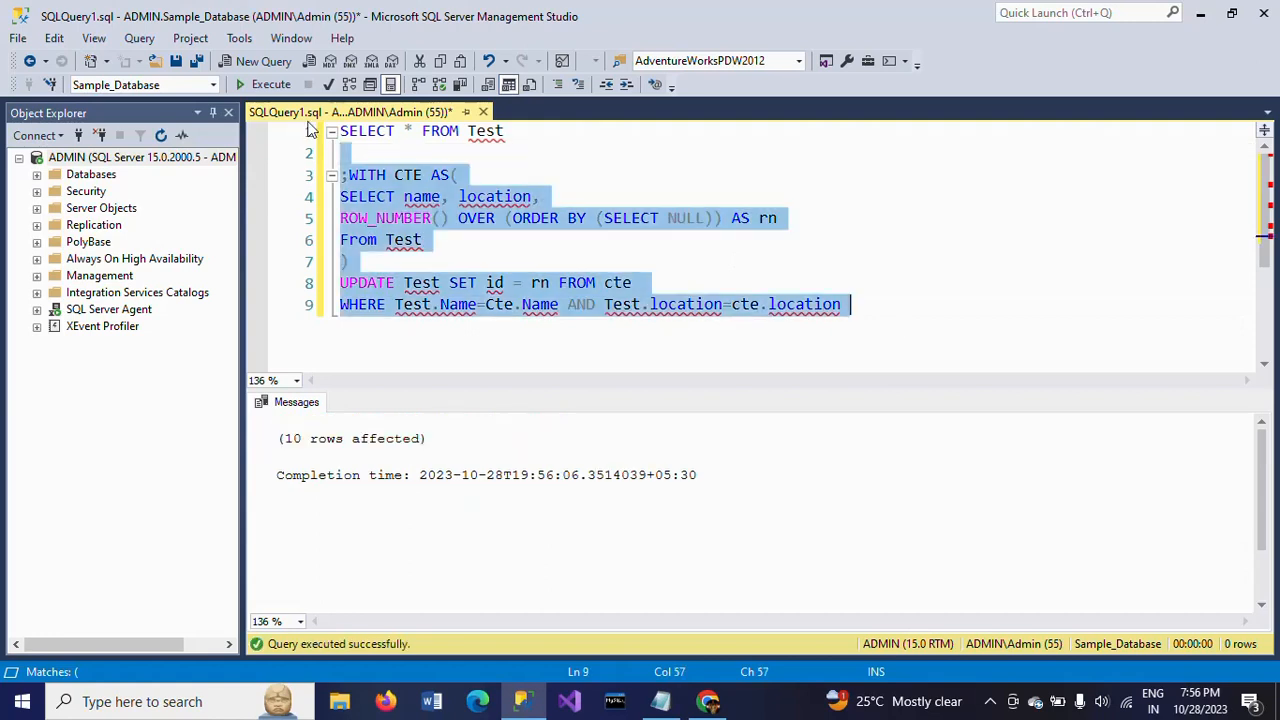
{"action": "mouse_move", "coordinate": [1036, 280]}
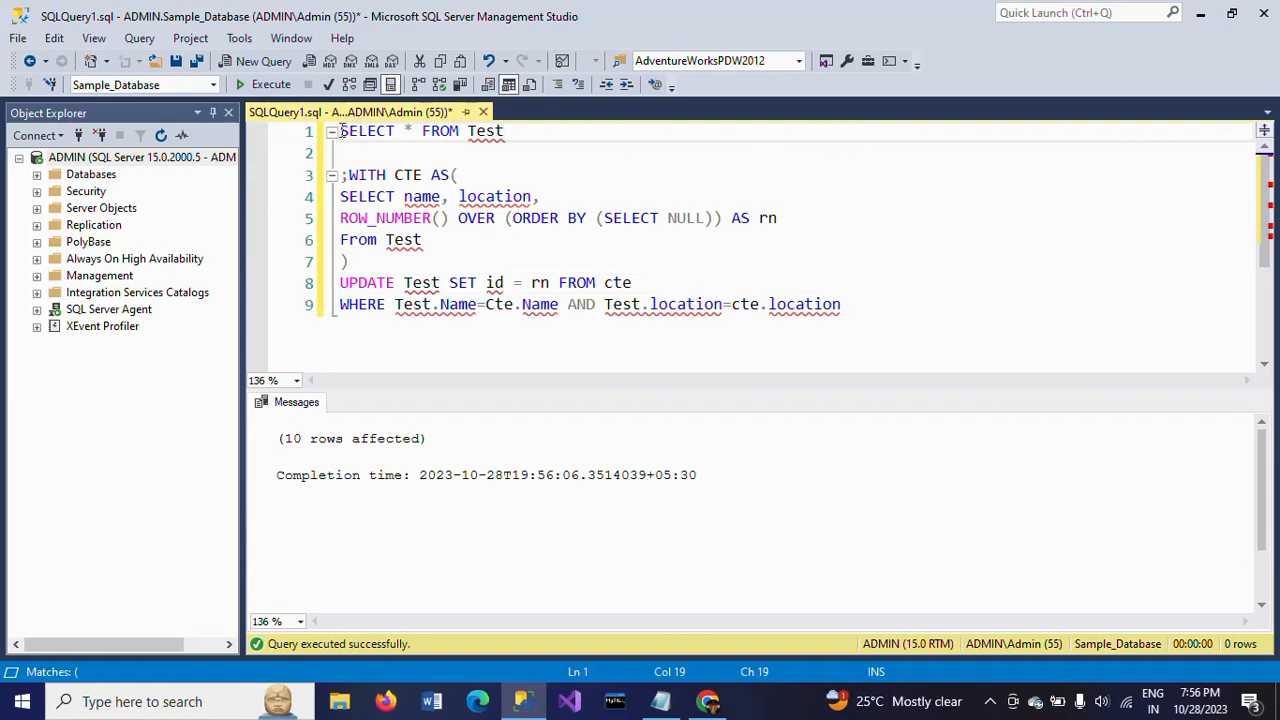
Execute SELECT * FROM Test, confirming ids 1 through 10
{"action": "left_click", "coordinate": [272, 84]}
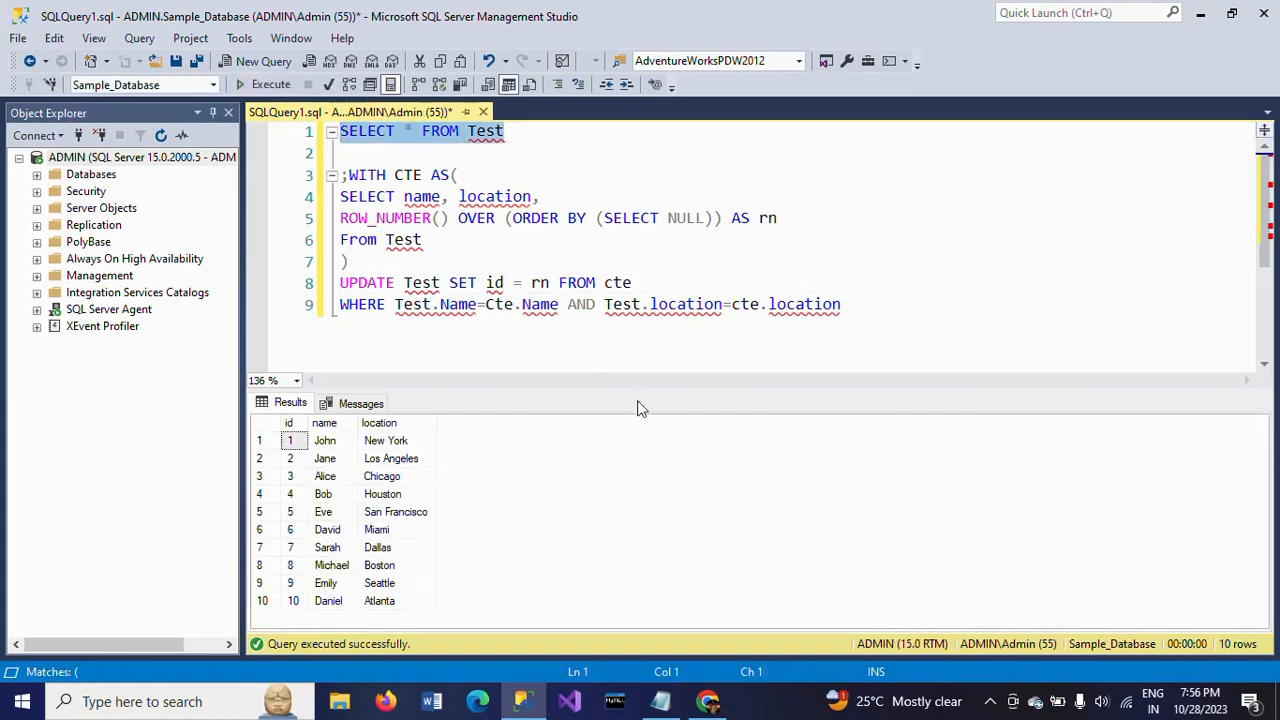
{"action": "mouse_move", "coordinate": [340, 548]}
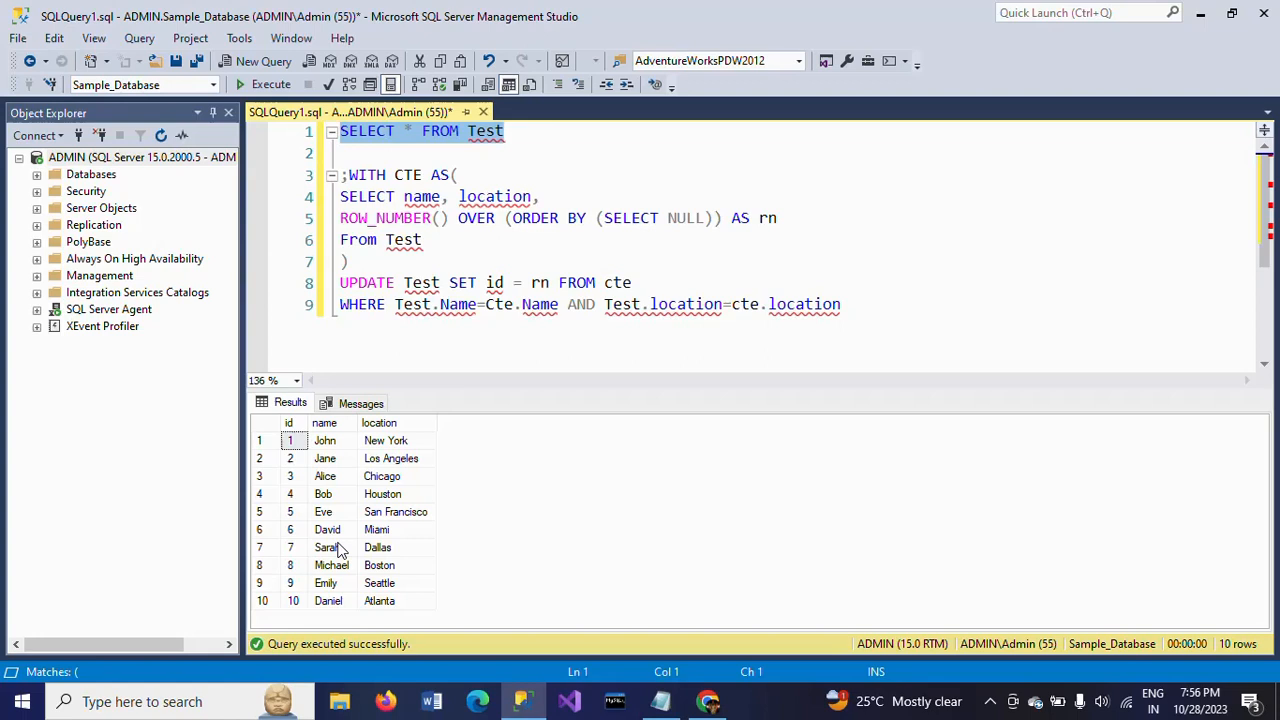
{"action": "mouse_move", "coordinate": [310, 476]}
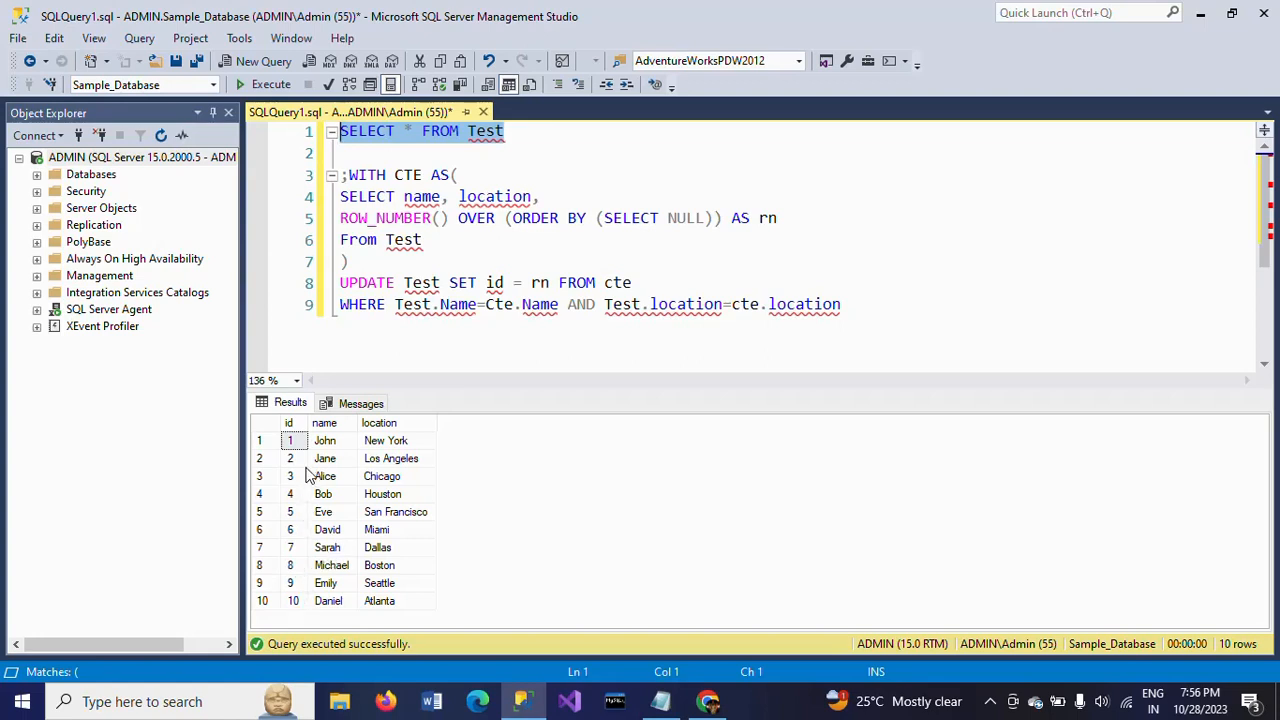
{"action": "mouse_move", "coordinate": [402, 240]}
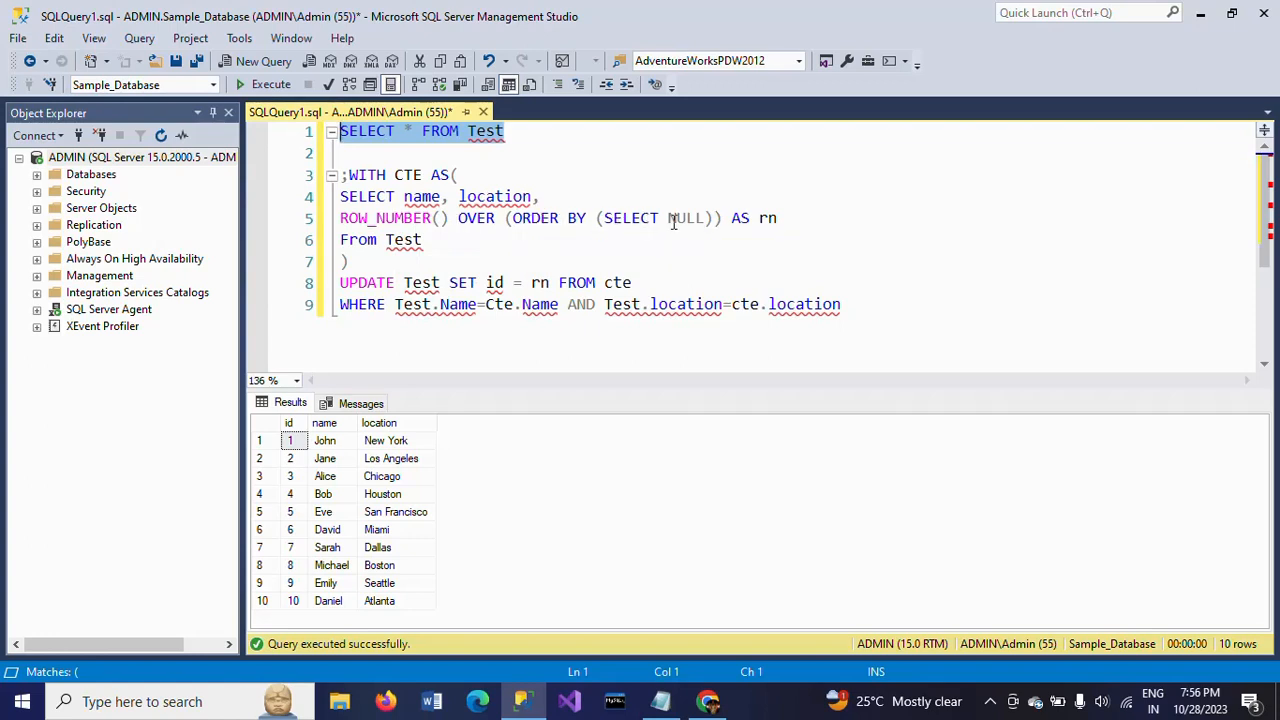
{"action": "mouse_move", "coordinate": [704, 218]}
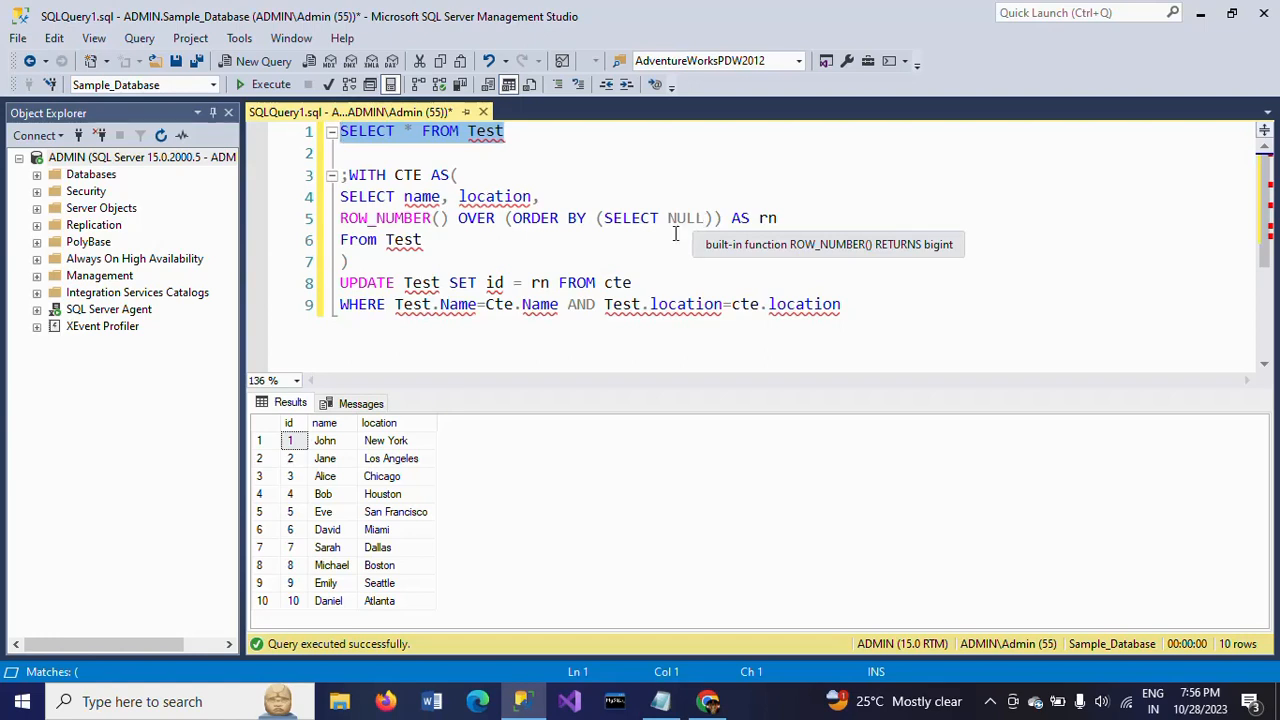
{"action": "mouse_move", "coordinate": [432, 414]}
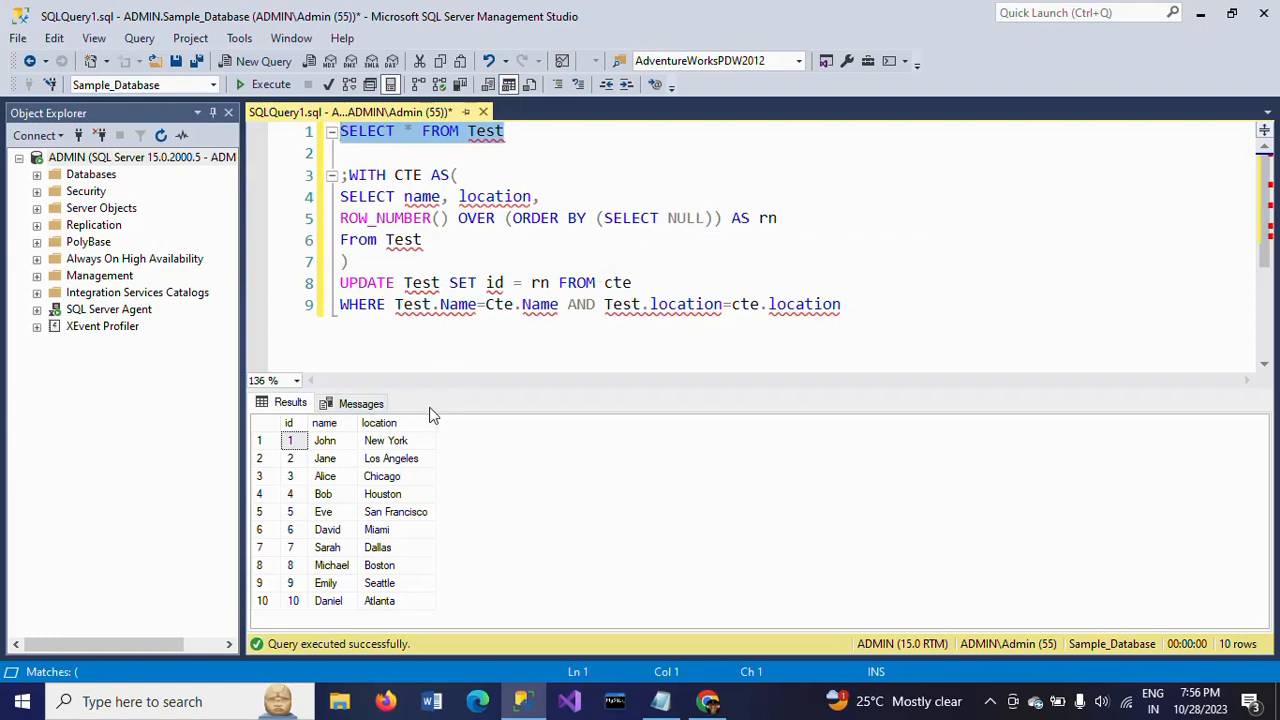
{"action": "mouse_move", "coordinate": [652, 256]}
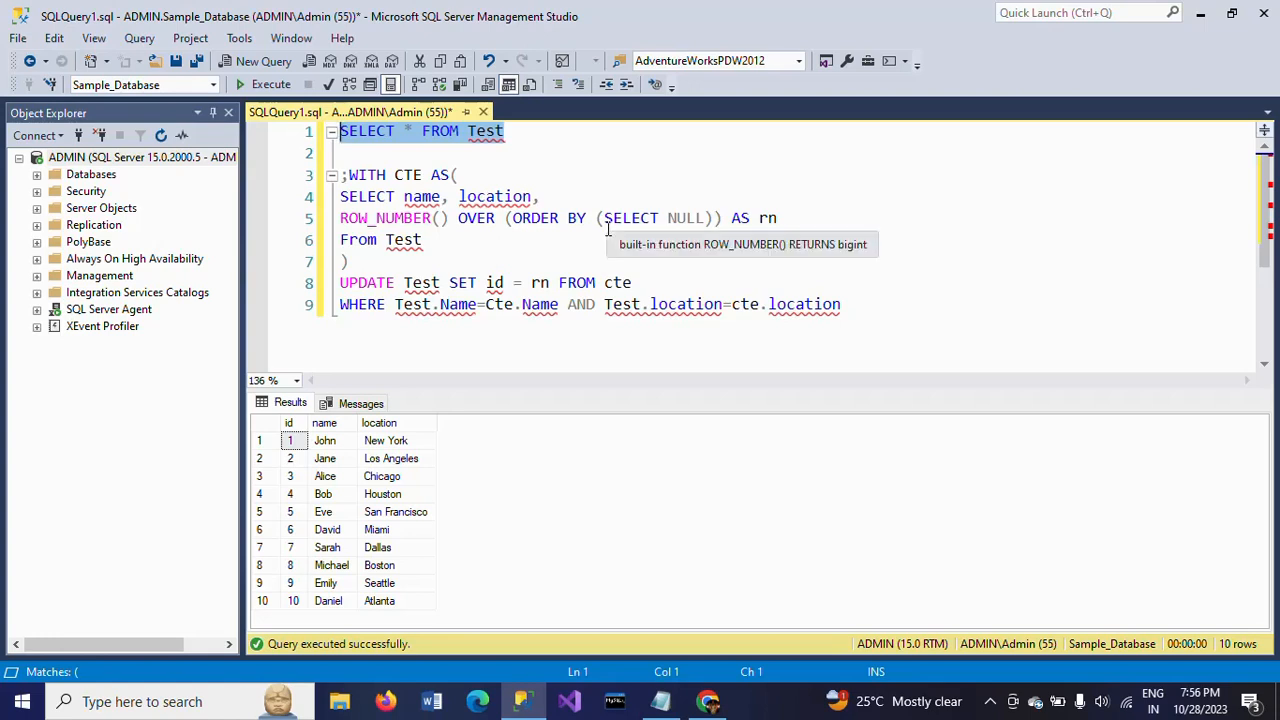
{"action": "mouse_move", "coordinate": [304, 438]}
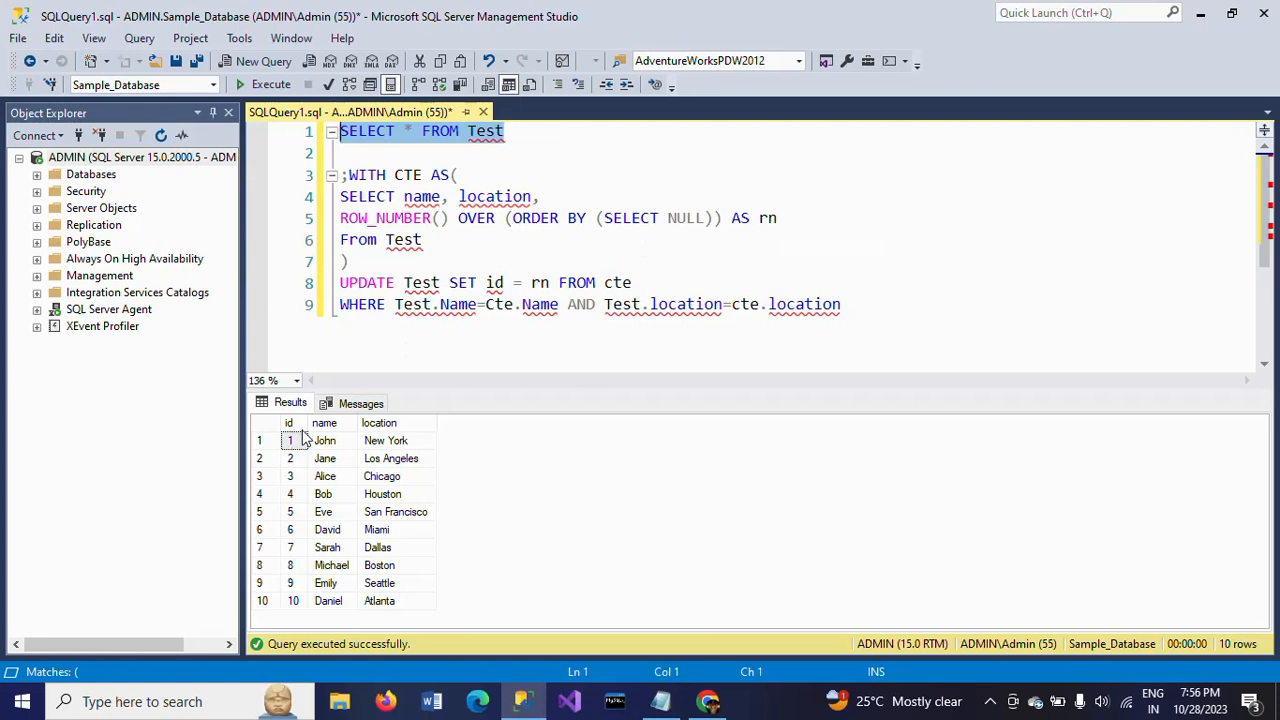
{"action": "mouse_move", "coordinate": [324, 458]}
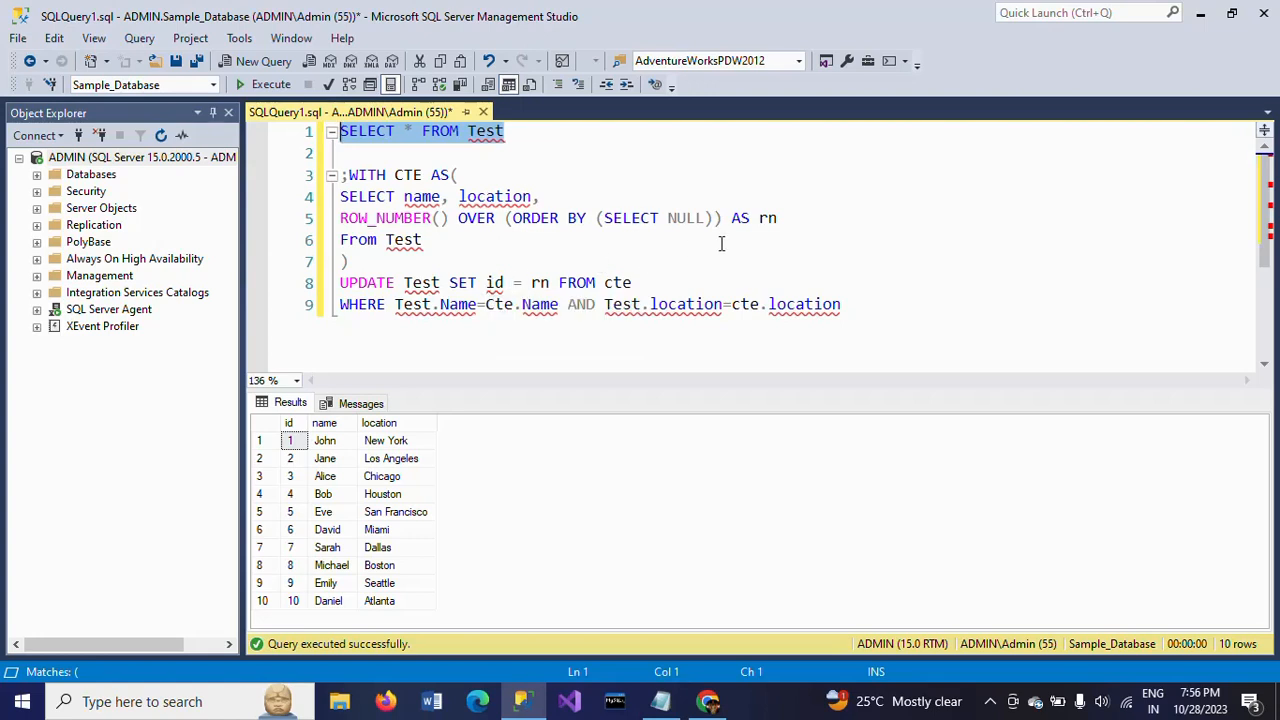
{"action": "mouse_move", "coordinate": [612, 278]}
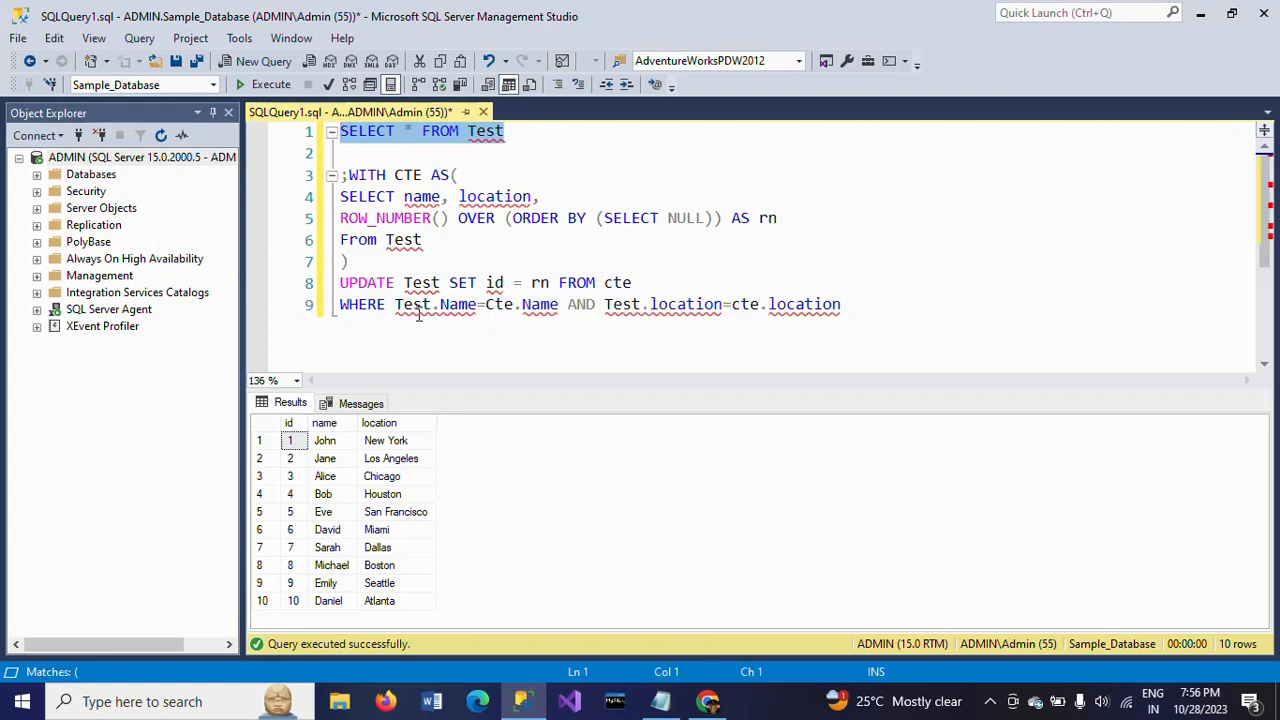
{"action": "mouse_move", "coordinate": [412, 304]}
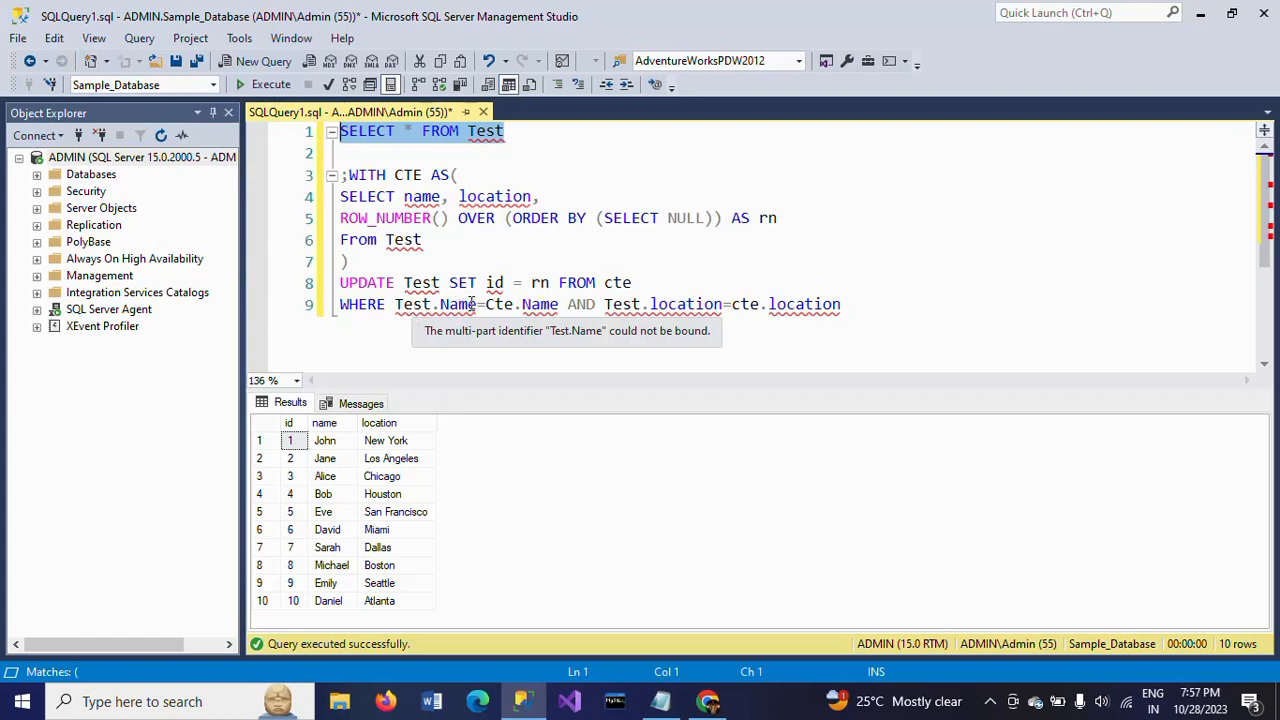
{"action": "mouse_move", "coordinate": [622, 304]}
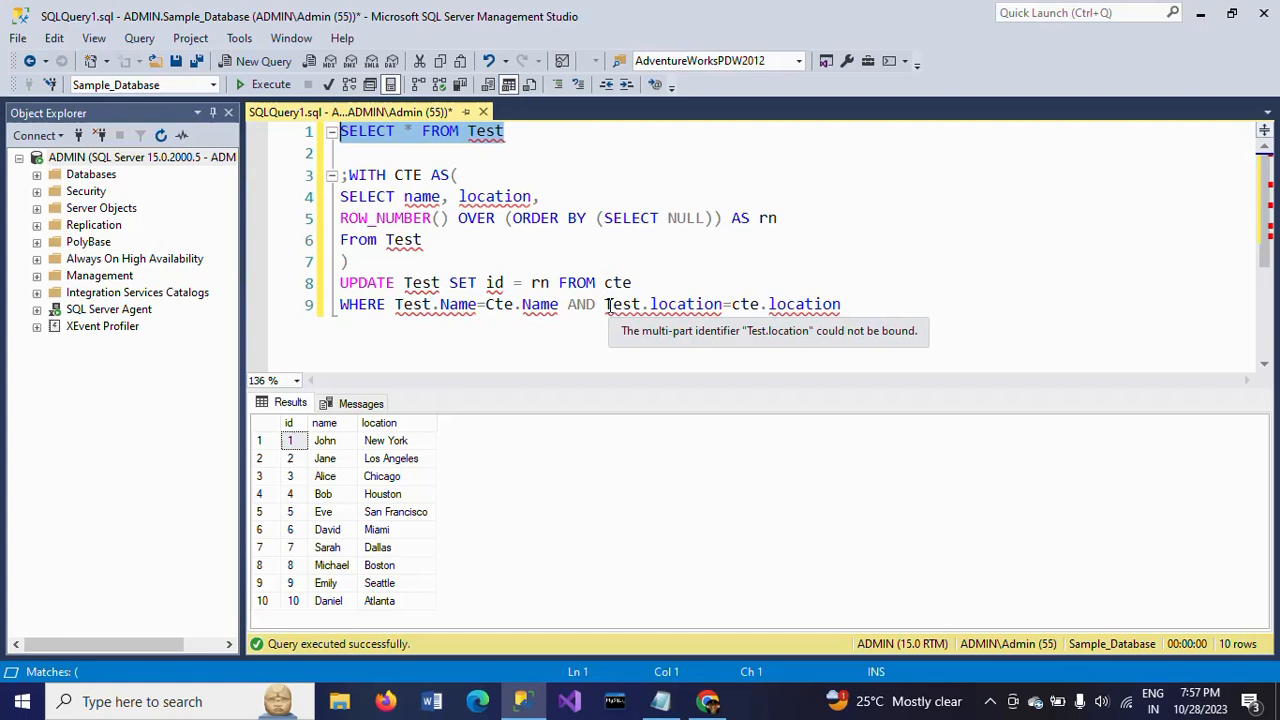
{"action": "mouse_move", "coordinate": [892, 312]}
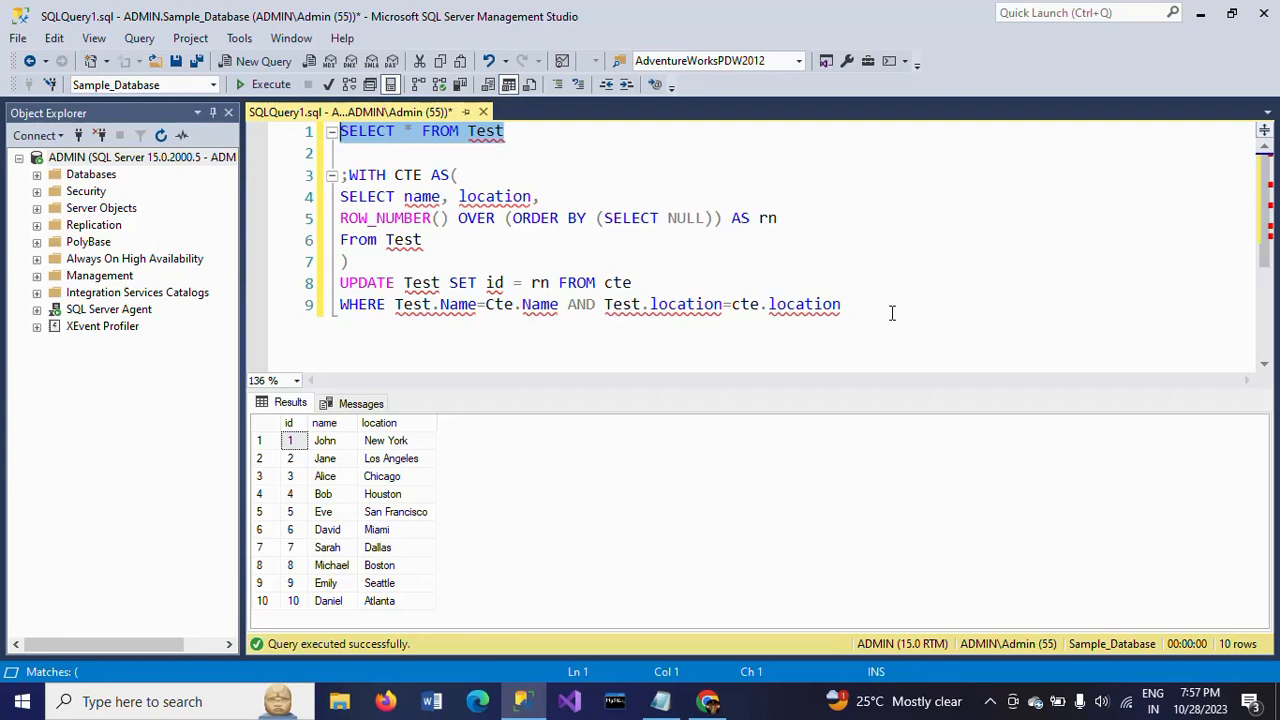
{"action": "mouse_move", "coordinate": [832, 260]}
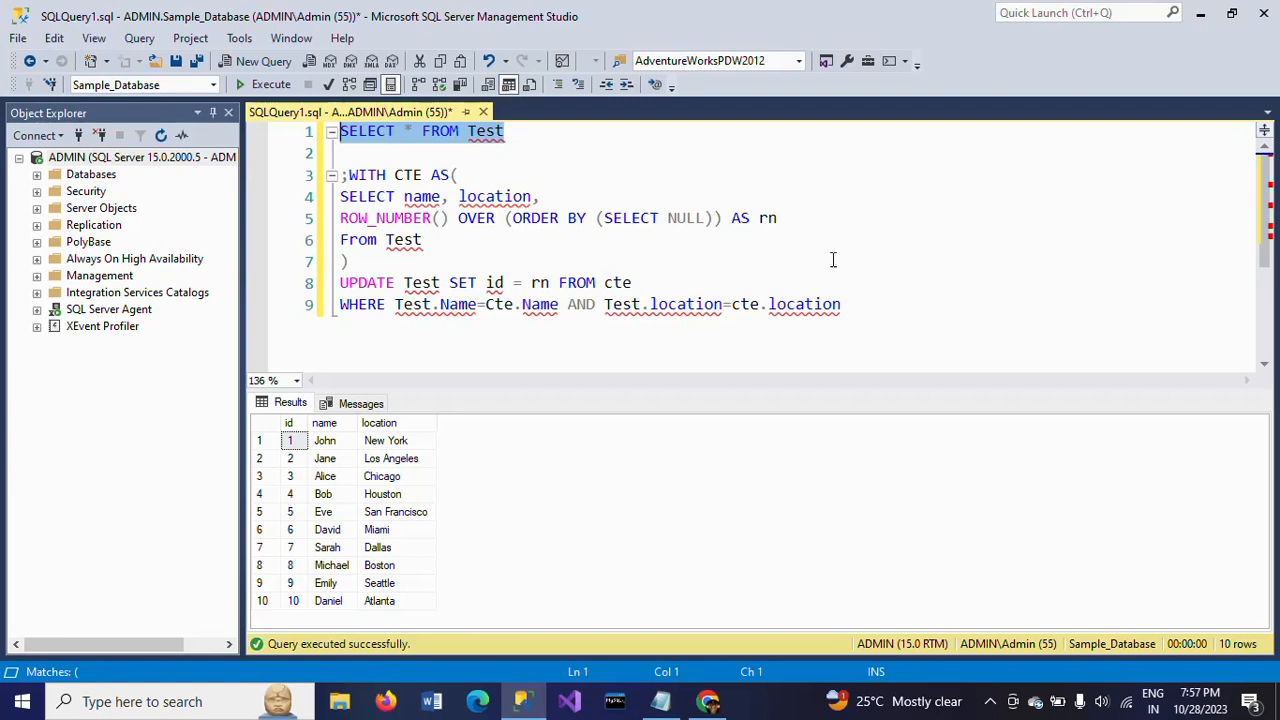